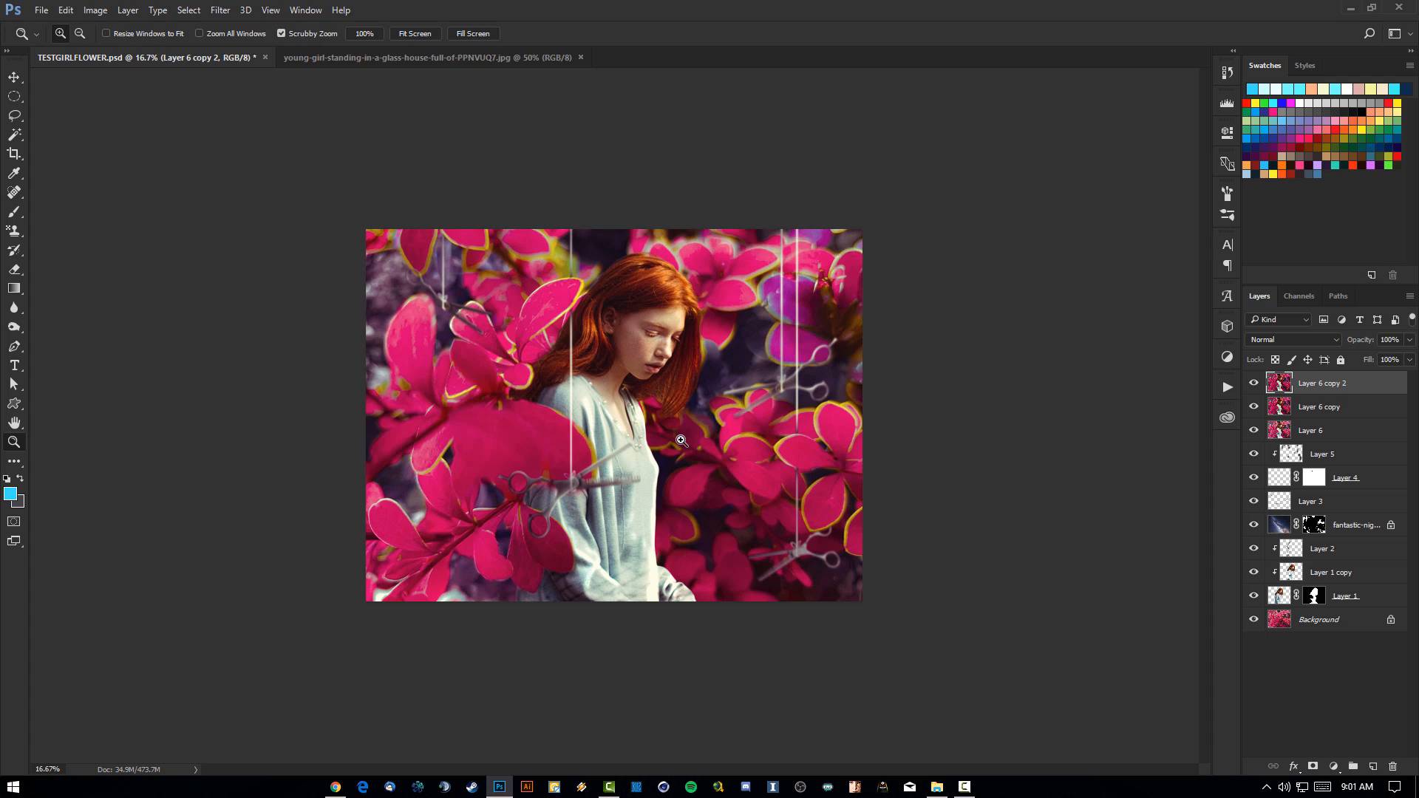
{"action": "mouse_move", "coordinate": [1316, 388]}
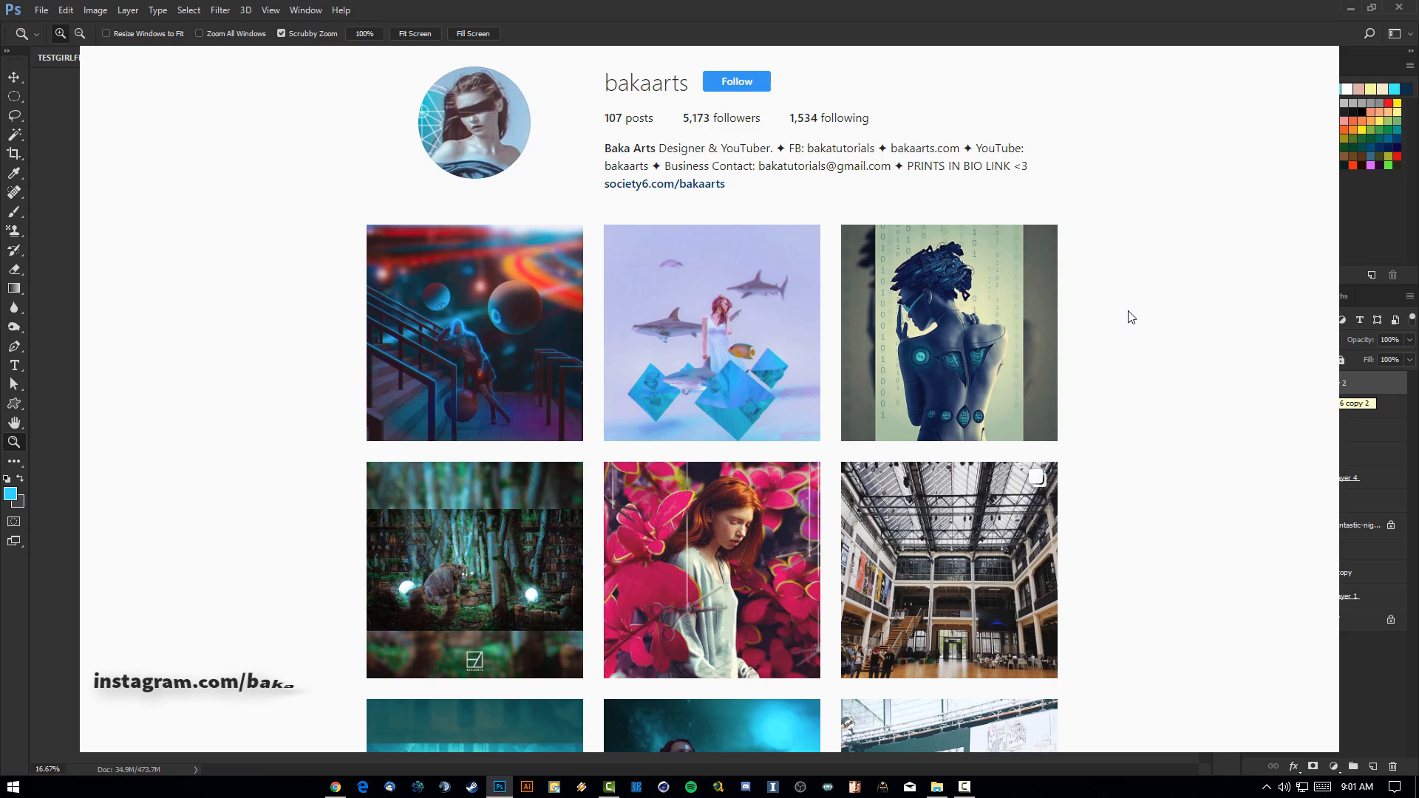
Step: Scroll down the artist's Instagram gallery past the red-haired girl post to later artworks
{"action": "scroll", "scroll_direction": "down", "scroll_amount": 3}
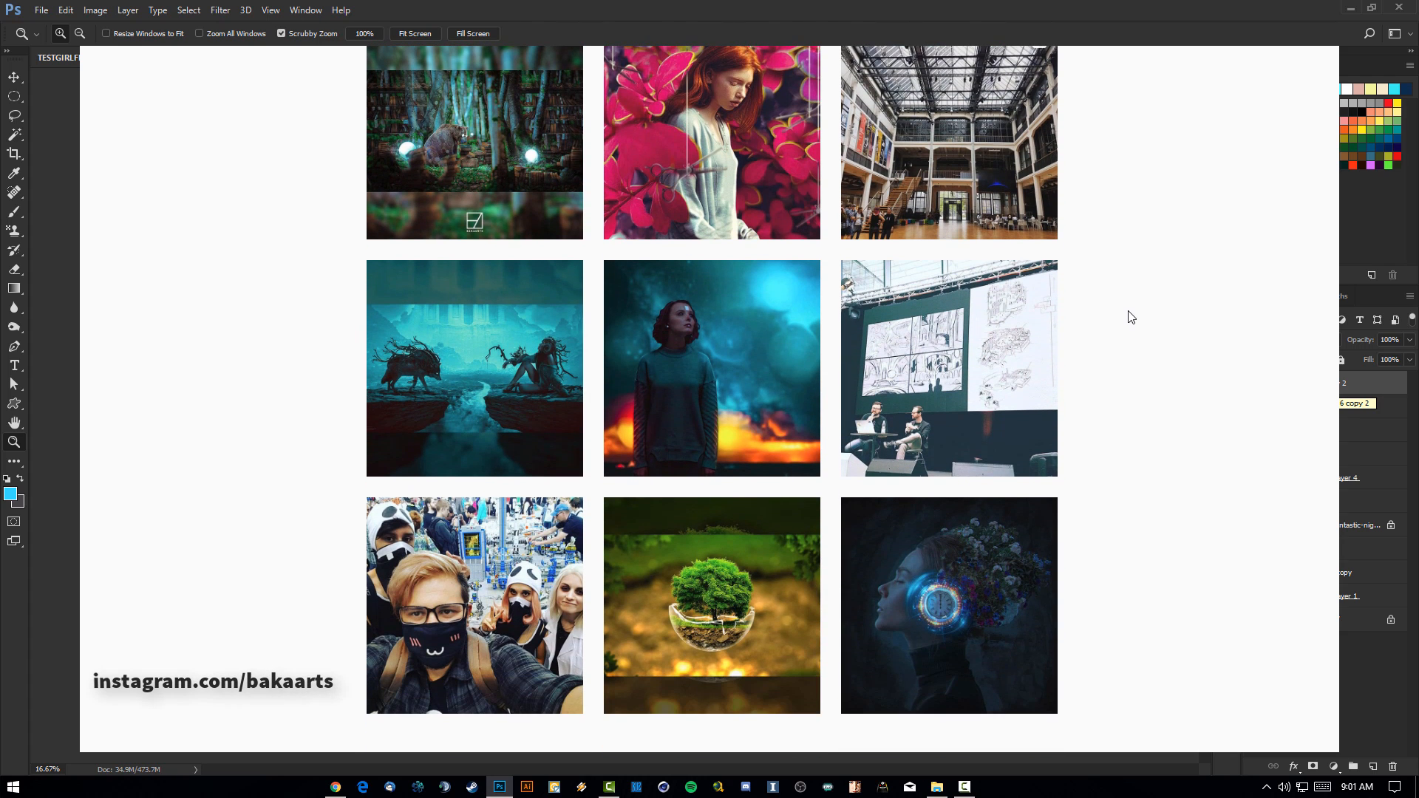
{"action": "scroll", "scroll_direction": "down", "scroll_amount": 3}
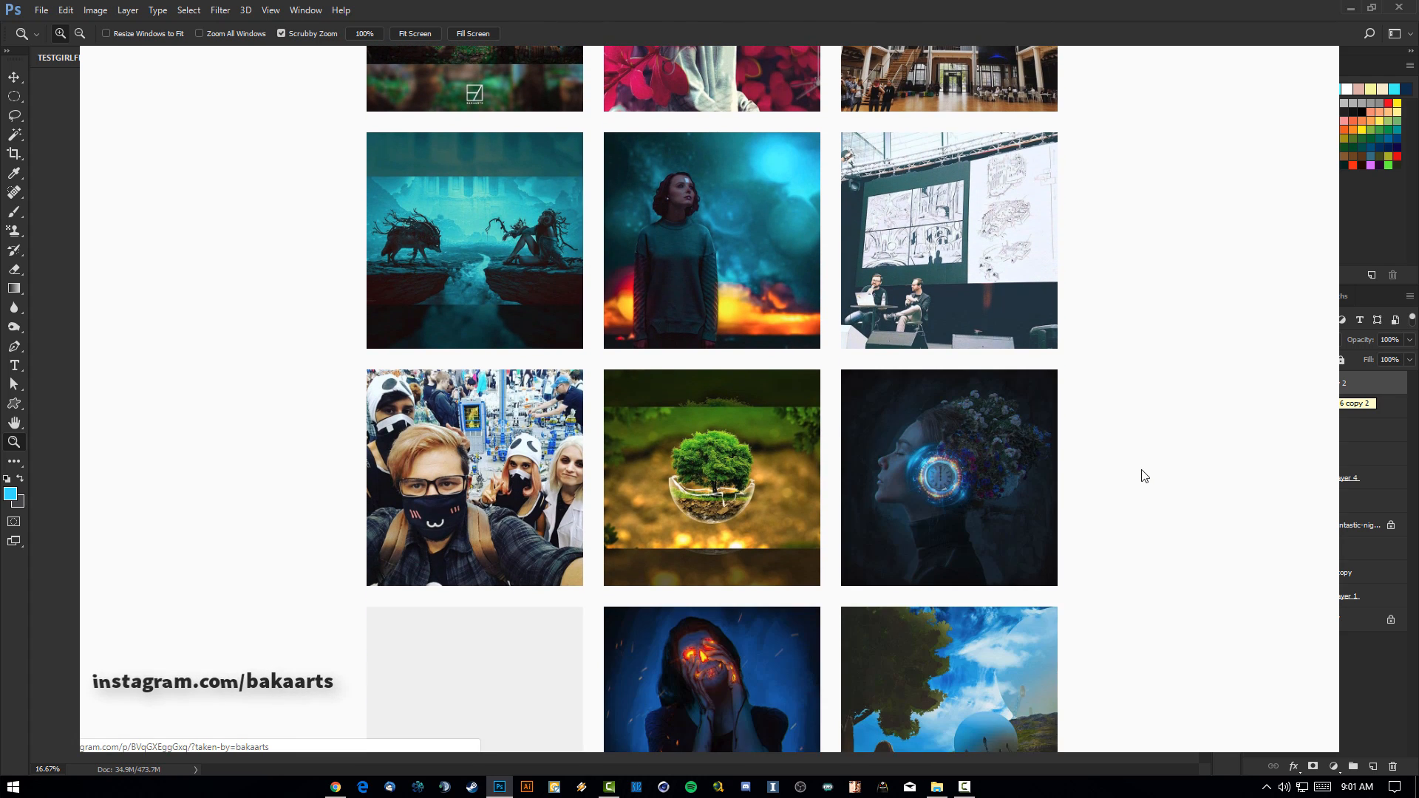
{"action": "scroll", "scroll_direction": "down", "scroll_amount": 3}
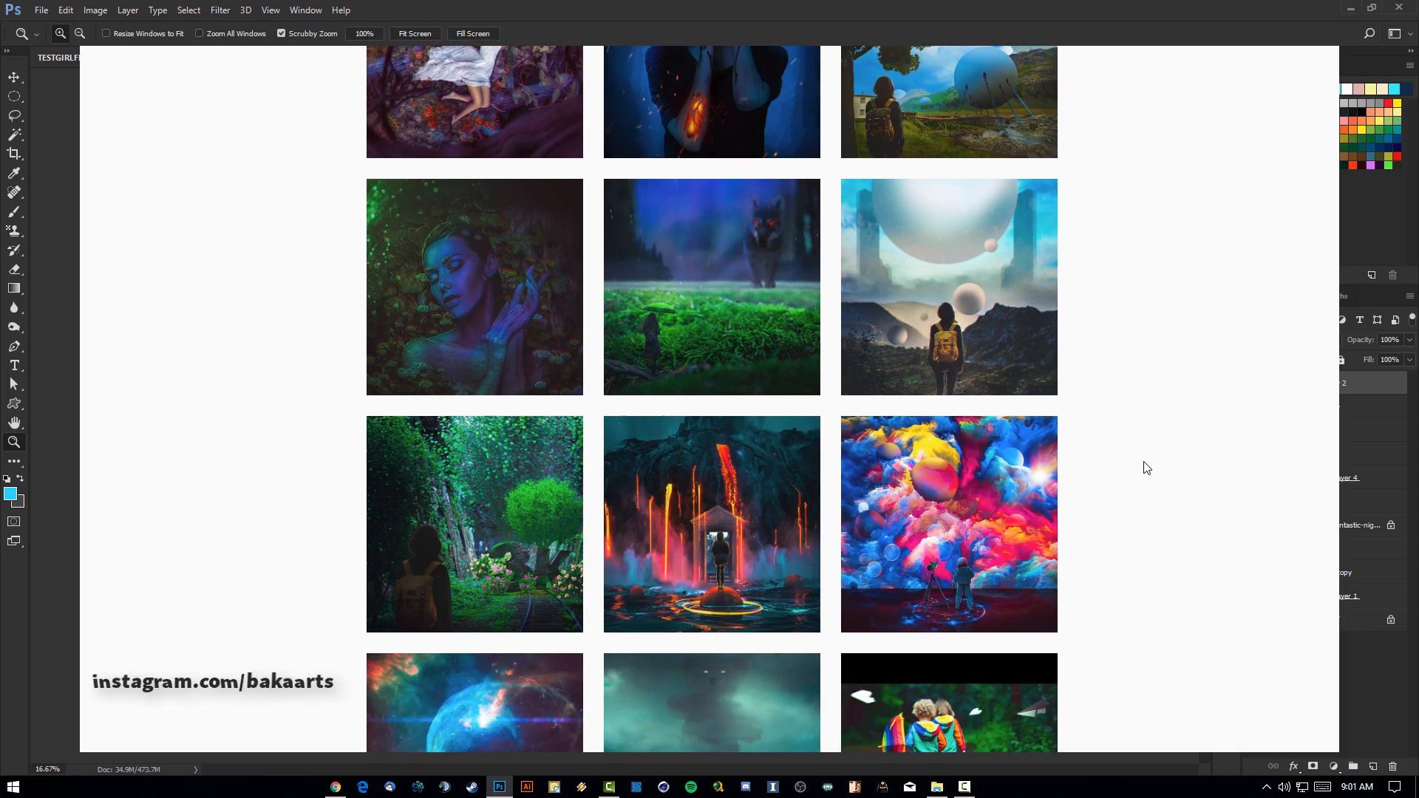
{"action": "scroll", "scroll_direction": "down", "scroll_amount": 3}
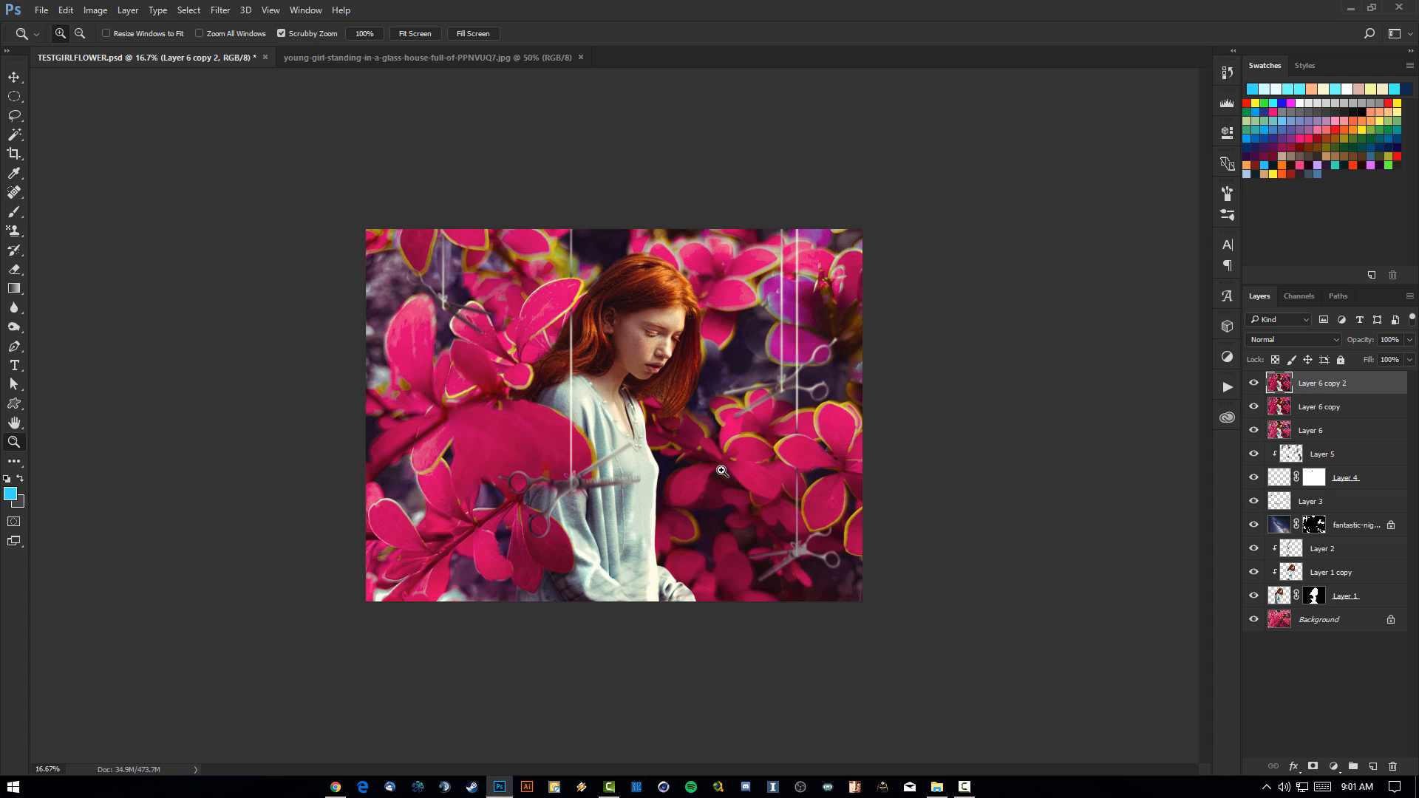
{"action": "mouse_move", "coordinate": [721, 366]}
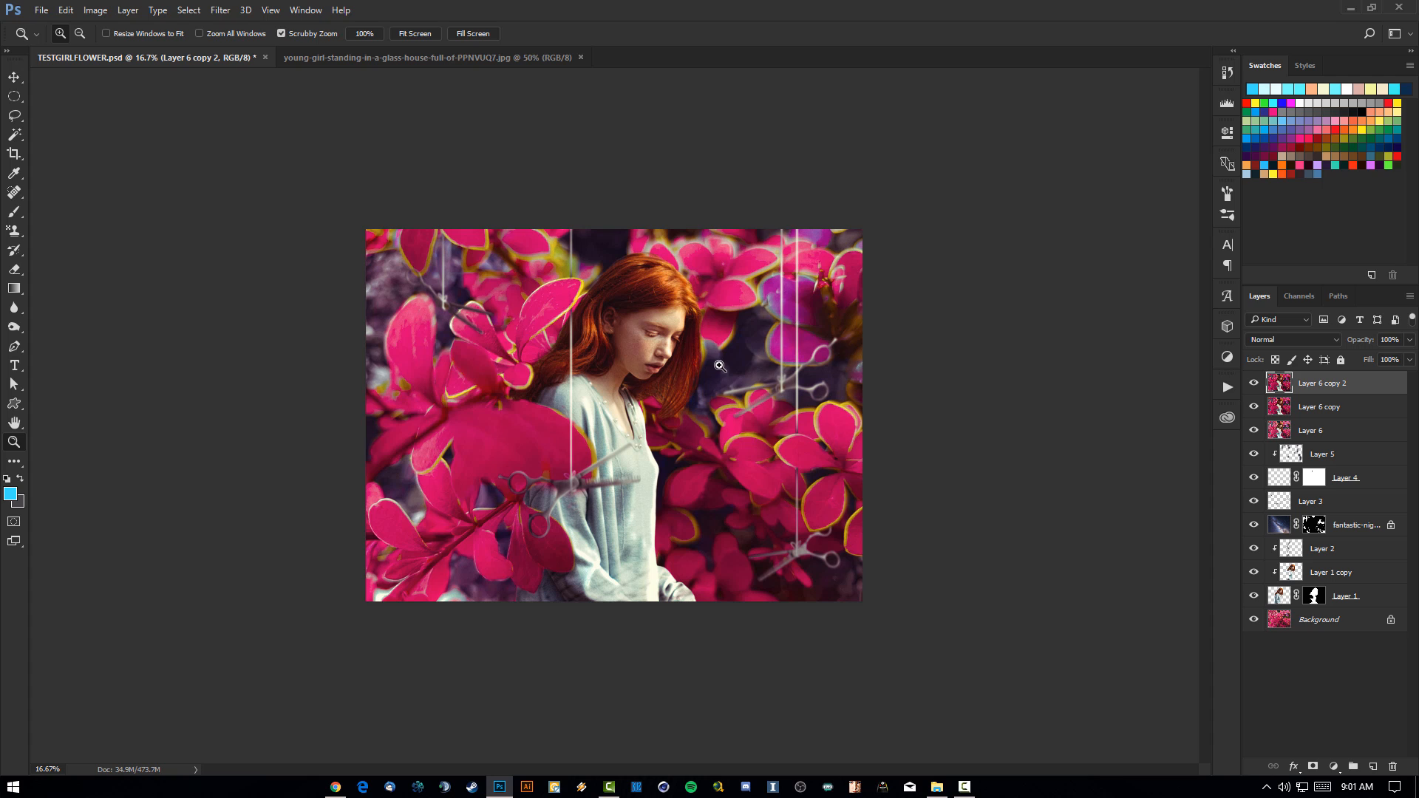
{"action": "mouse_move", "coordinate": [882, 394]}
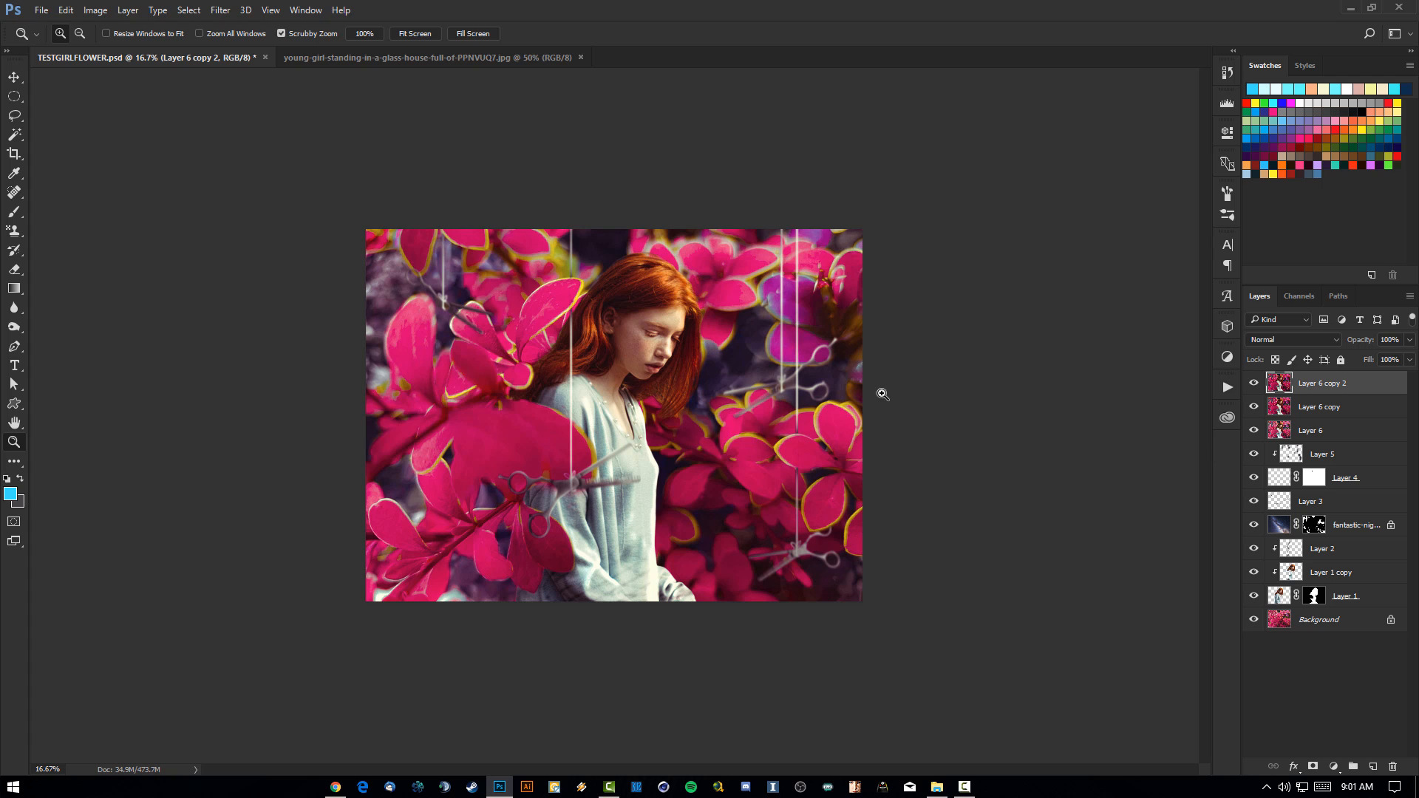
{"action": "mouse_move", "coordinate": [736, 436]}
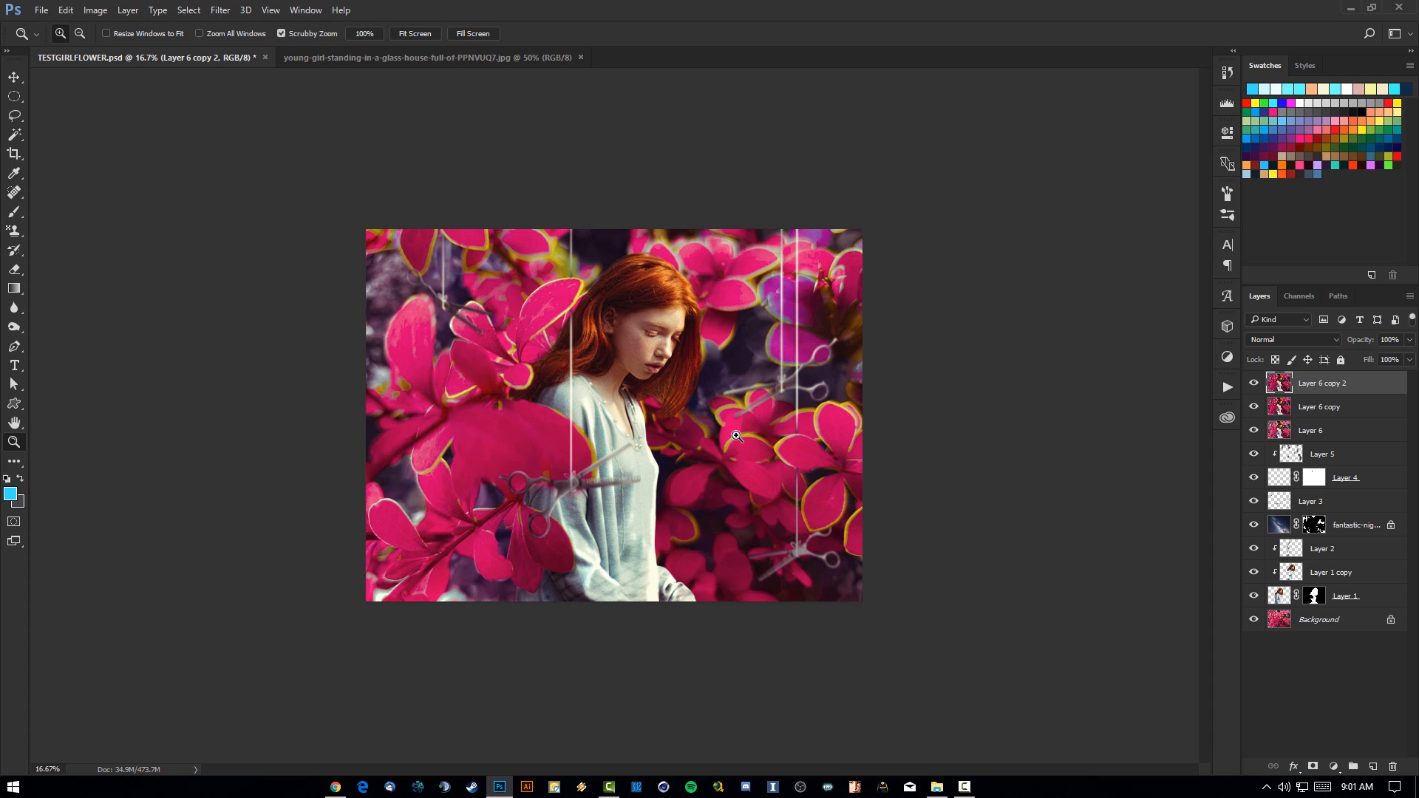
{"action": "mouse_move", "coordinate": [500, 535]}
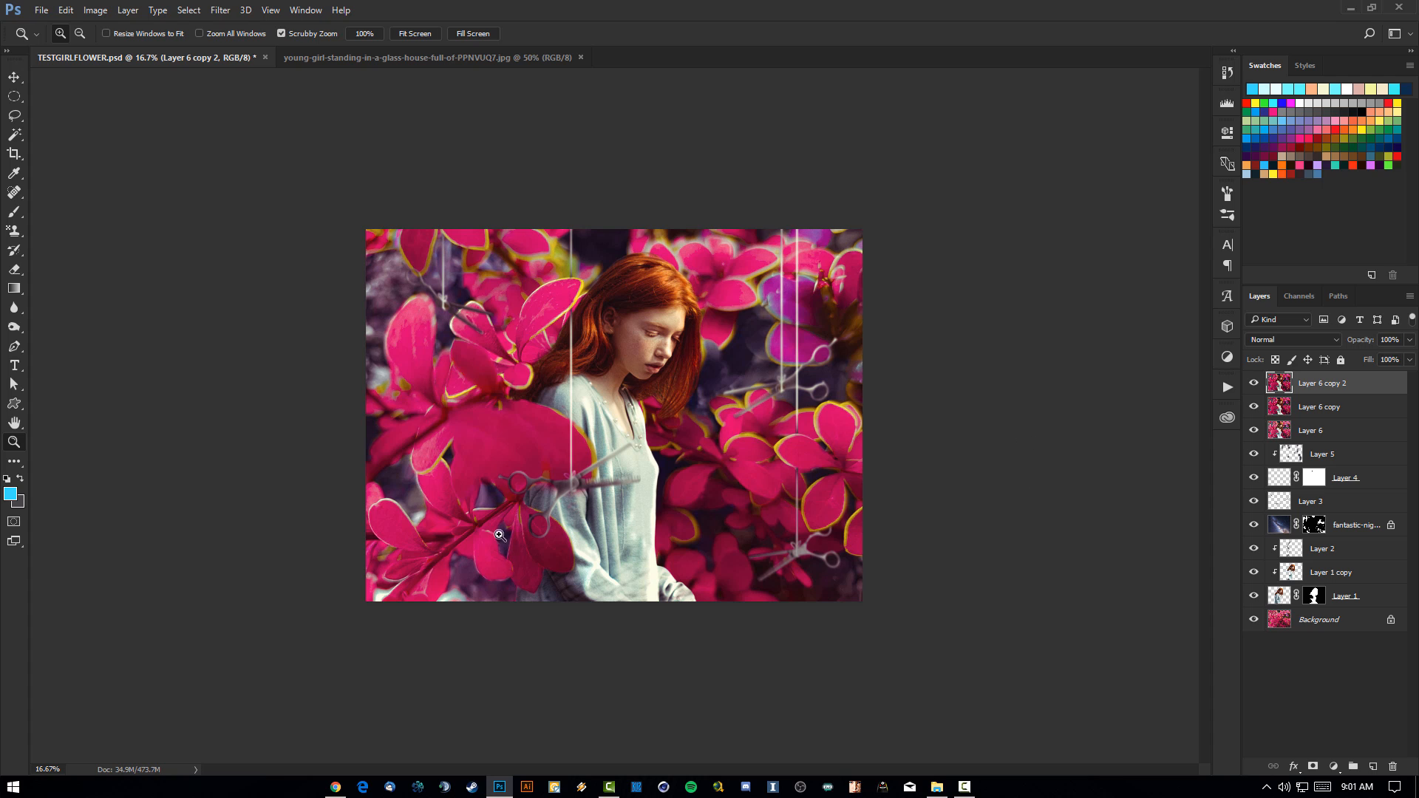
{"action": "mouse_move", "coordinate": [399, 565]}
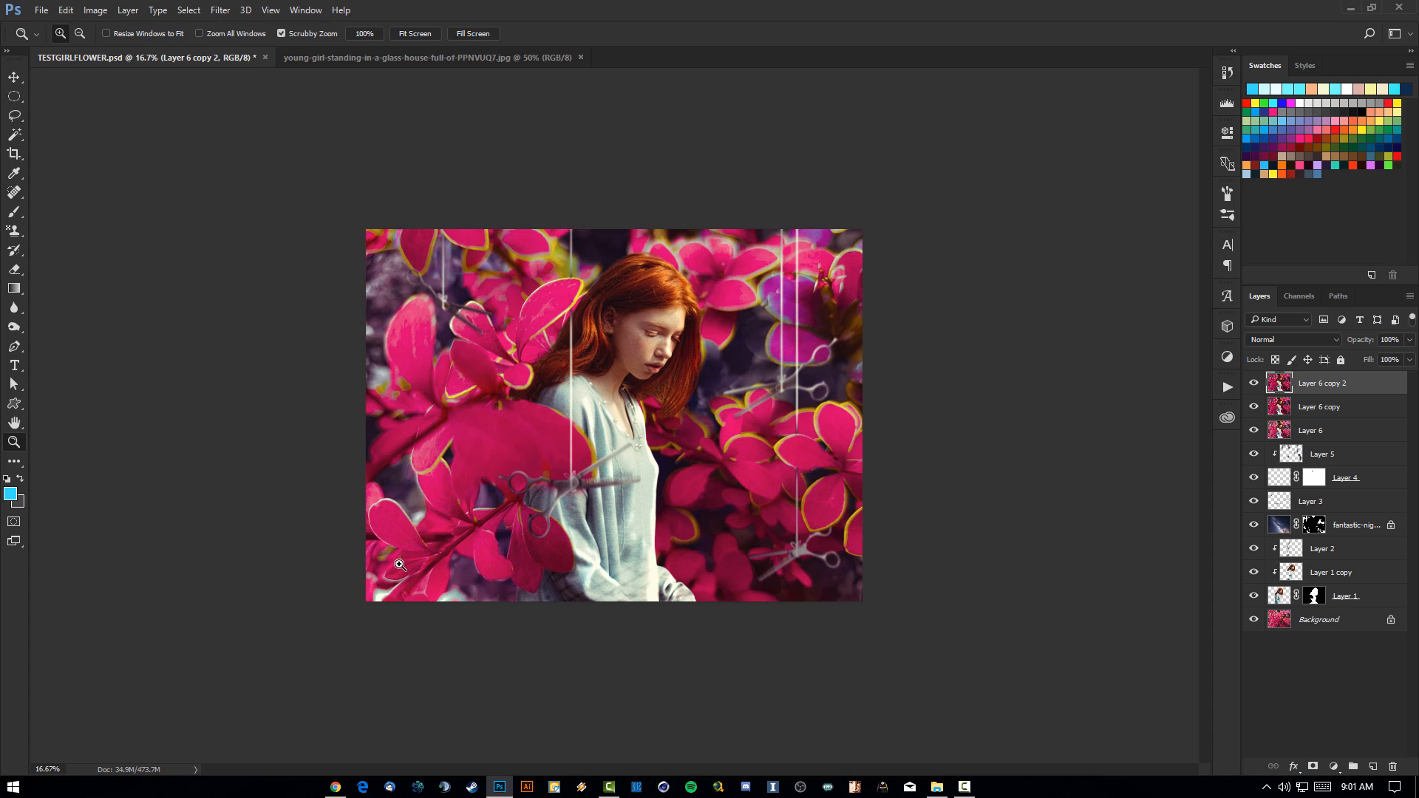
{"action": "mouse_move", "coordinate": [821, 397]}
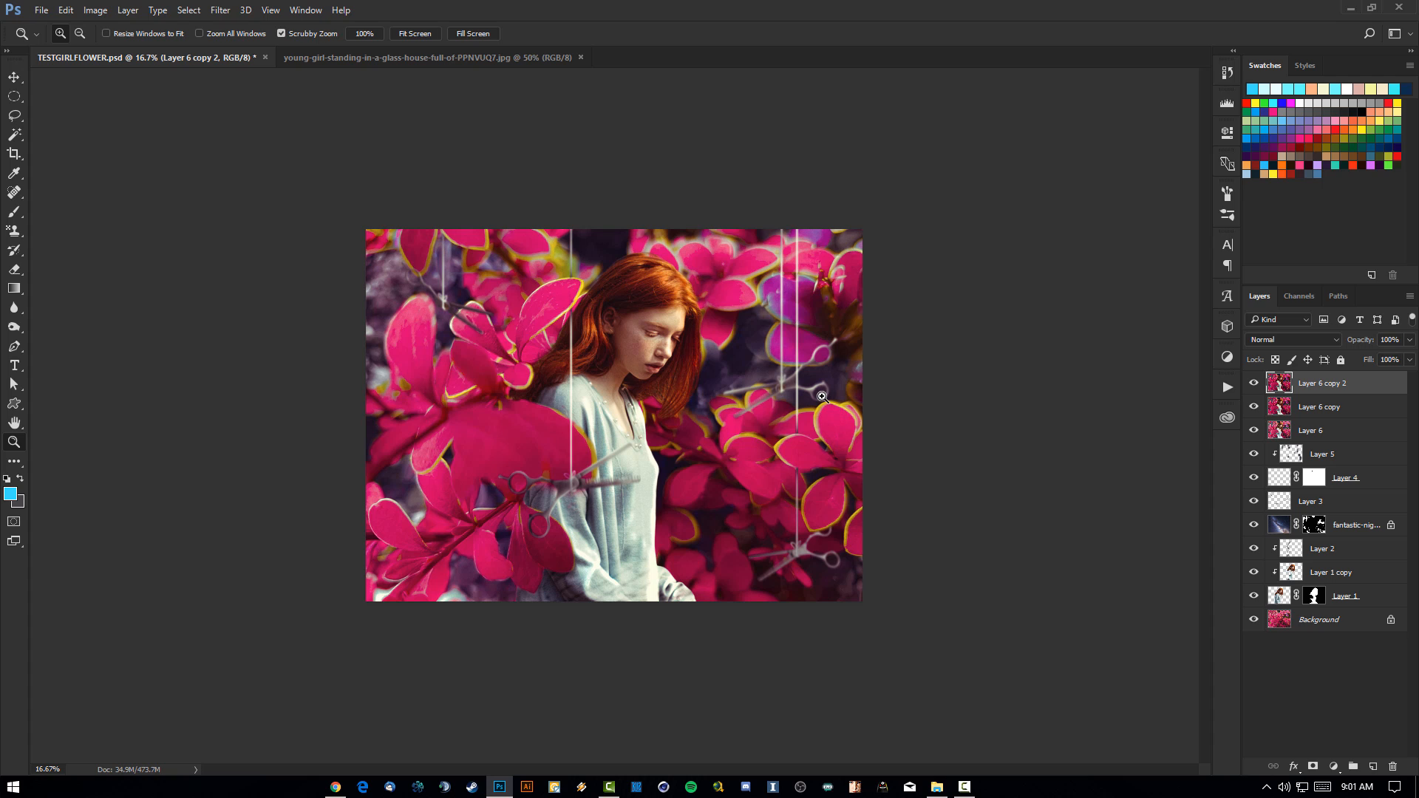
{"action": "mouse_move", "coordinate": [788, 422]}
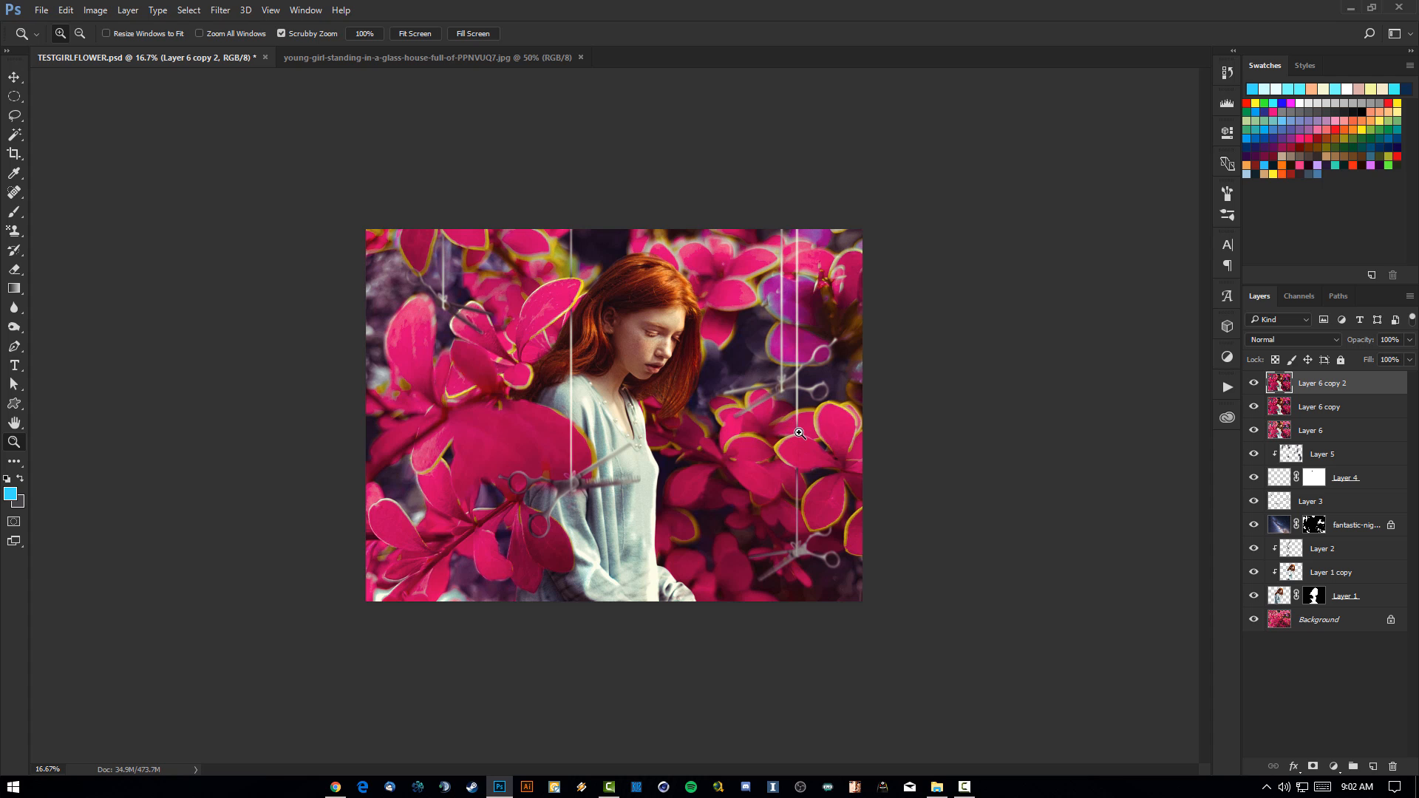
{"action": "mouse_move", "coordinate": [579, 617]}
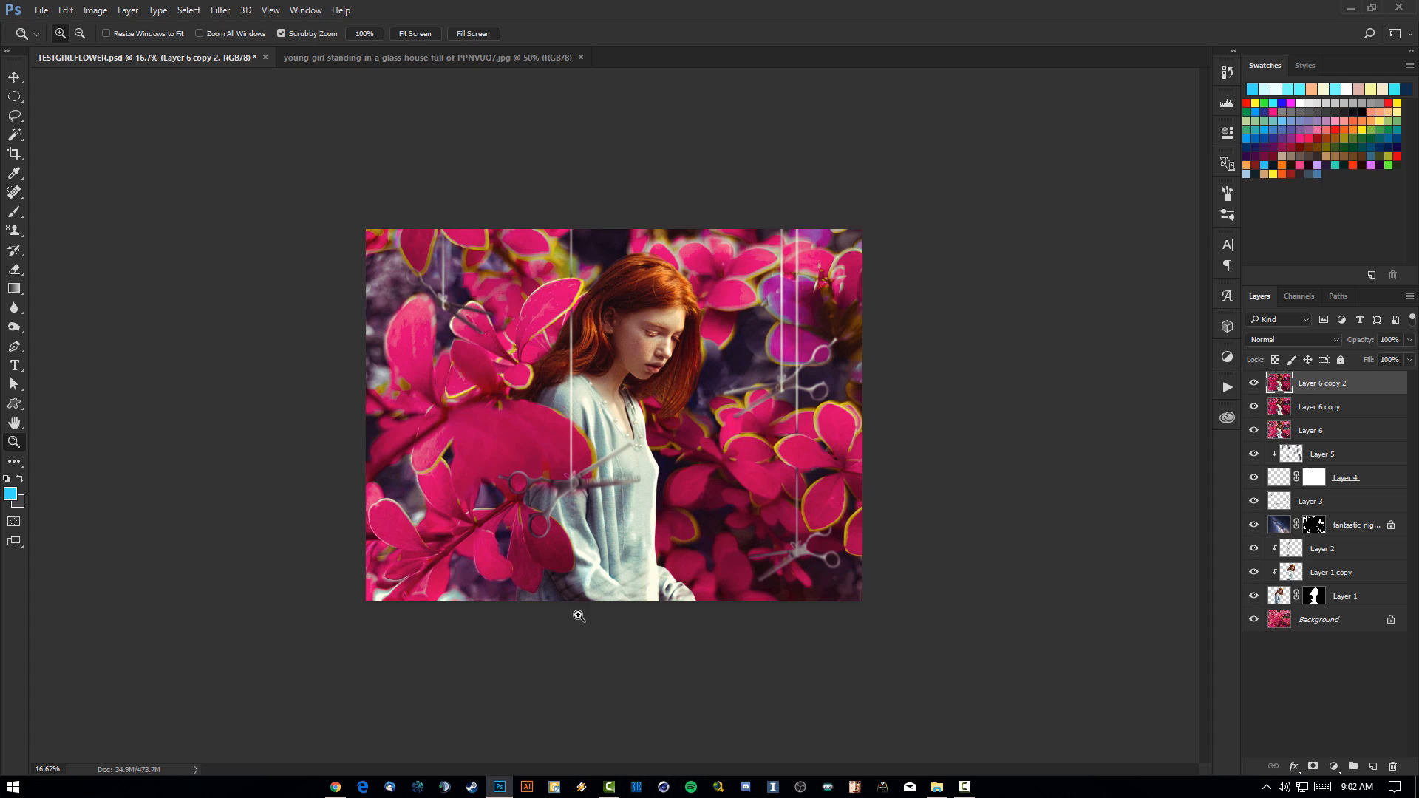
Step: Switch to the greenhouse stock photo of the red-haired girl among cacti
{"action": "left_click", "coordinate": [427, 57]}
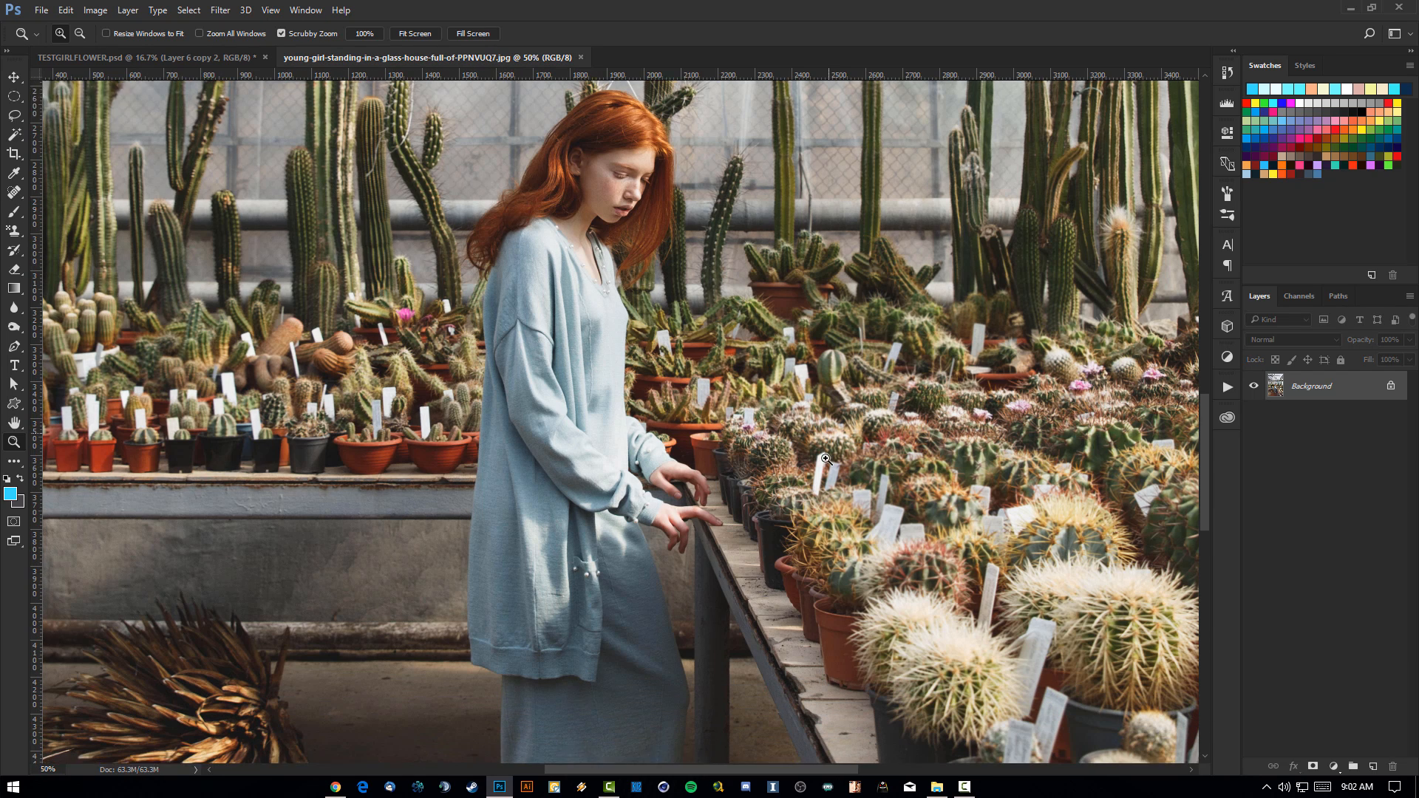
Step: Look over the greenhouse photo, then return to the TESTGIRLFLOWER.psd composite
{"action": "scroll", "scroll_direction": "down", "scroll_amount": 3}
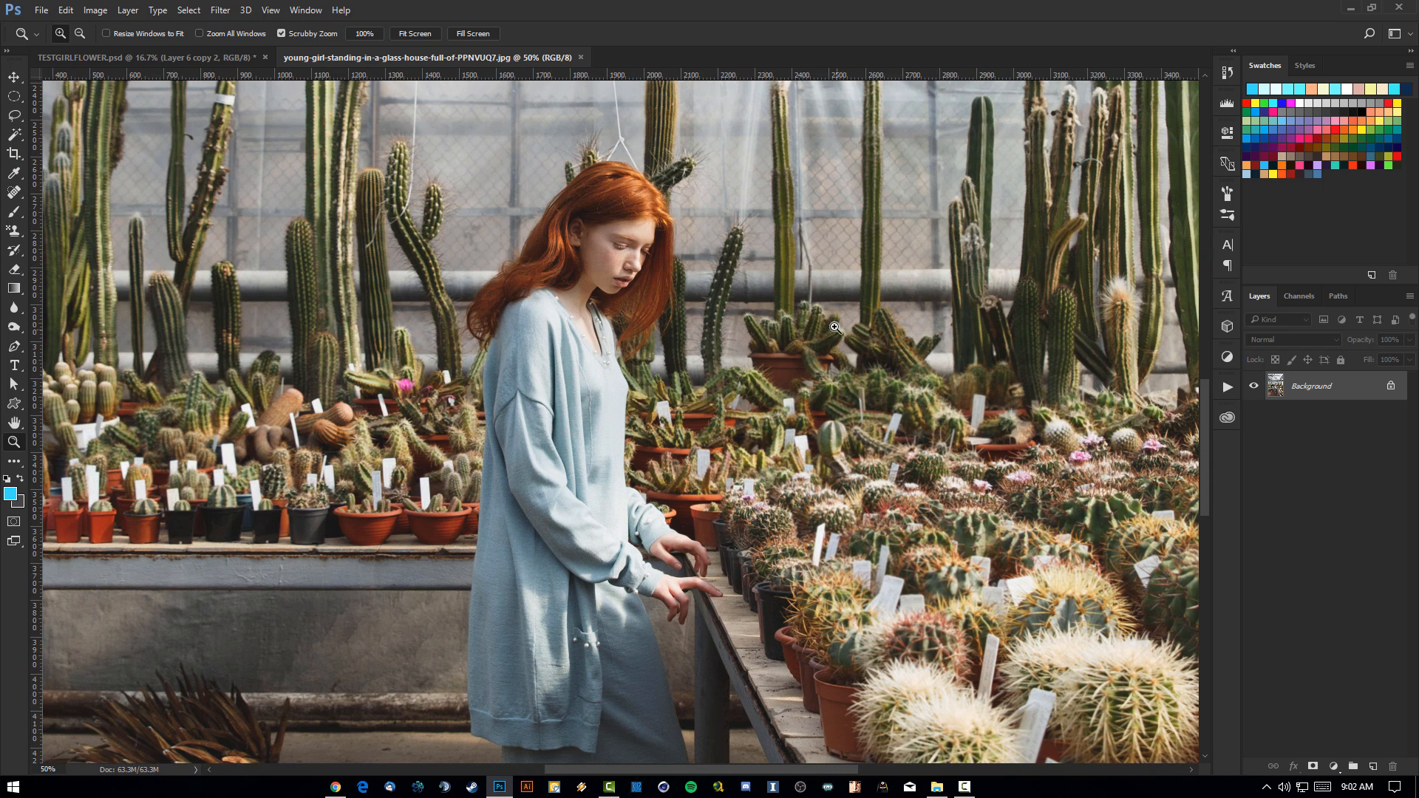
{"action": "mouse_move", "coordinate": [652, 275]}
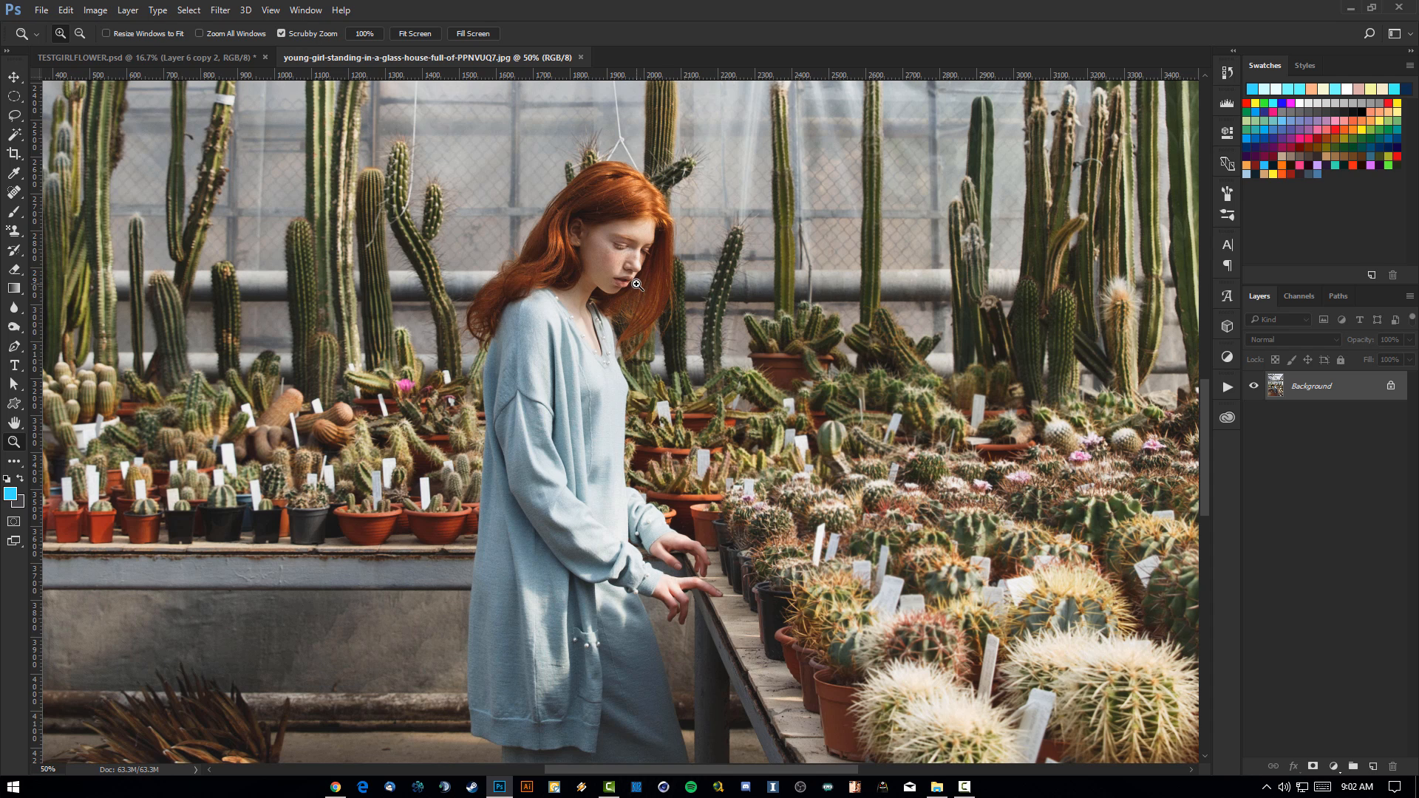
{"action": "mouse_move", "coordinate": [626, 285]}
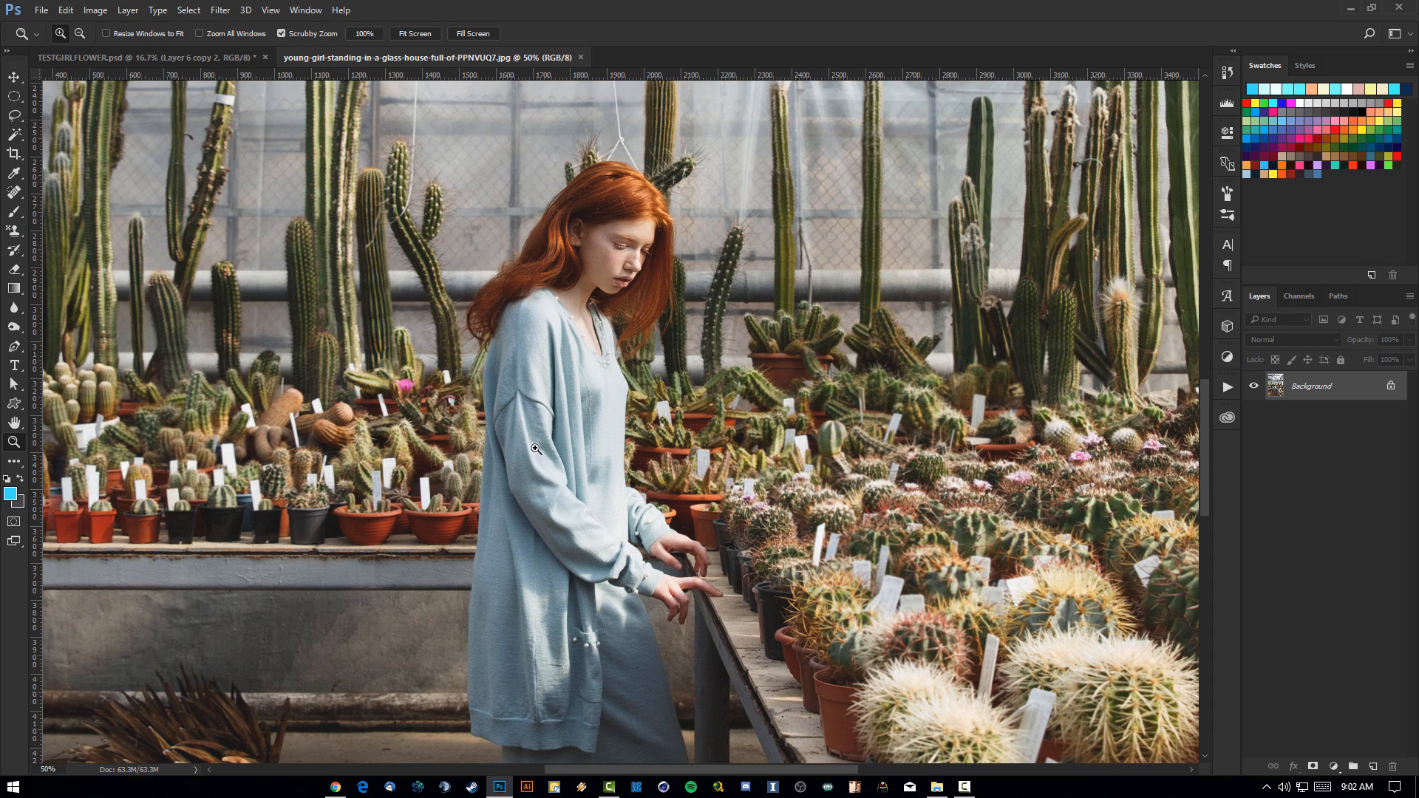
{"action": "mouse_move", "coordinate": [556, 289]}
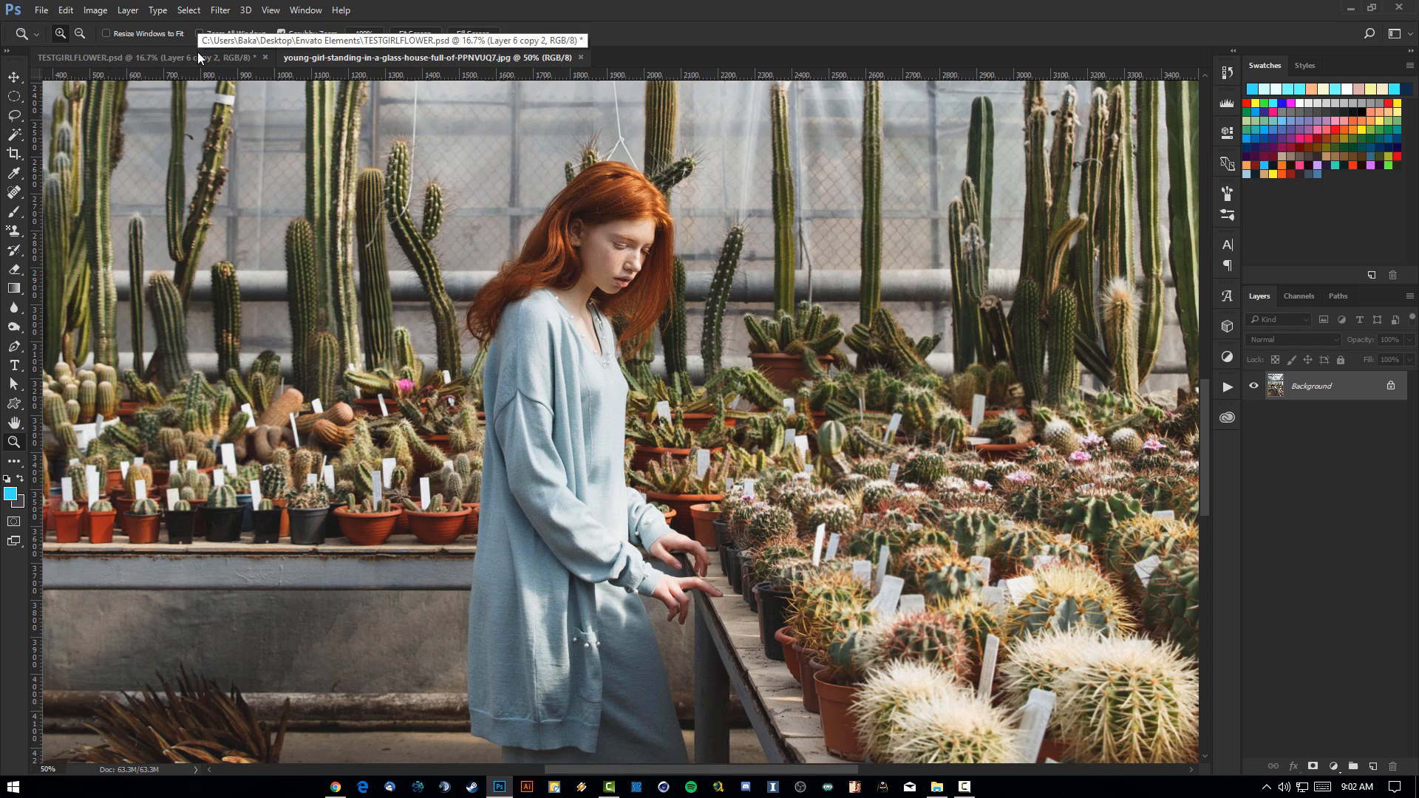
{"action": "left_click", "coordinate": [111, 57]}
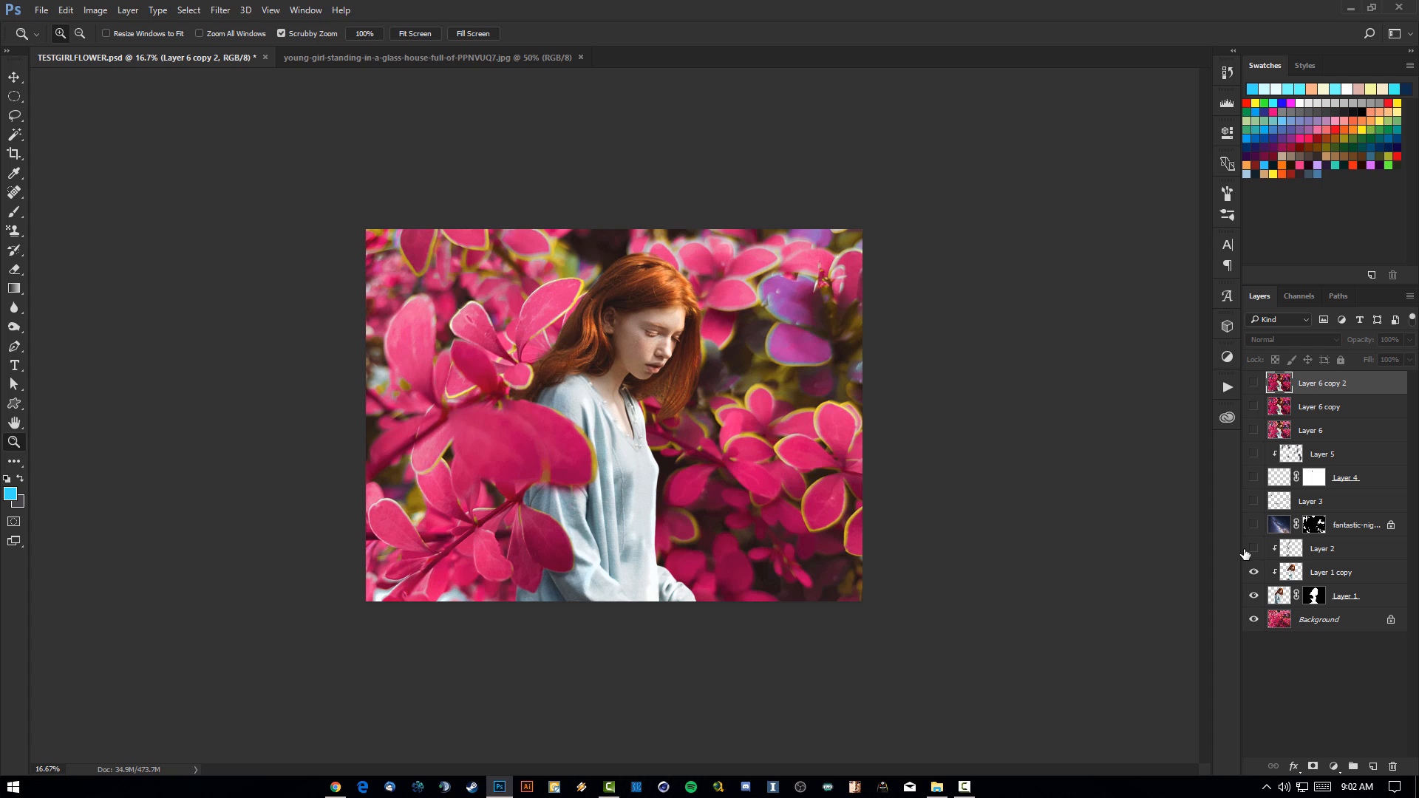
{"action": "mouse_move", "coordinate": [1245, 553]}
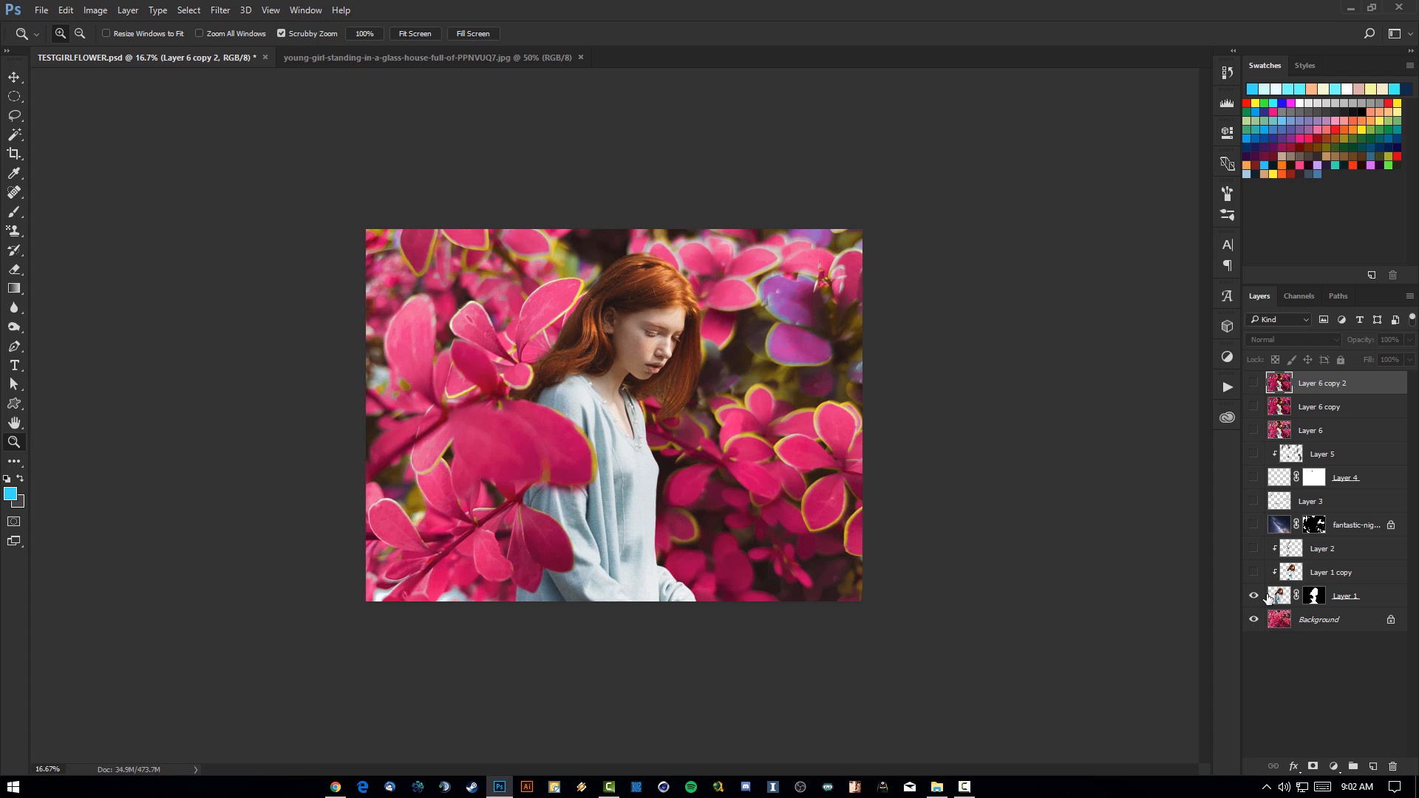
Step: Select Layer 1 and delete its old layer mask so the whole girl shows
{"action": "left_click", "coordinate": [1304, 595]}
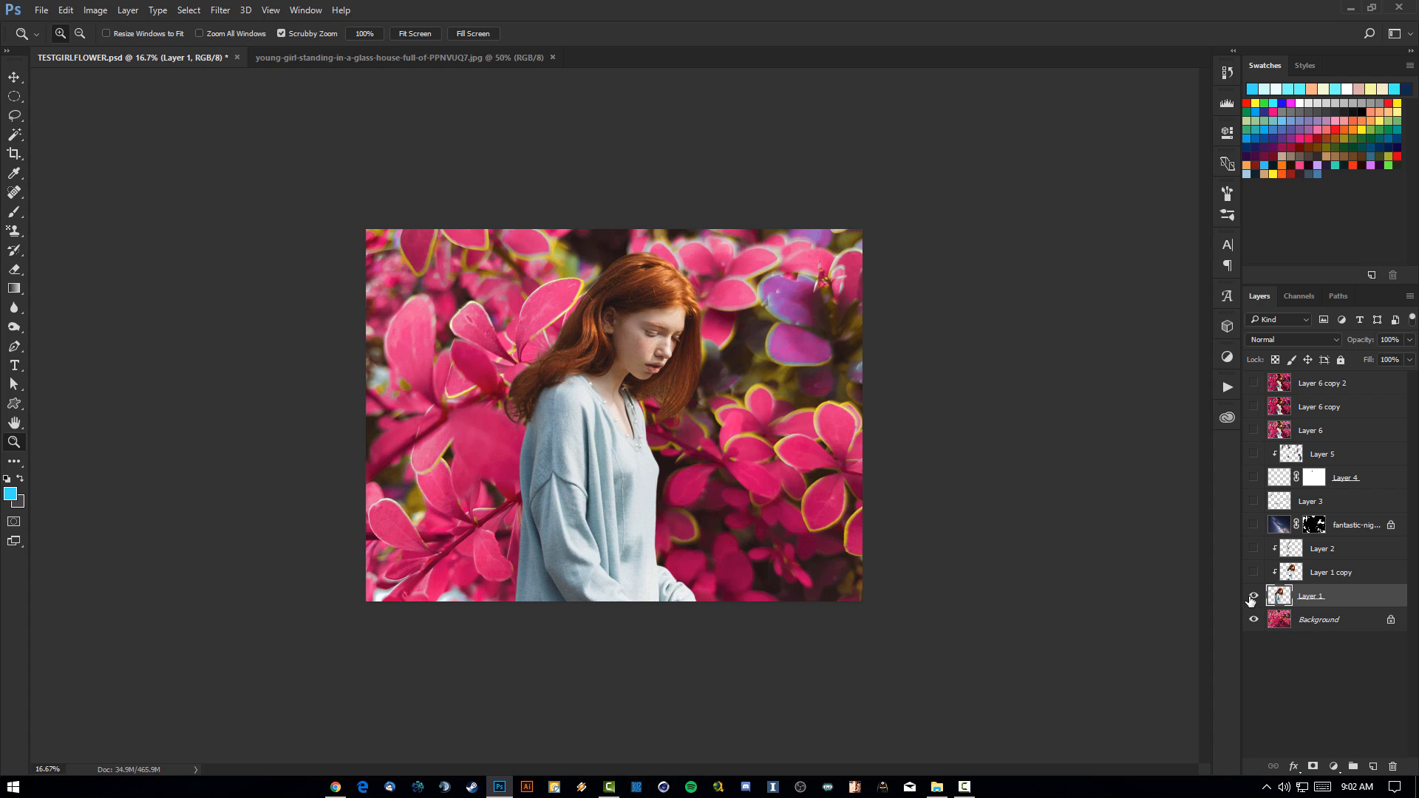
{"action": "left_click", "coordinate": [1254, 596]}
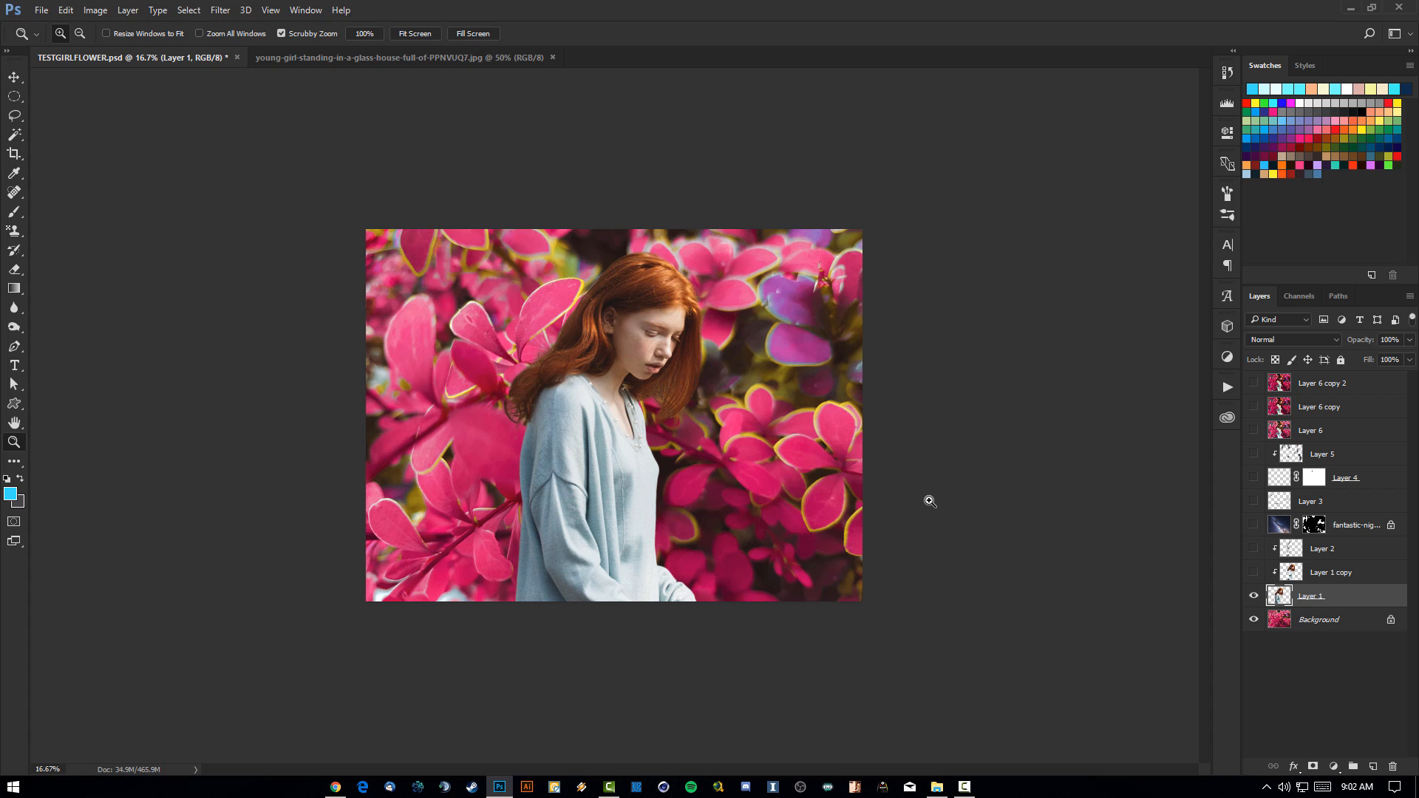
{"action": "mouse_move", "coordinate": [929, 474]}
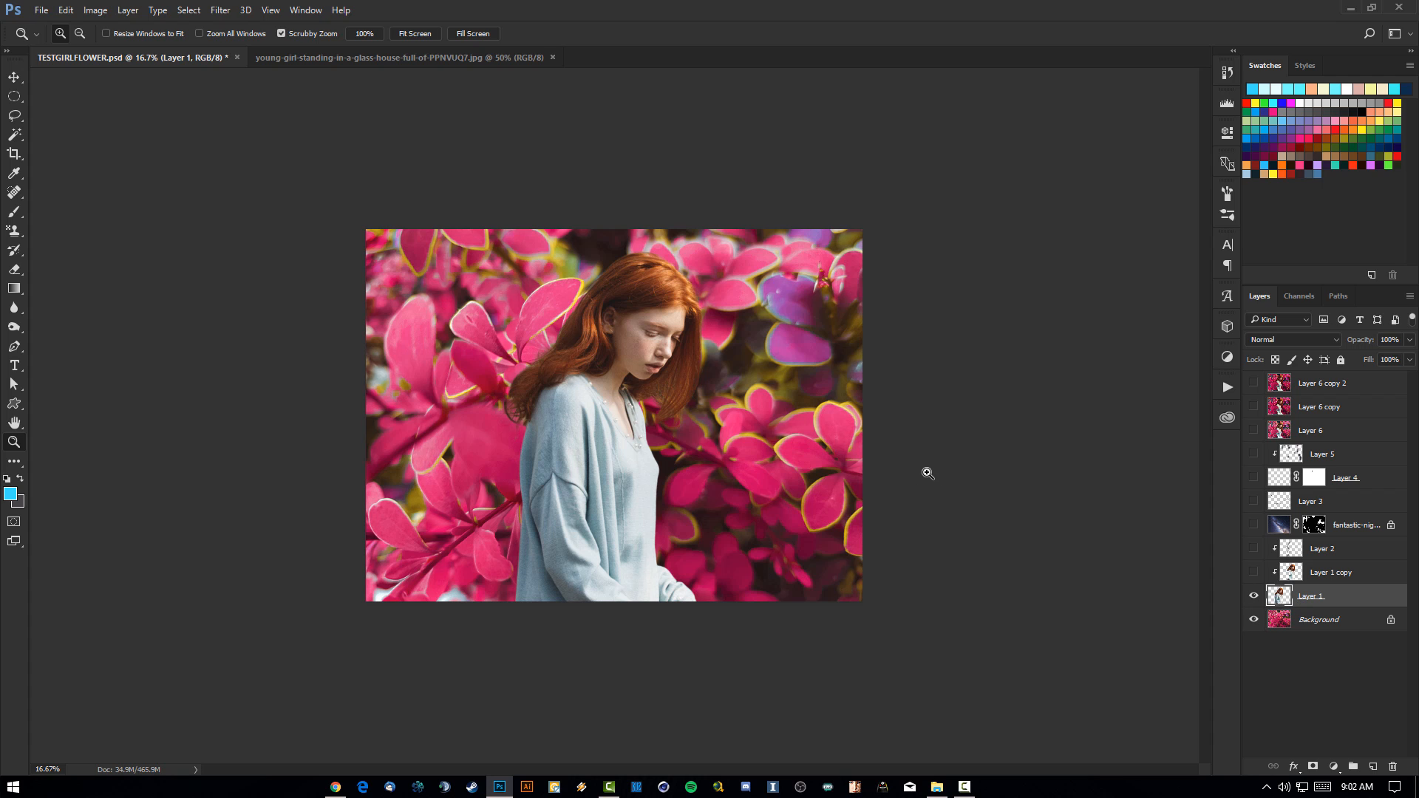
{"action": "mouse_move", "coordinate": [917, 469]}
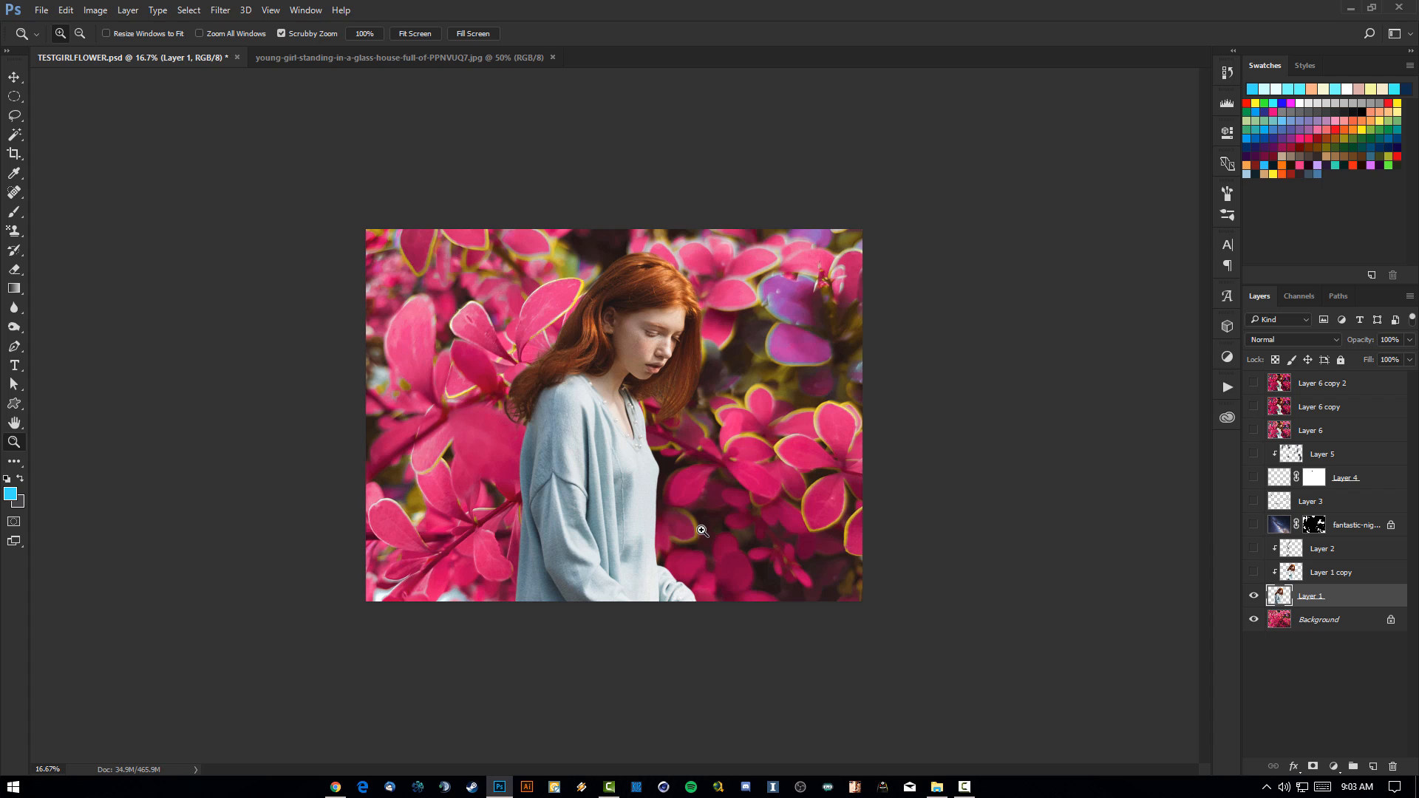
{"action": "mouse_move", "coordinate": [548, 427]}
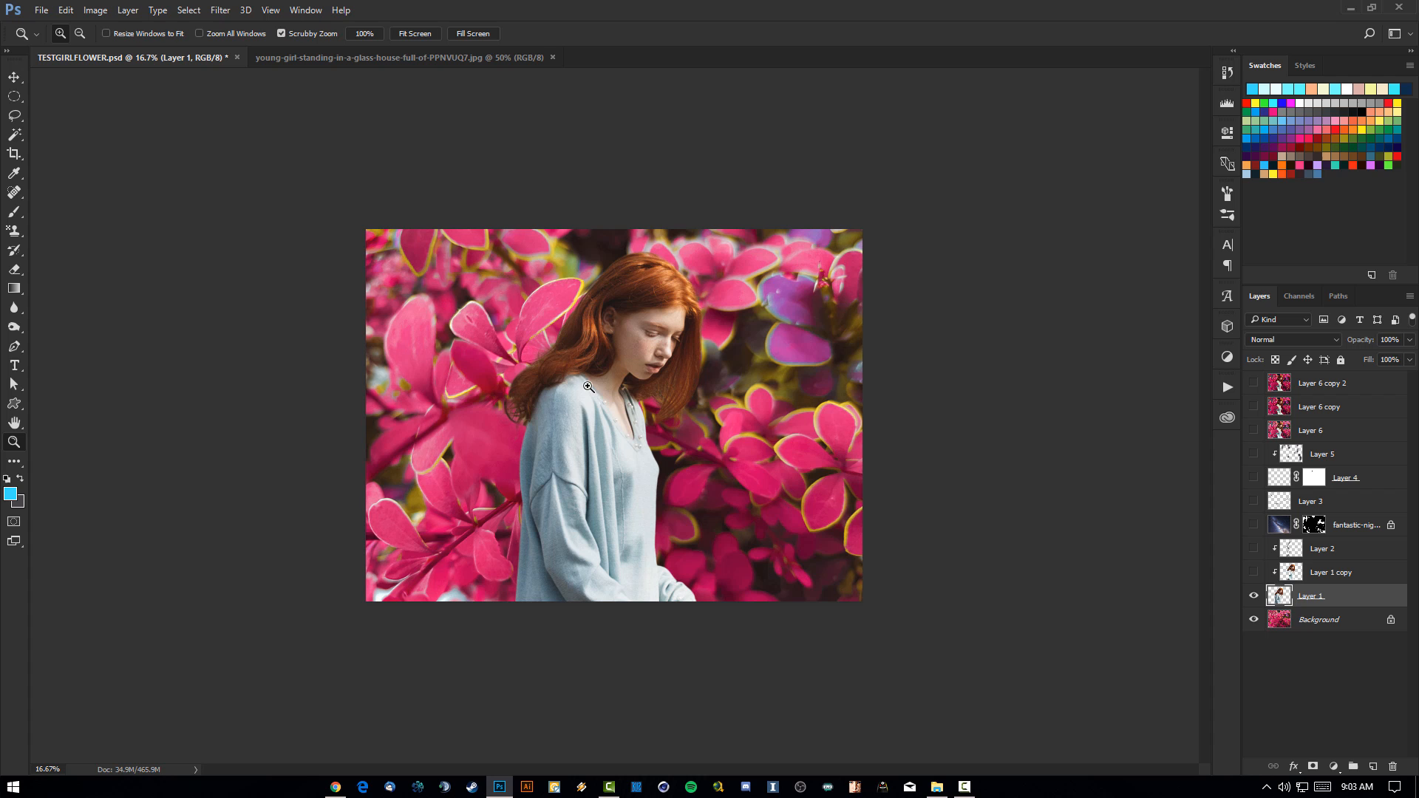
{"action": "mouse_move", "coordinate": [666, 439]}
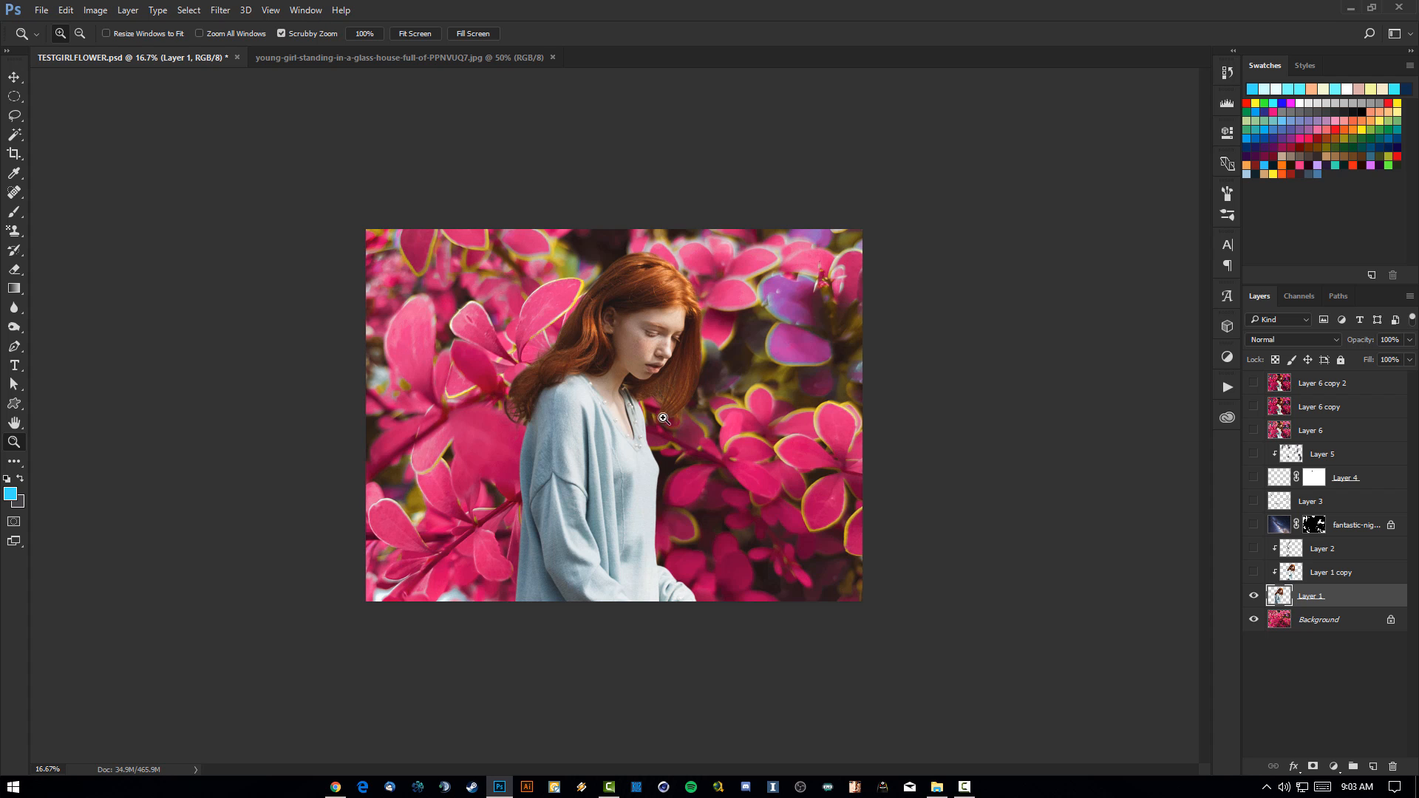
{"action": "left_click_drag", "start_coordinate": [664, 417], "coordinate": [624, 442]}
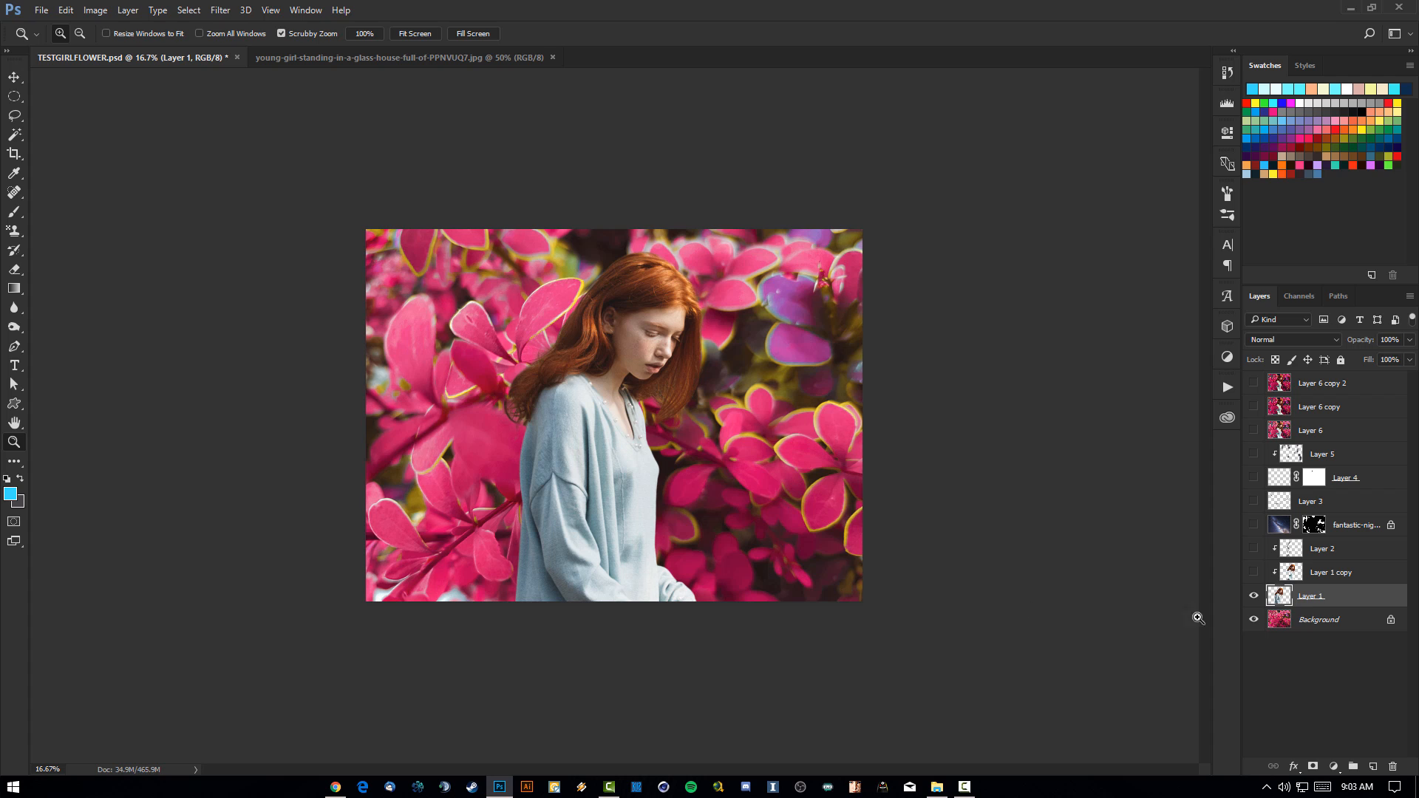
Step: Add a new layer mask to Layer 1 and invert it to black, hiding the girl
{"action": "left_click", "coordinate": [1313, 766]}
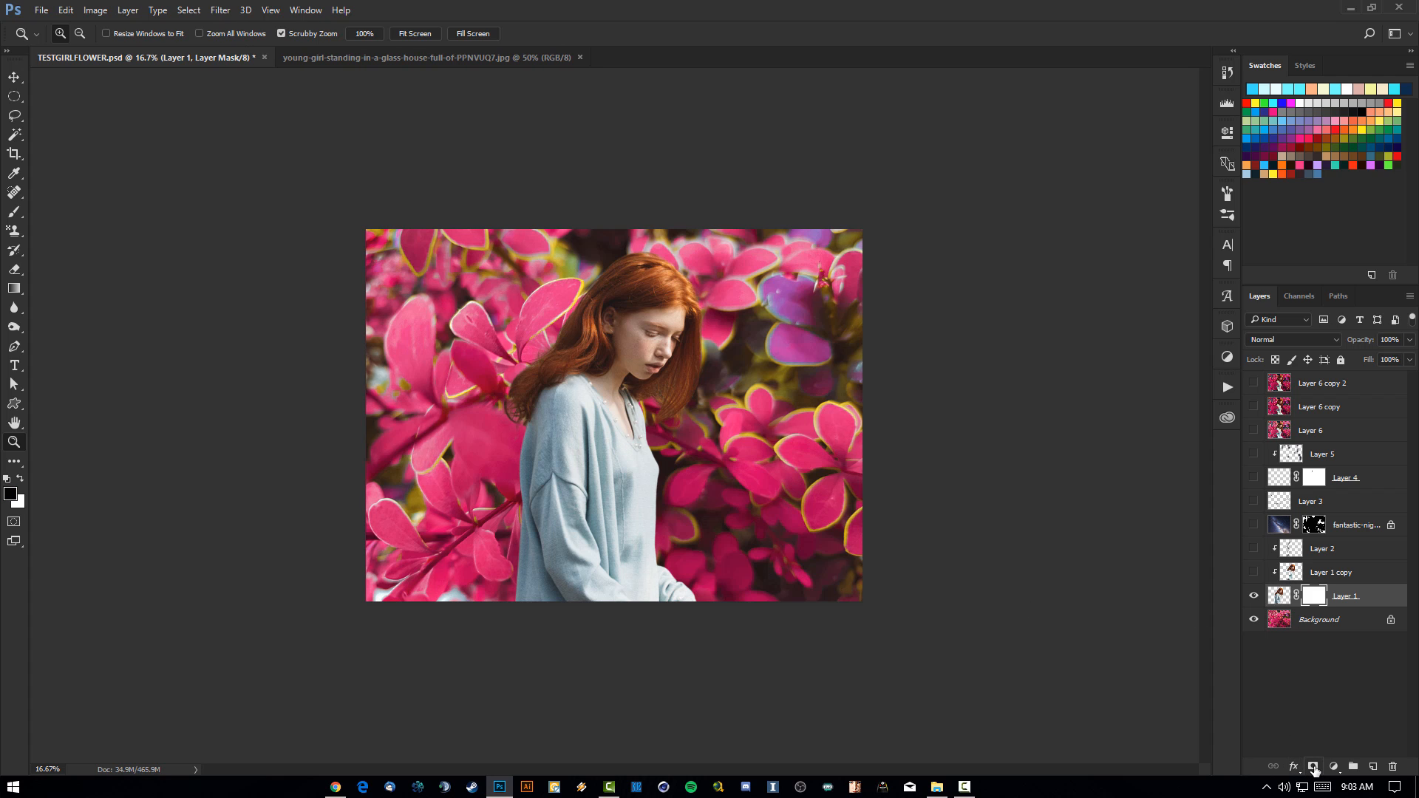
{"action": "key", "text": "ctrl+i"}
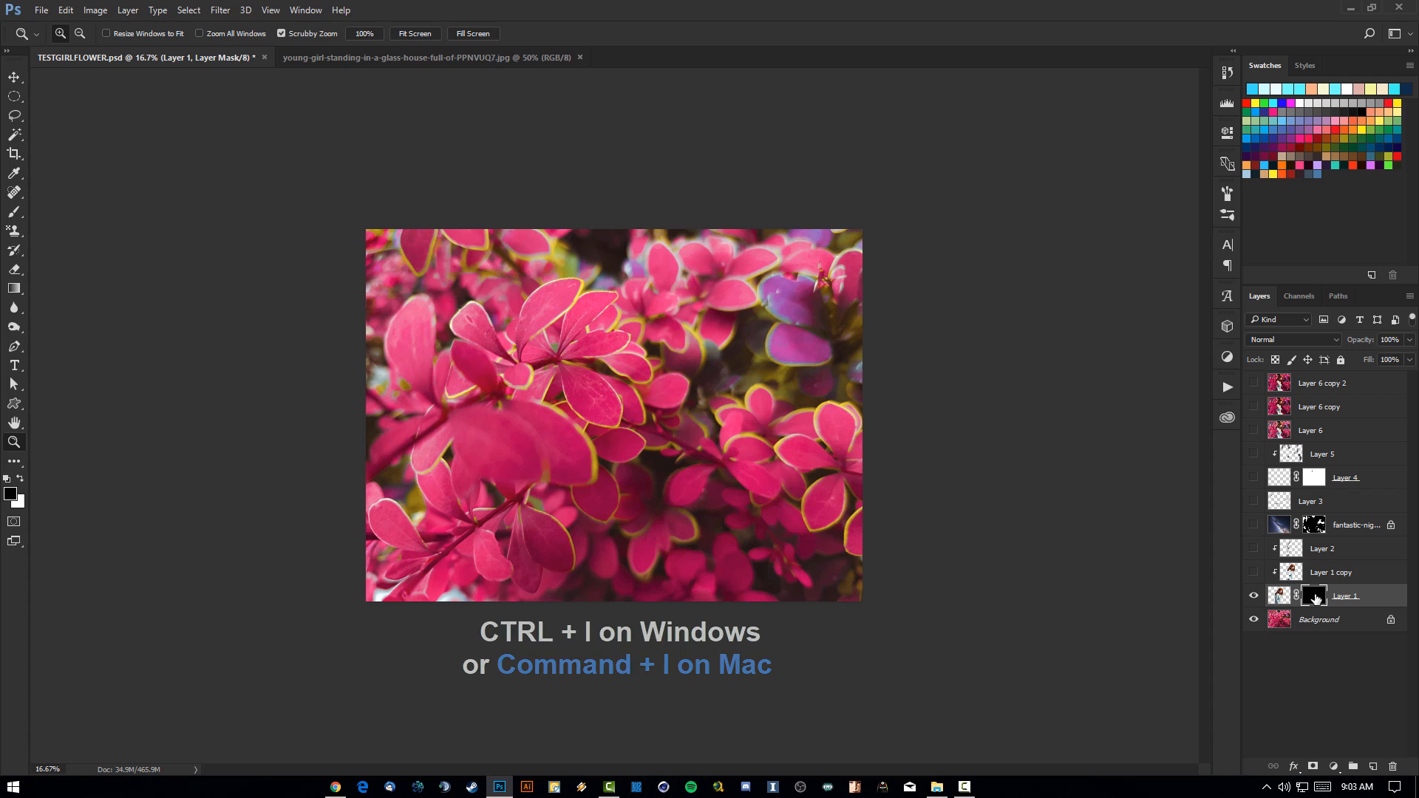
{"action": "key", "text": "ctrl+i"}
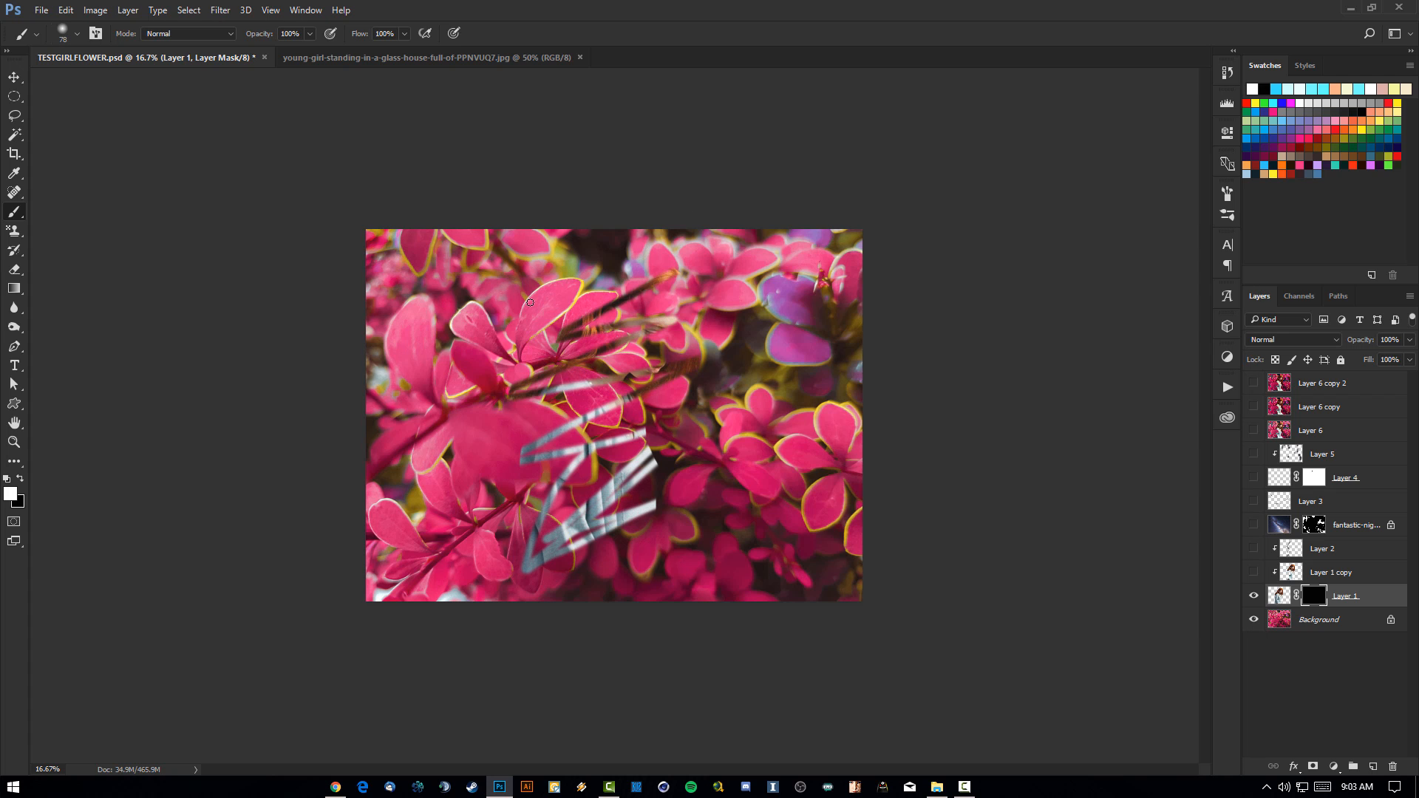
Step: Paint white on Layer 1's mask to reveal streaks of the girl's sweater and shoulder
{"action": "left_click_drag", "start_coordinate": [529, 302], "coordinate": [625, 453]}
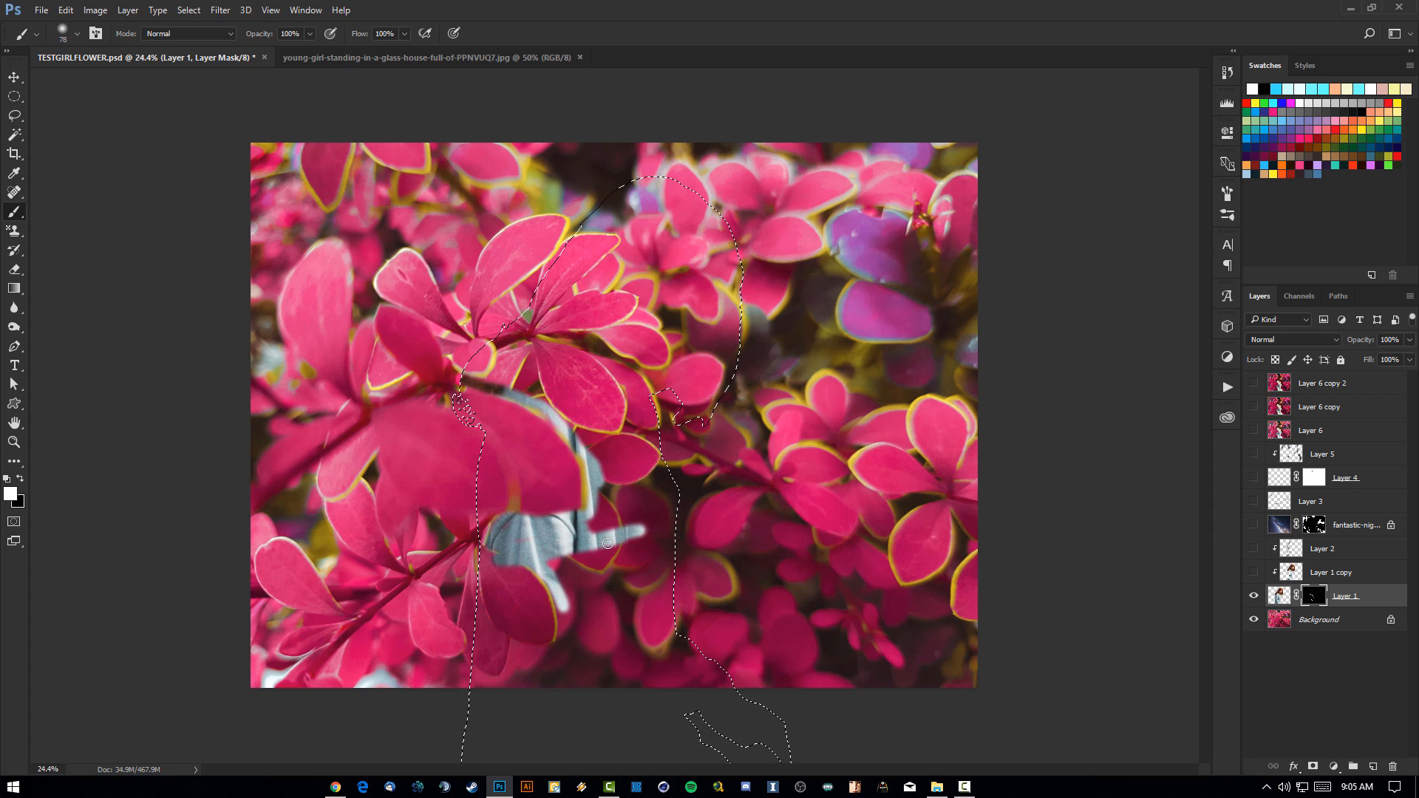
Step: Paint more of the mask to bring the girl's head, hair and sweater through the leaves
{"action": "left_click_drag", "start_coordinate": [608, 543], "coordinate": [513, 642]}
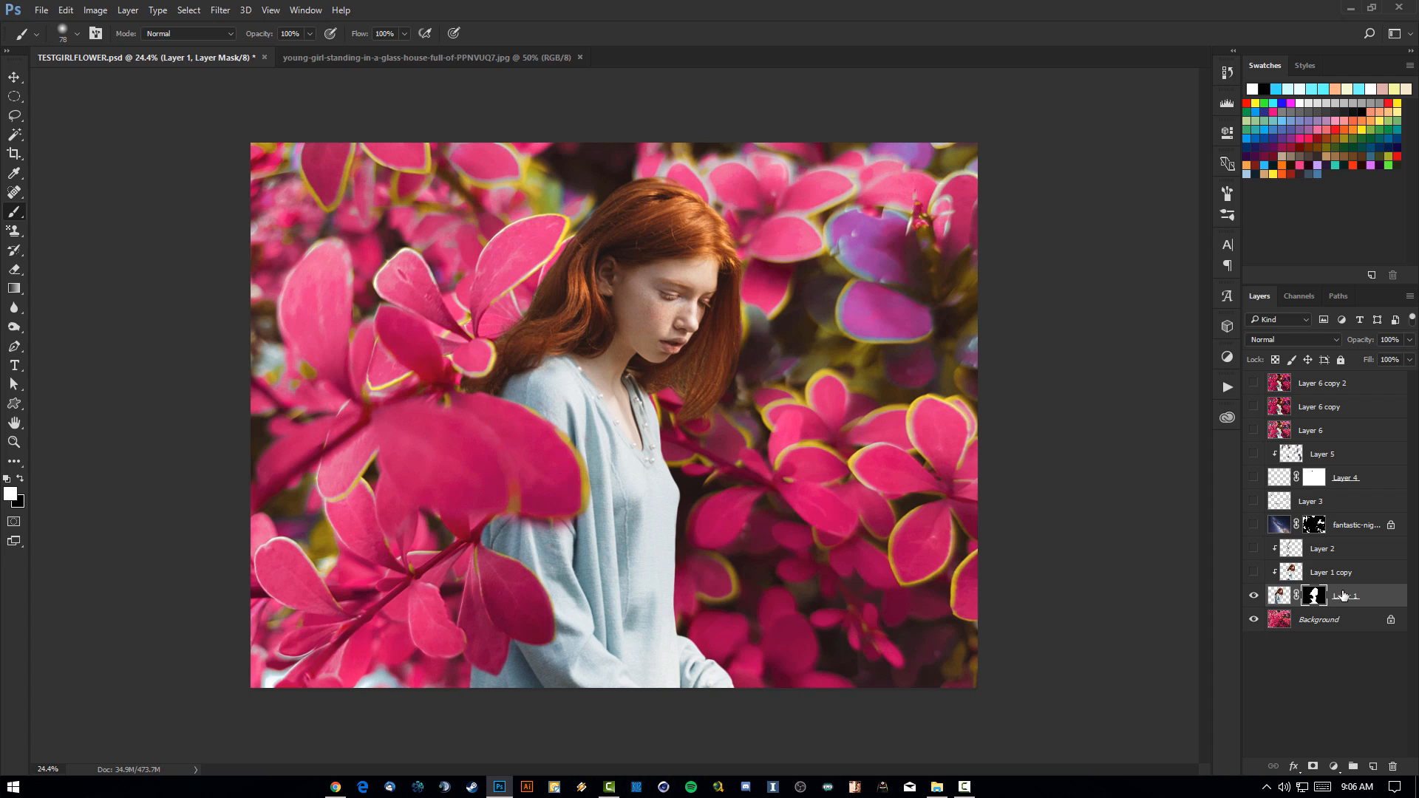
Step: Duplicate Layer 1 as Layer 1 copy 2 and change its masking via the context menu
{"action": "right_click", "coordinate": [1349, 595]}
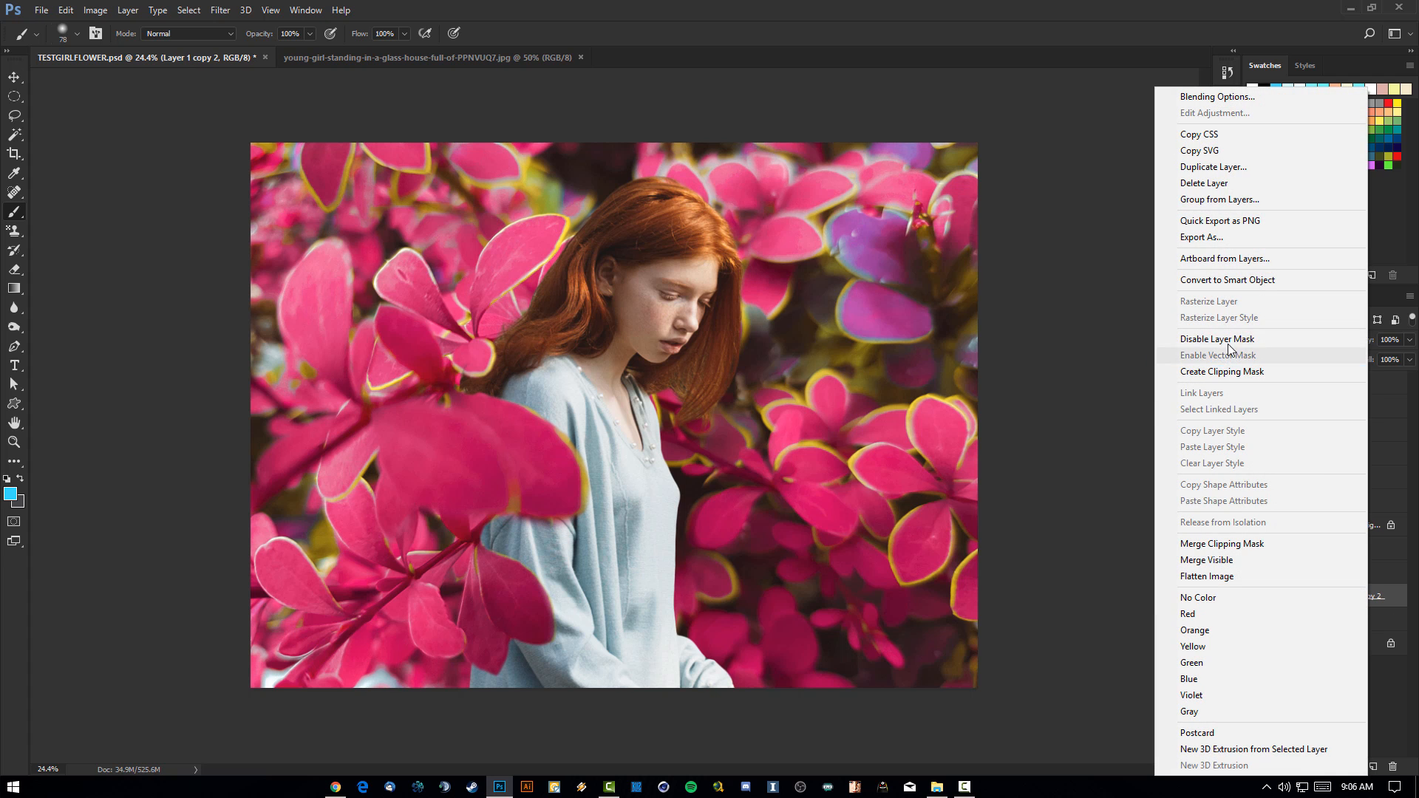
{"action": "mouse_move", "coordinate": [1256, 372]}
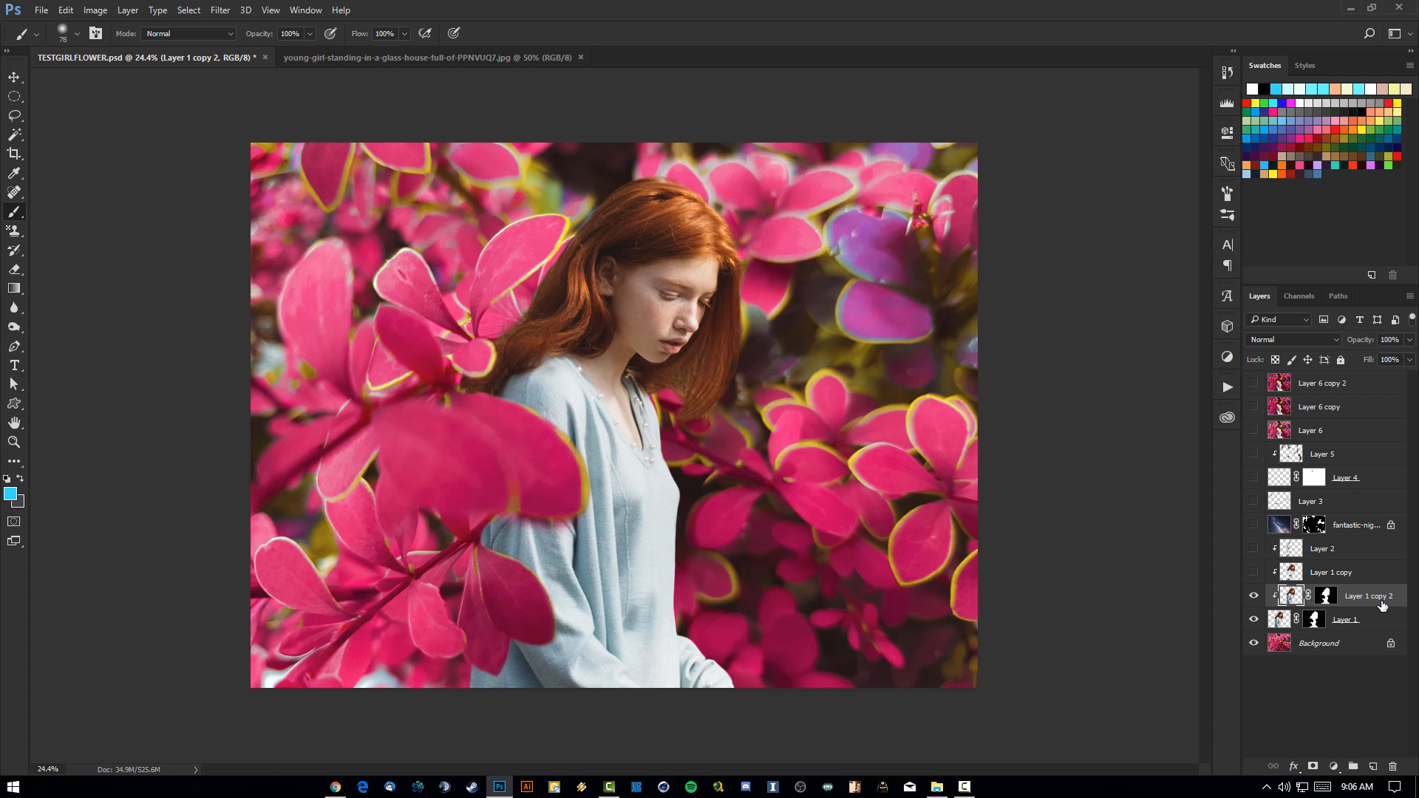
{"action": "right_click", "coordinate": [1369, 595]}
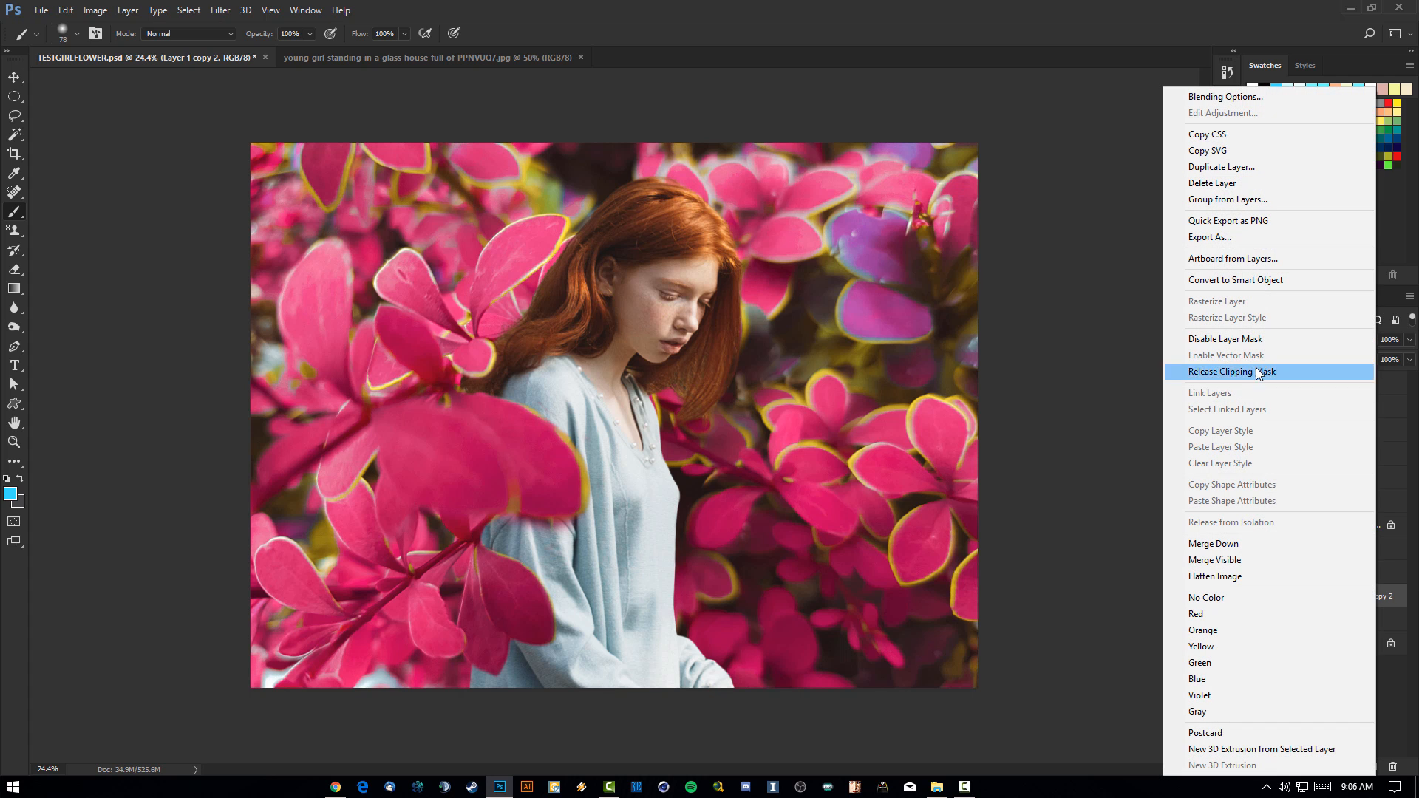
{"action": "left_click", "coordinate": [1231, 371]}
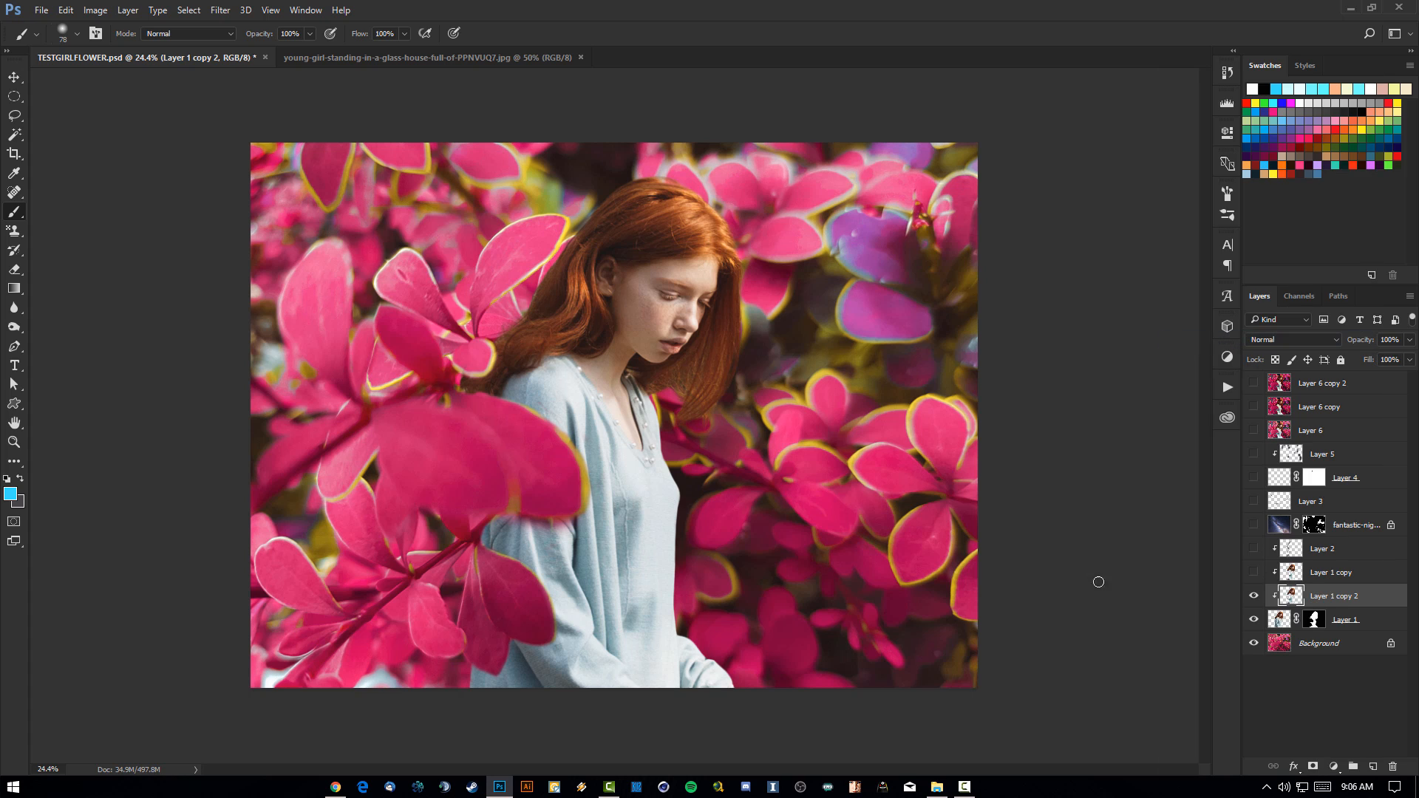
{"action": "left_click", "coordinate": [15, 327]}
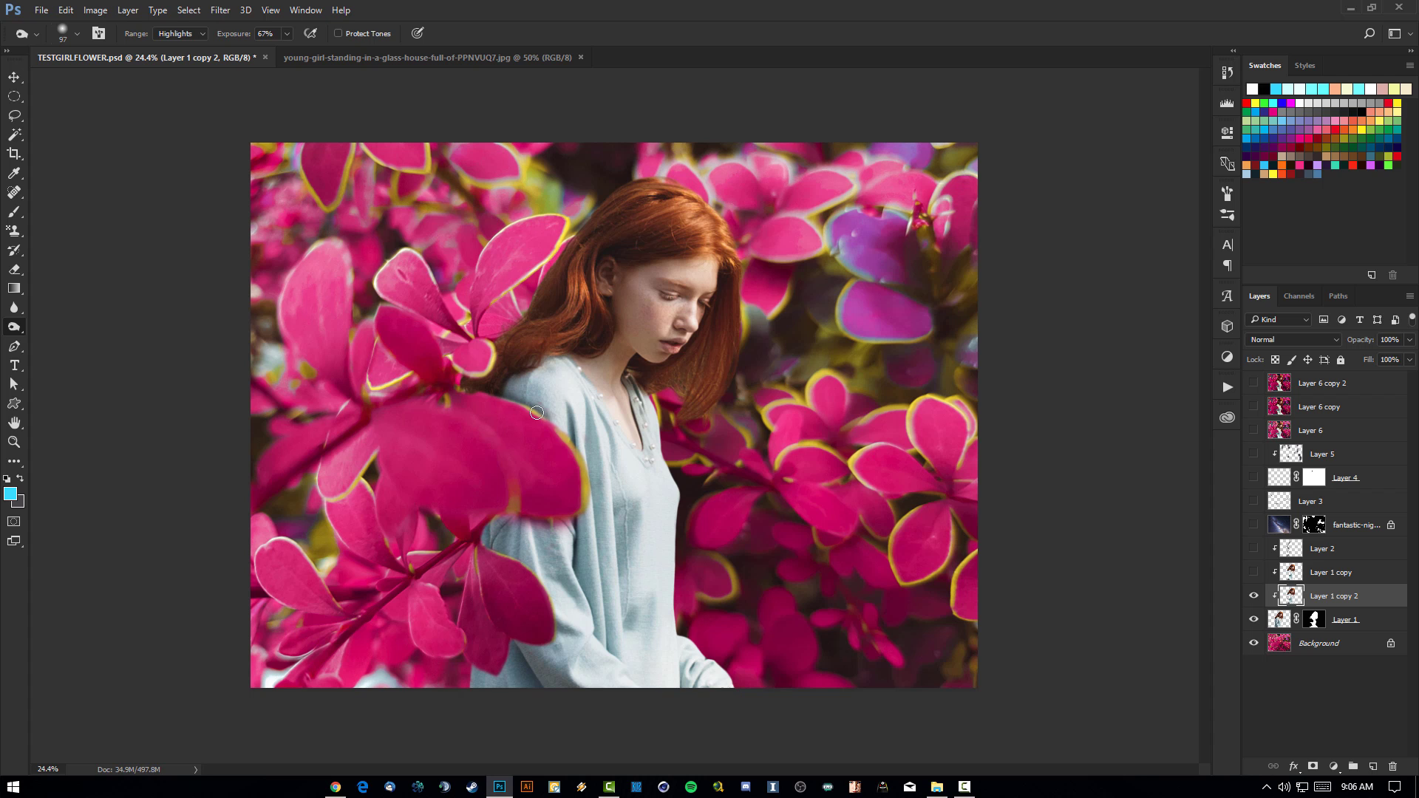
Step: Dodge the sweater highlights at 67% and show Layer 1 copy and Layer 2 at Multiply 35%
{"action": "left_click_drag", "start_coordinate": [535, 412], "coordinate": [475, 545]}
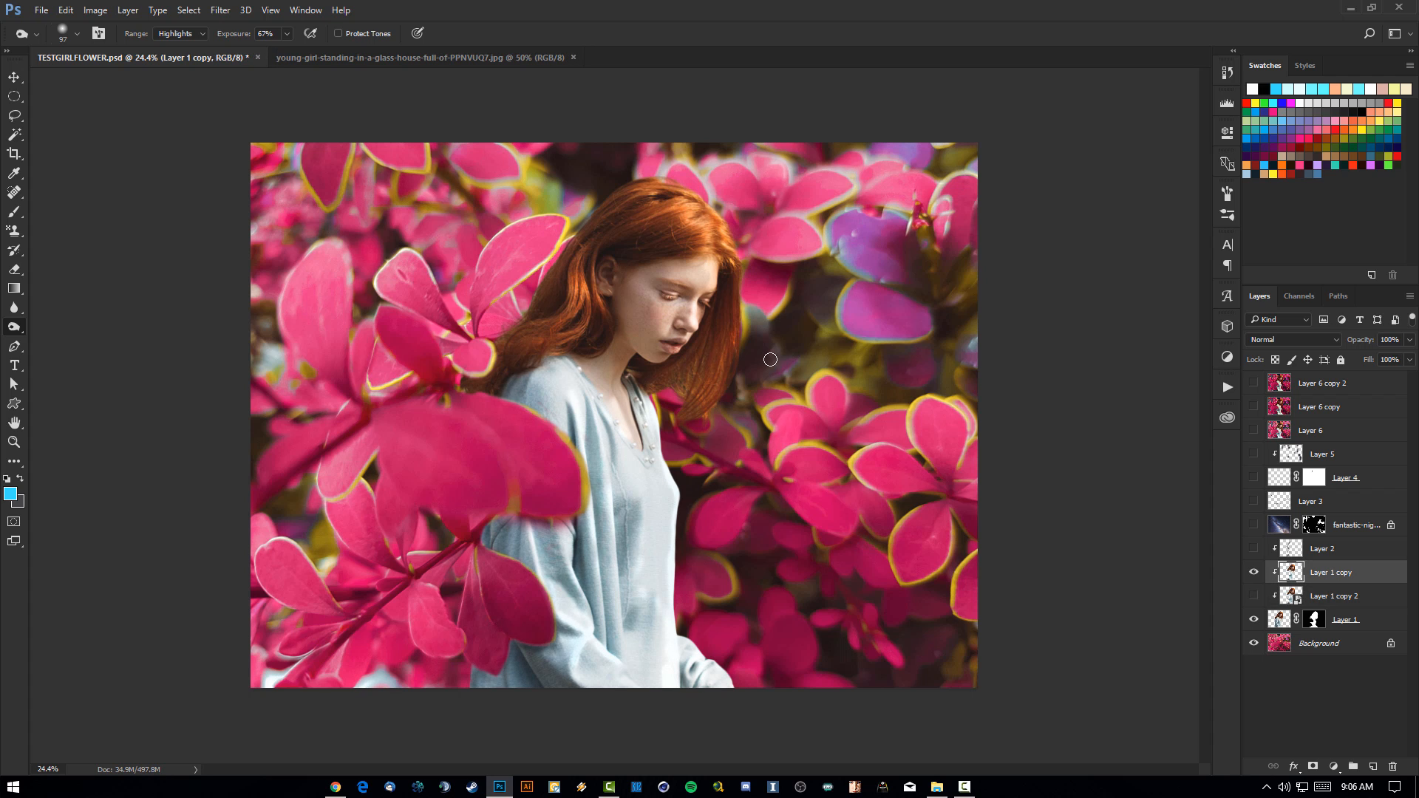
{"action": "mouse_move", "coordinate": [575, 542]}
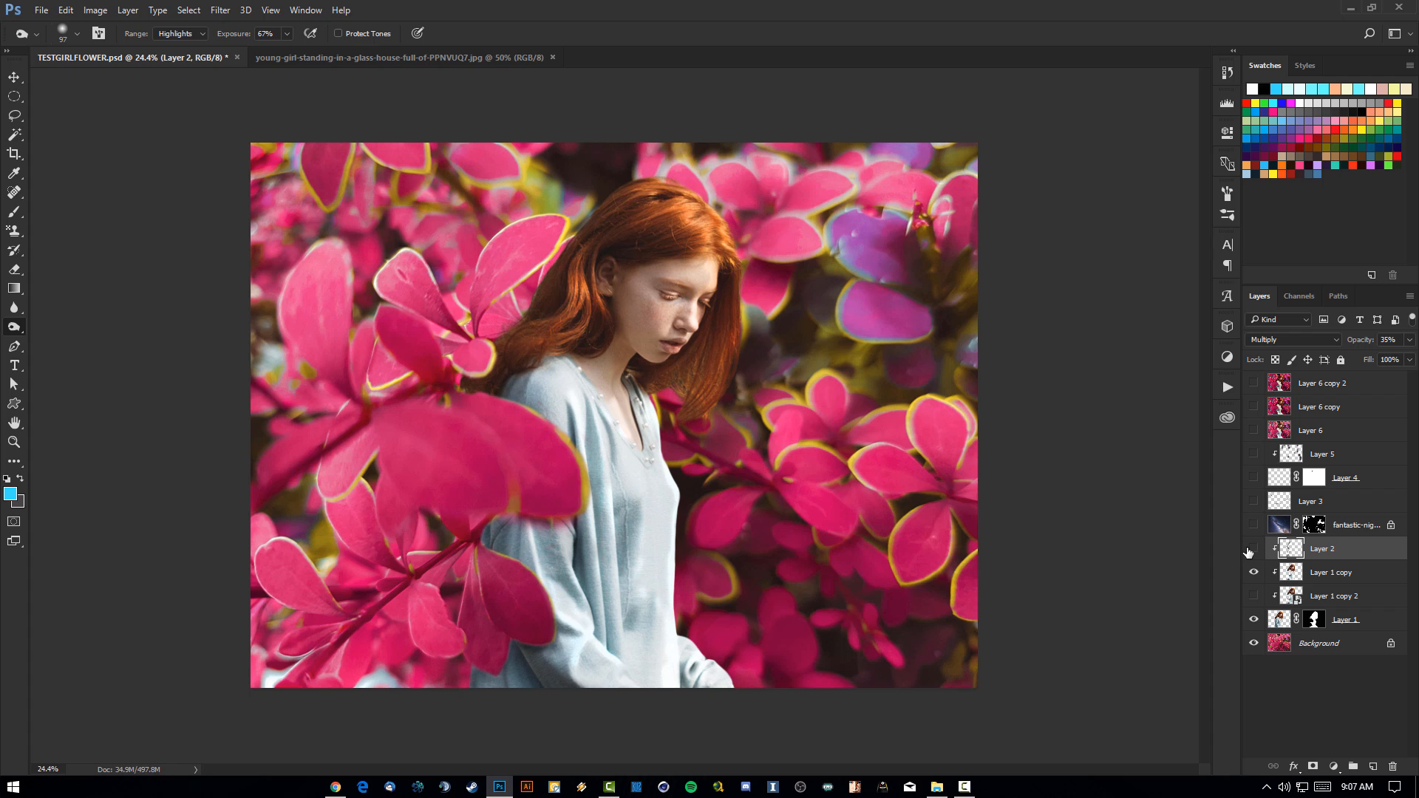
{"action": "mouse_move", "coordinate": [1253, 549]}
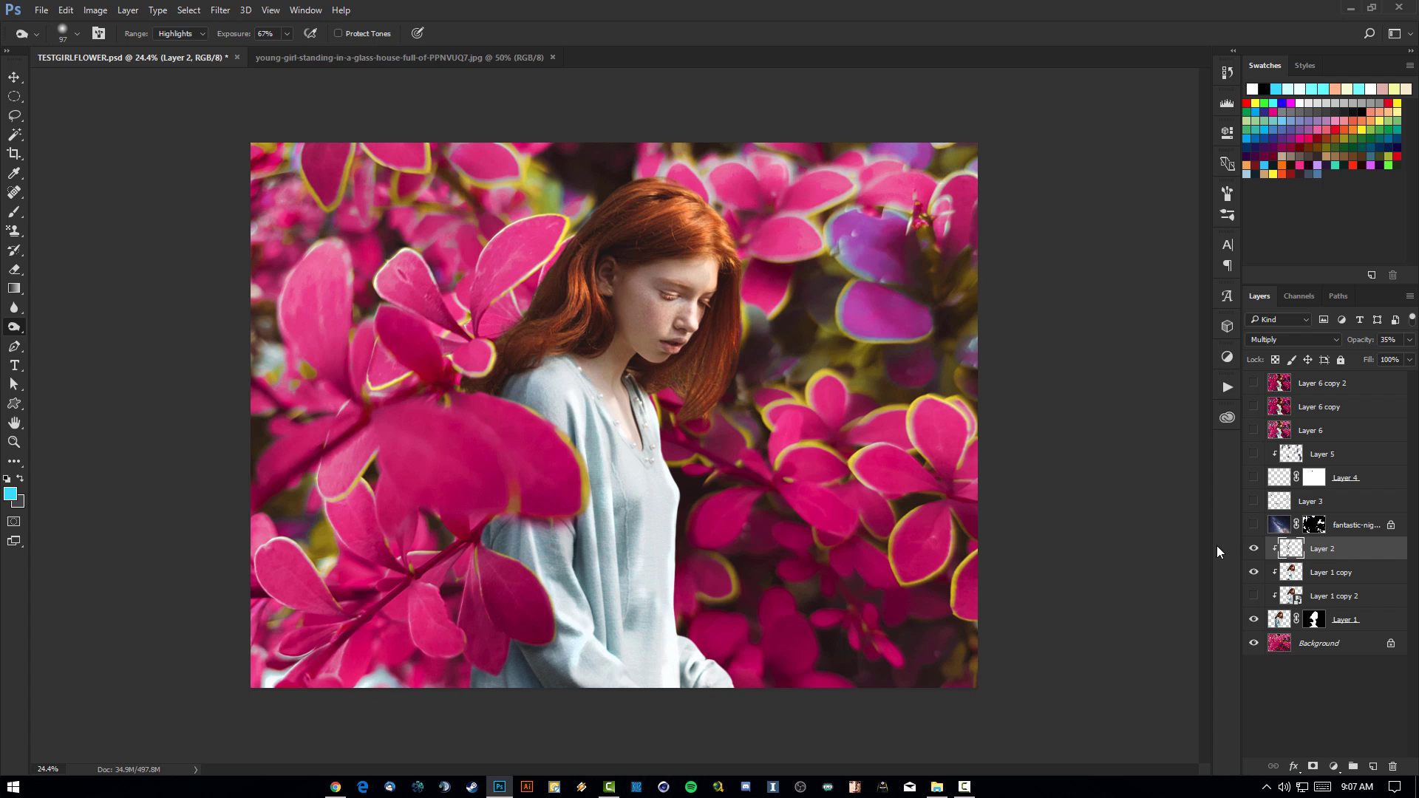
{"action": "mouse_move", "coordinate": [1371, 555]}
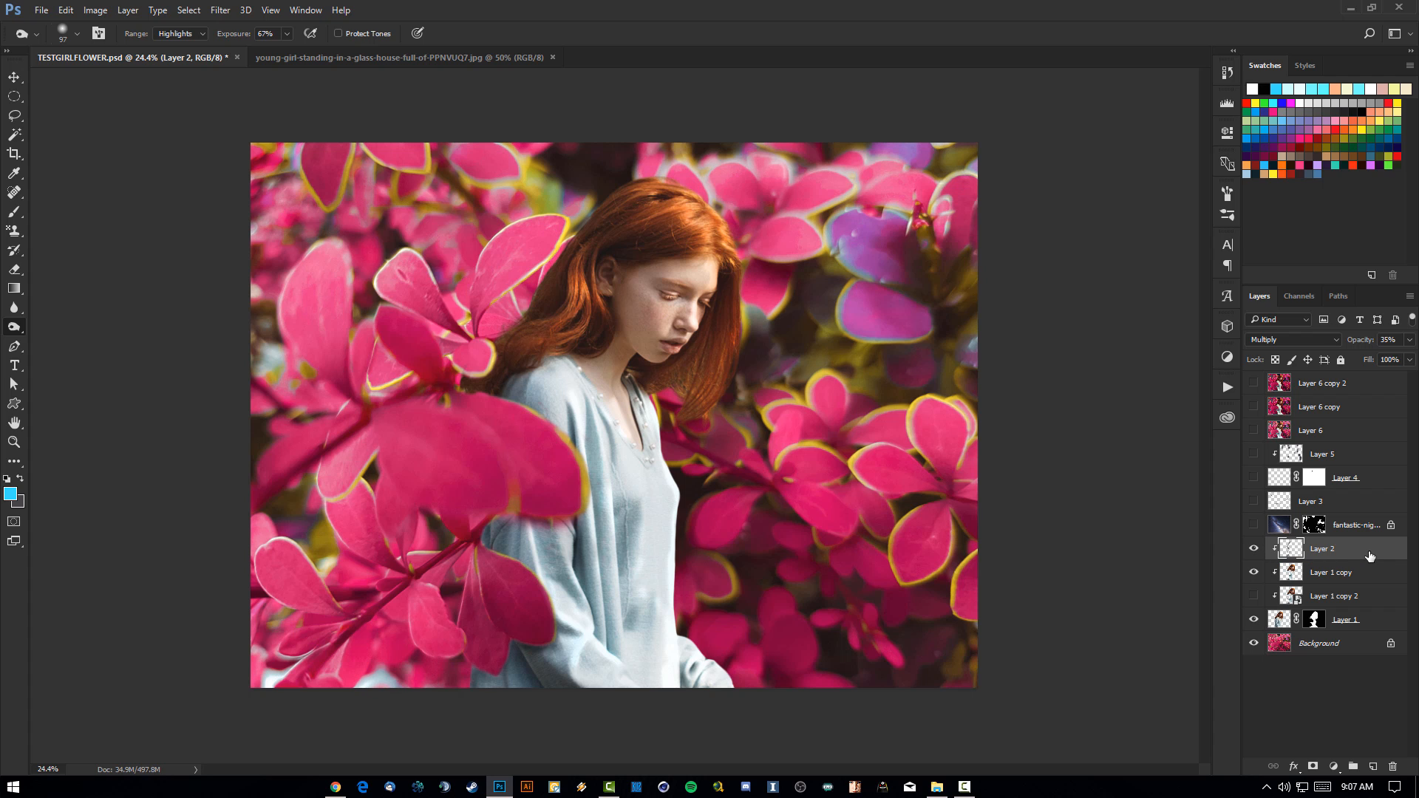
{"action": "left_click", "coordinate": [1357, 525]}
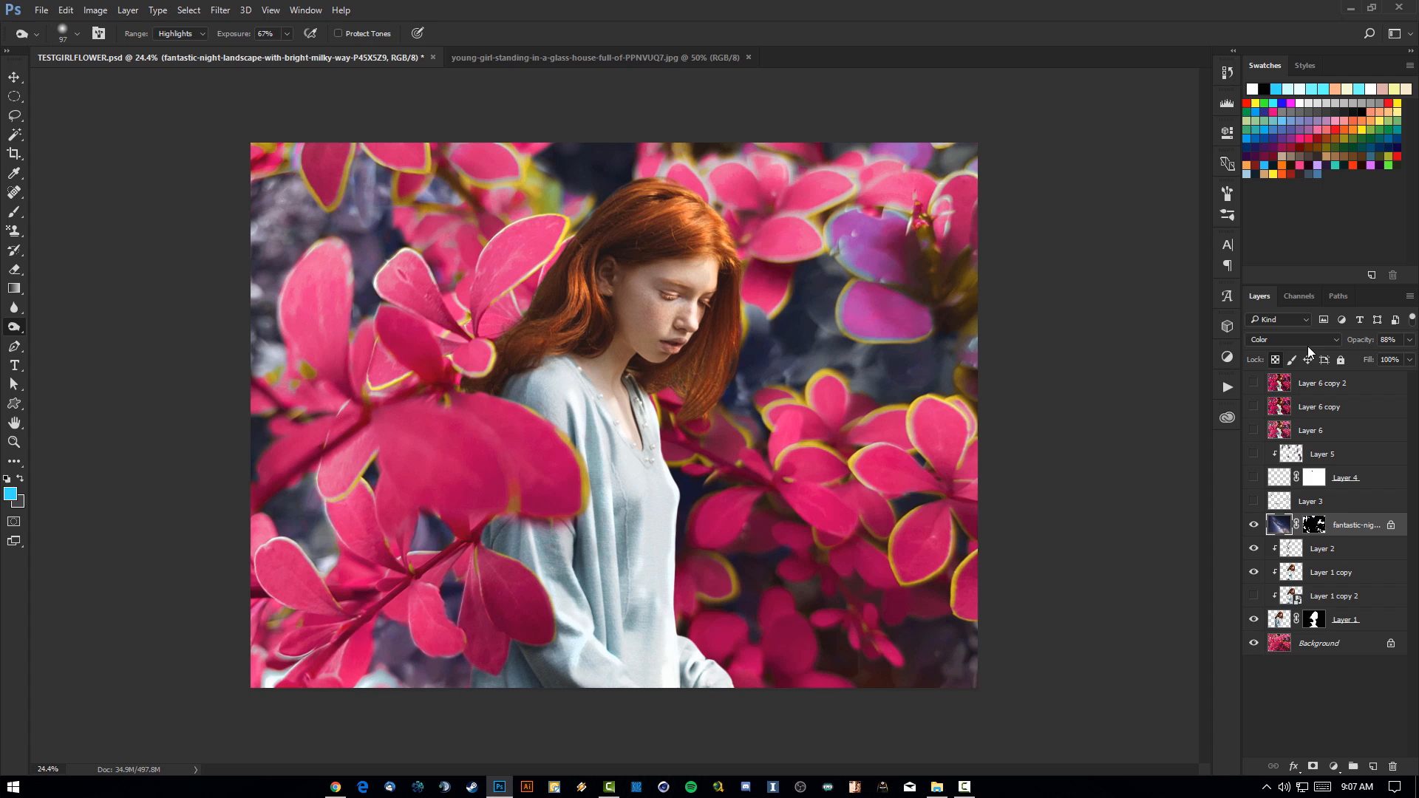
Step: Set the Milky Way layer to Normal blending and disable its layer mask
{"action": "left_click", "coordinate": [1293, 339]}
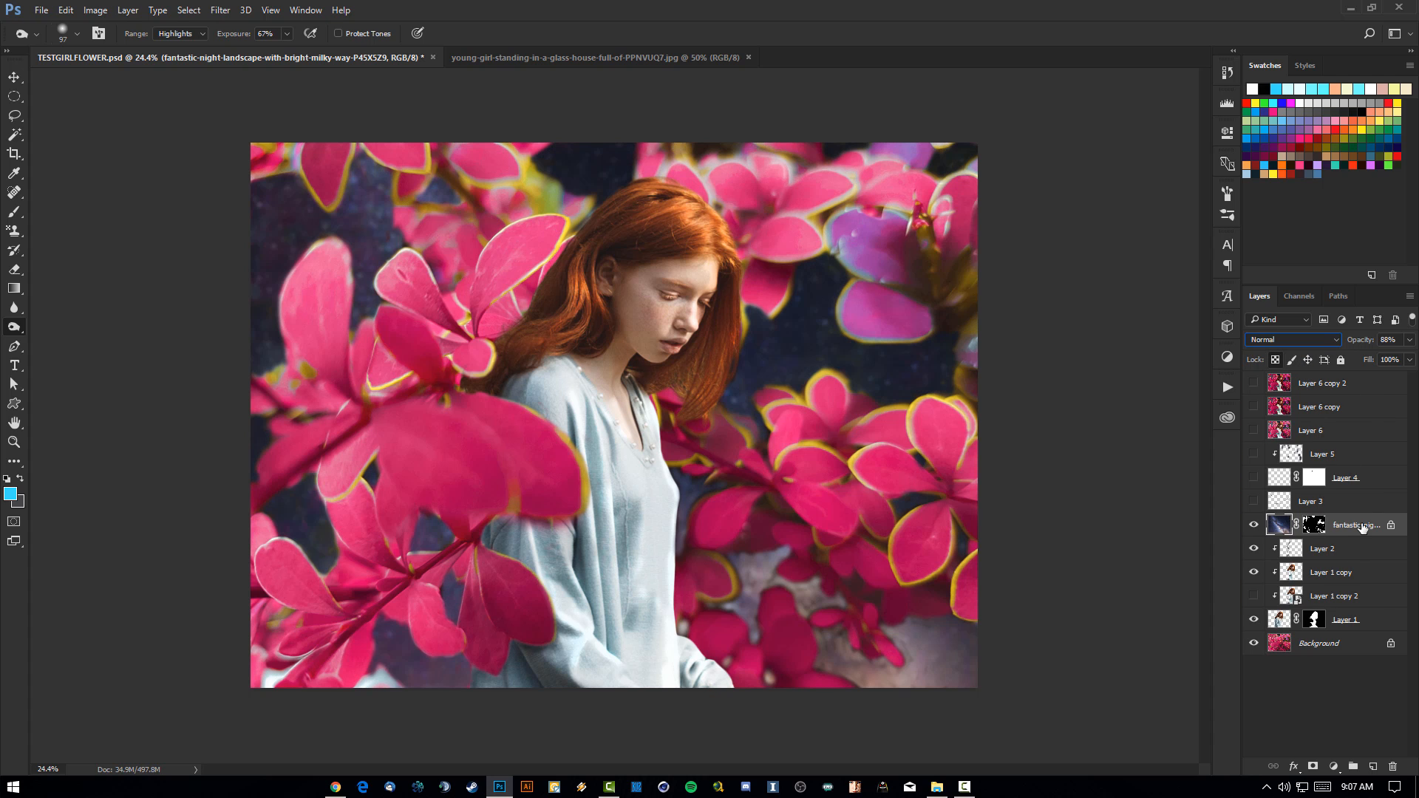
{"action": "right_click", "coordinate": [1356, 525]}
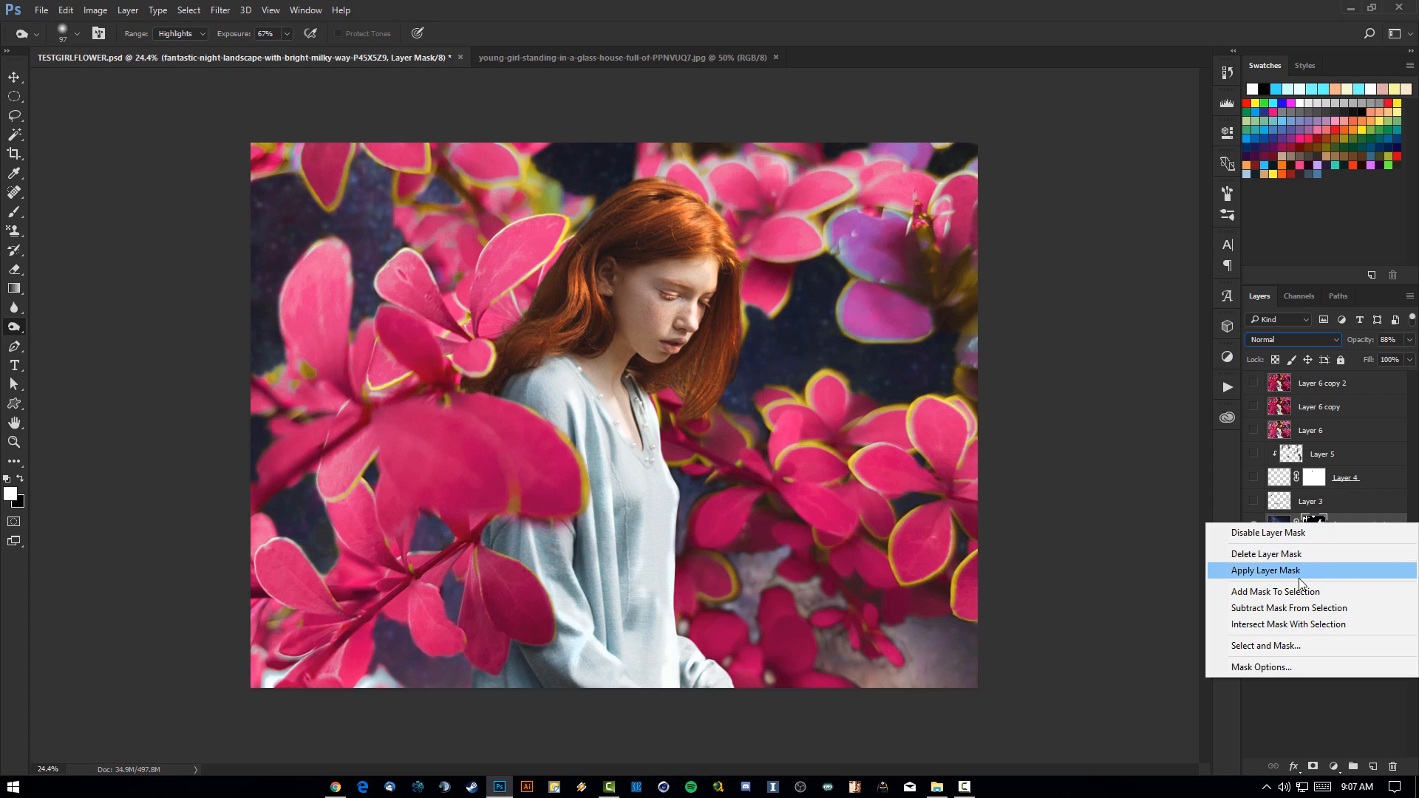
{"action": "left_click", "coordinate": [1264, 570]}
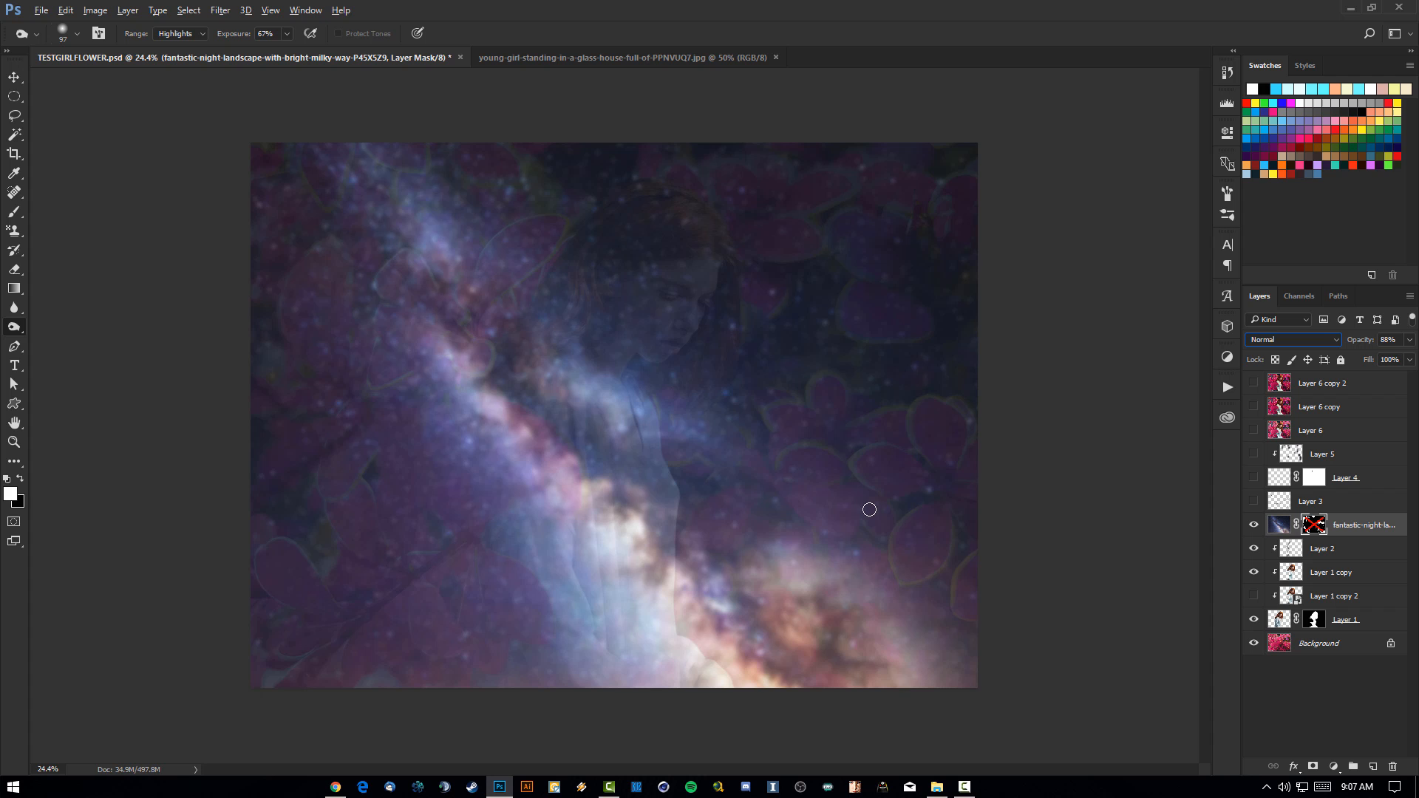
{"action": "mouse_move", "coordinate": [1089, 513]}
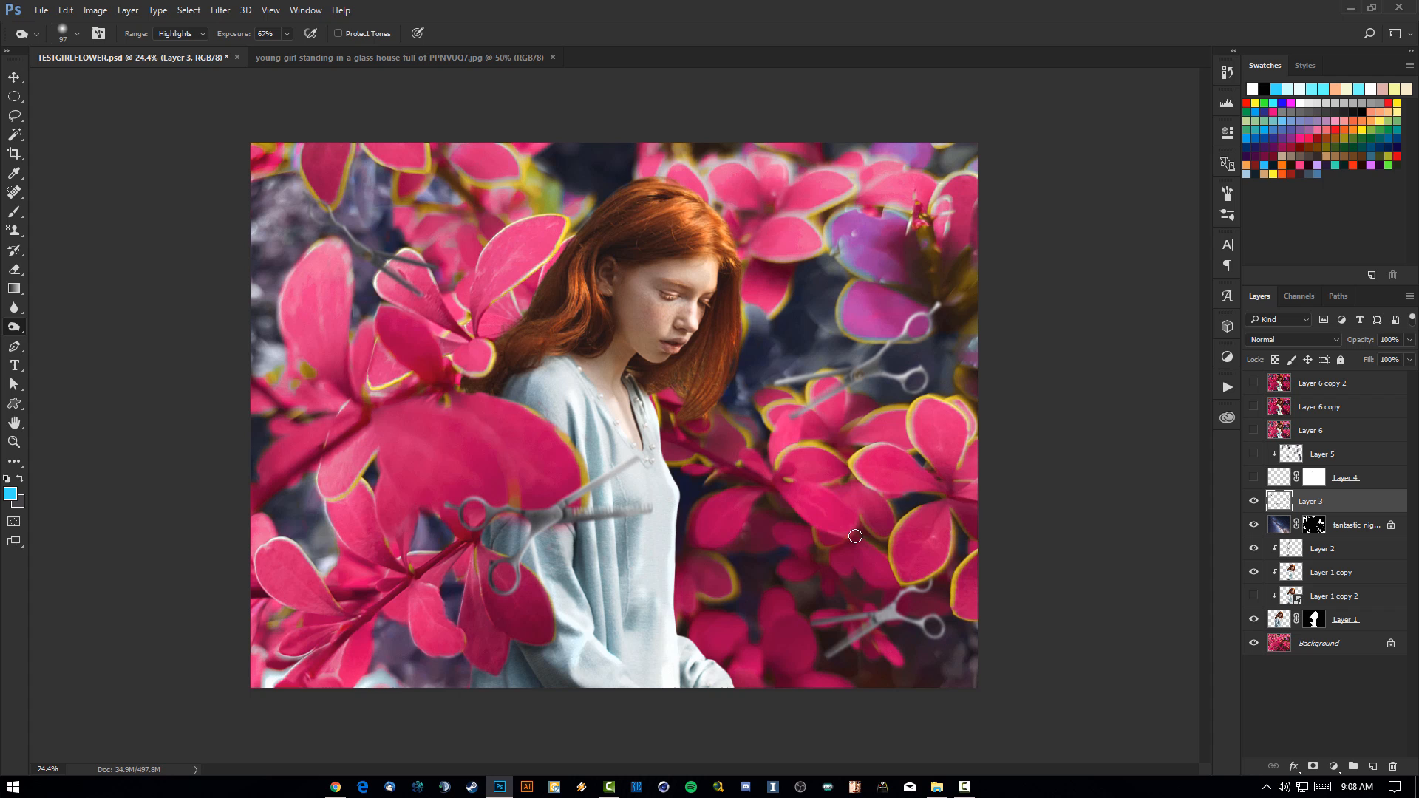
{"action": "mouse_move", "coordinate": [1137, 516]}
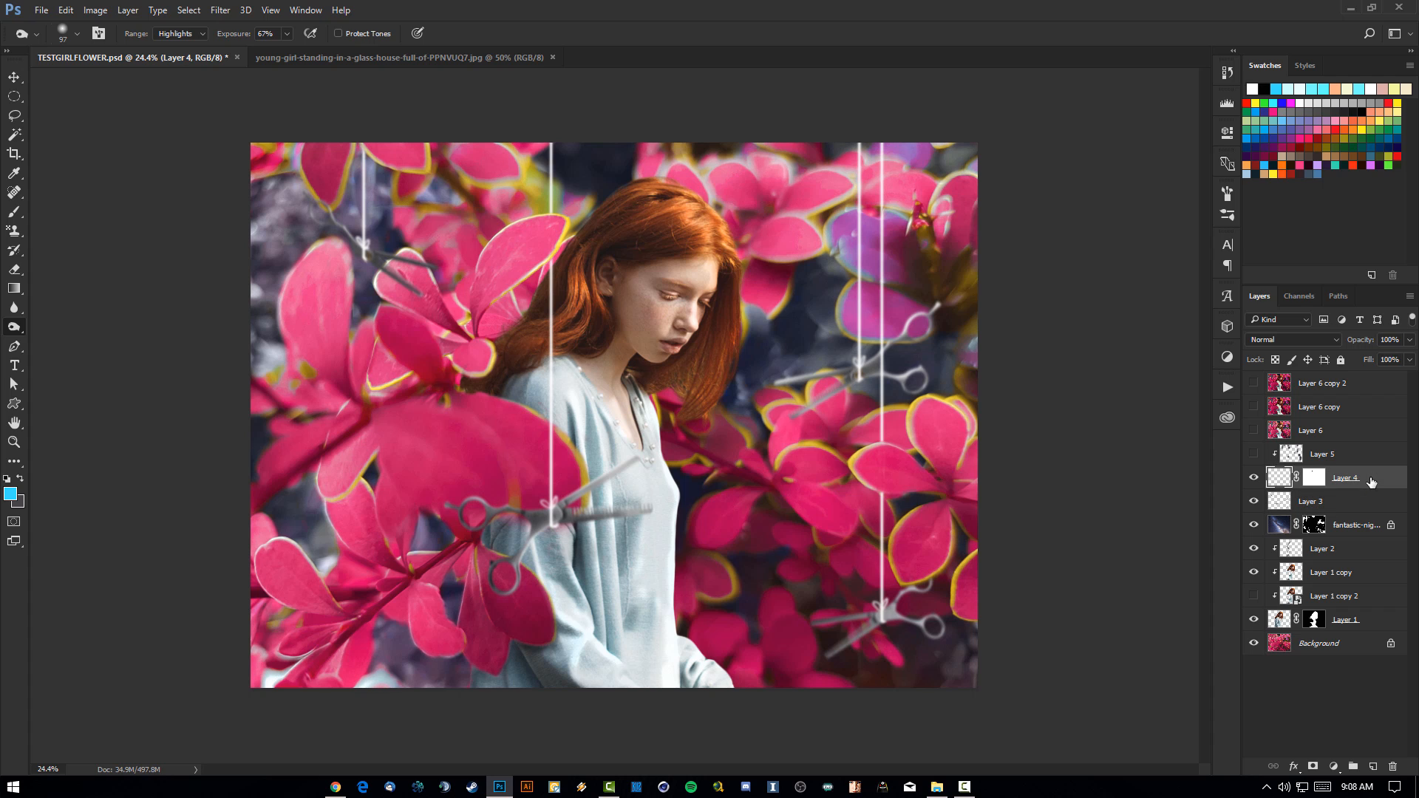
{"action": "mouse_move", "coordinate": [956, 421]}
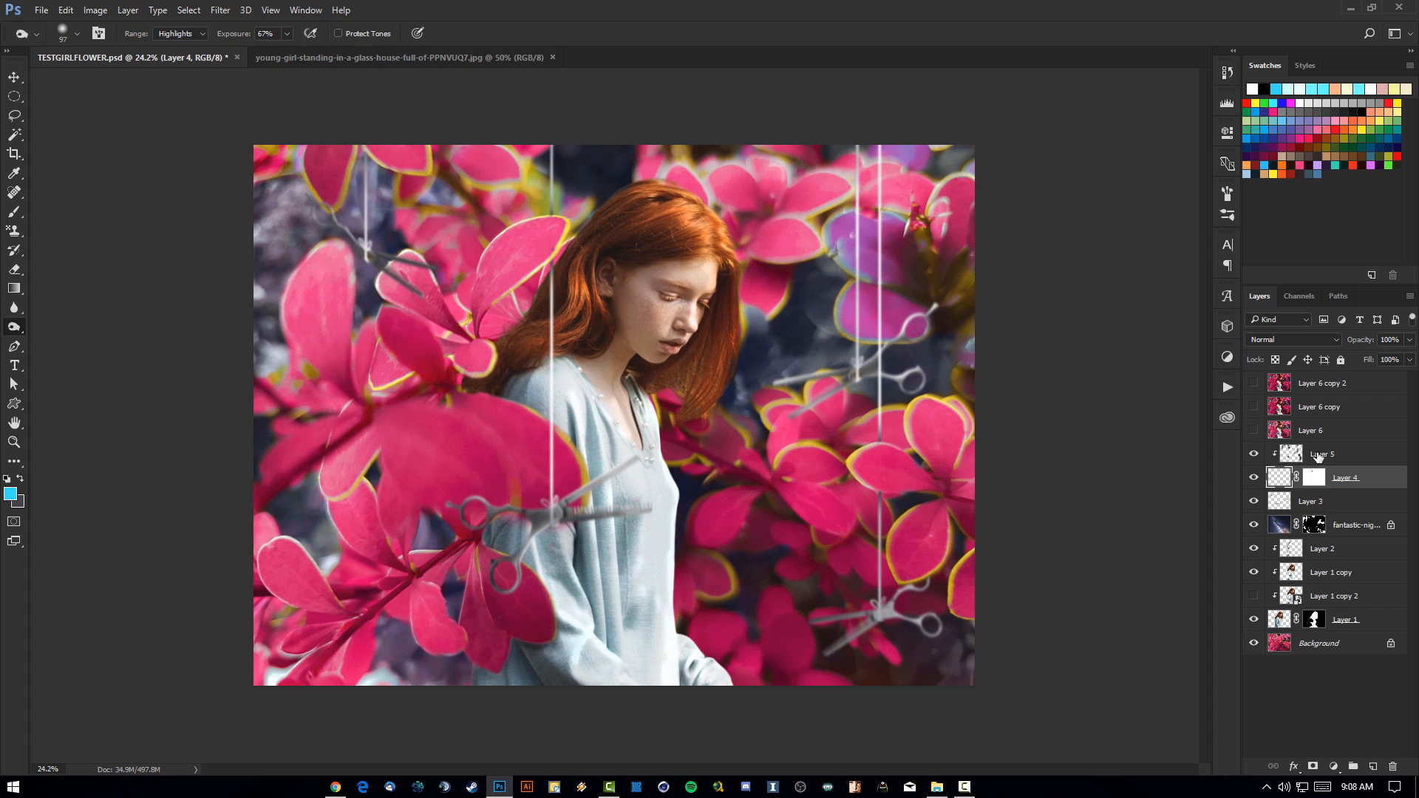
Step: Select the Layer 5 string overlay and add an empty Layer 7 above it
{"action": "left_click", "coordinate": [1321, 454]}
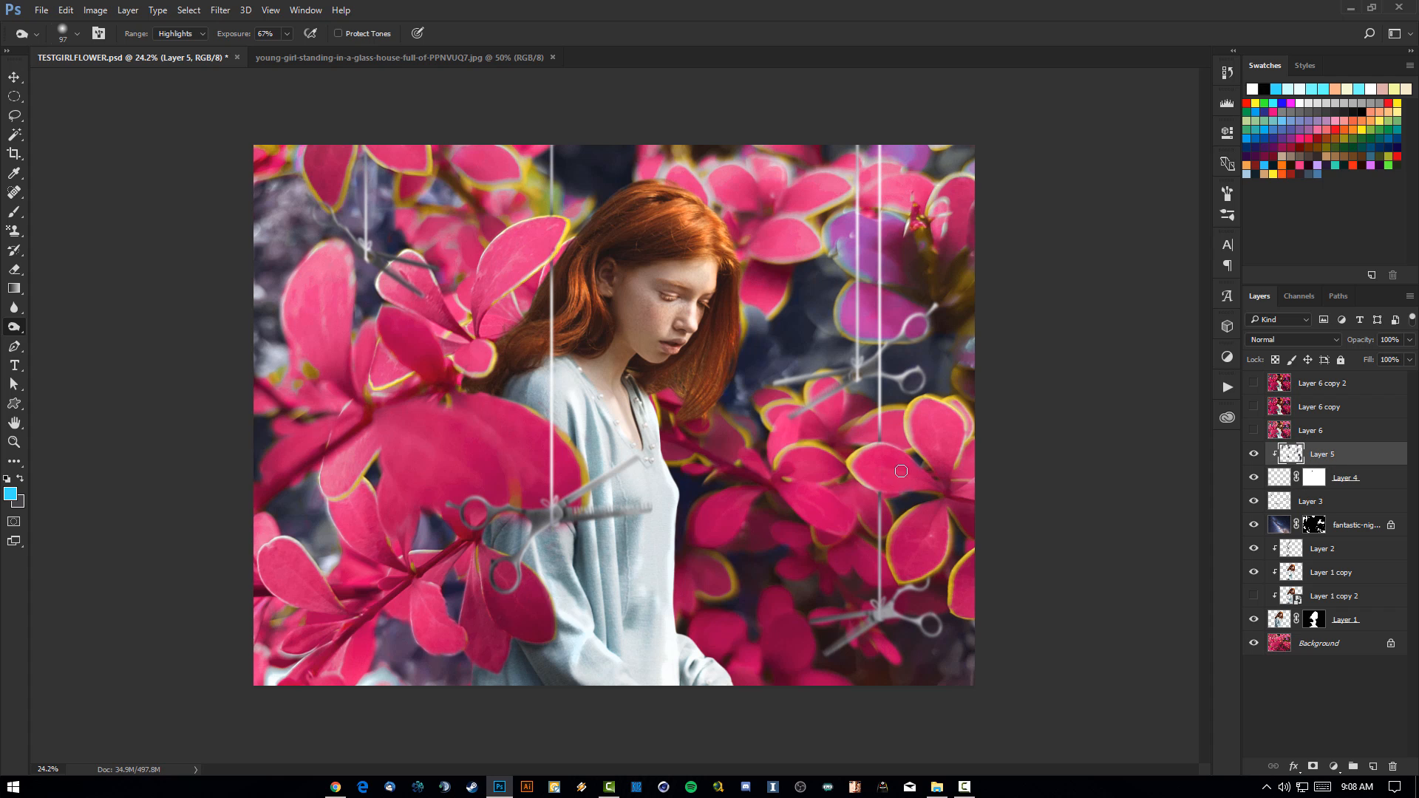
{"action": "mouse_move", "coordinate": [1007, 495]}
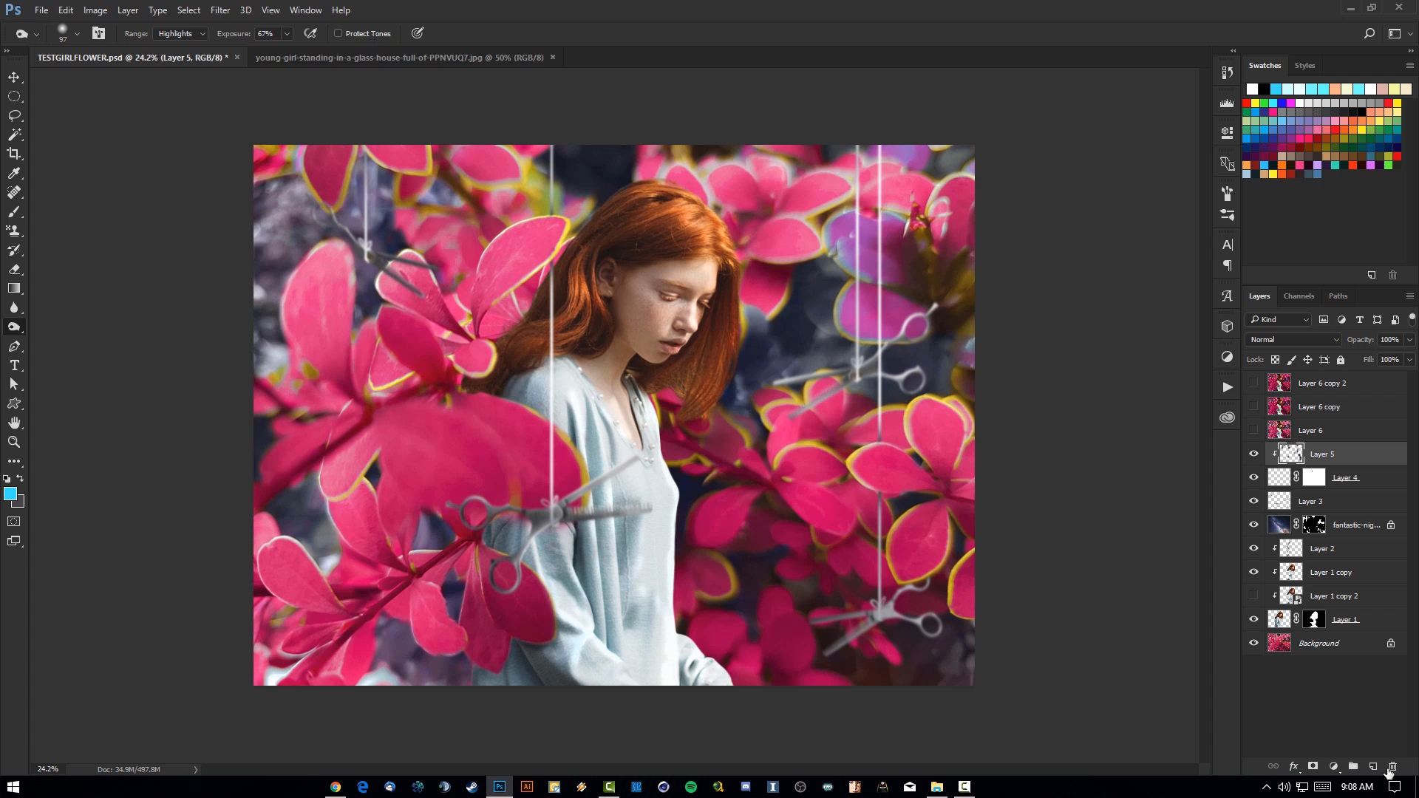
{"action": "left_click", "coordinate": [1372, 765]}
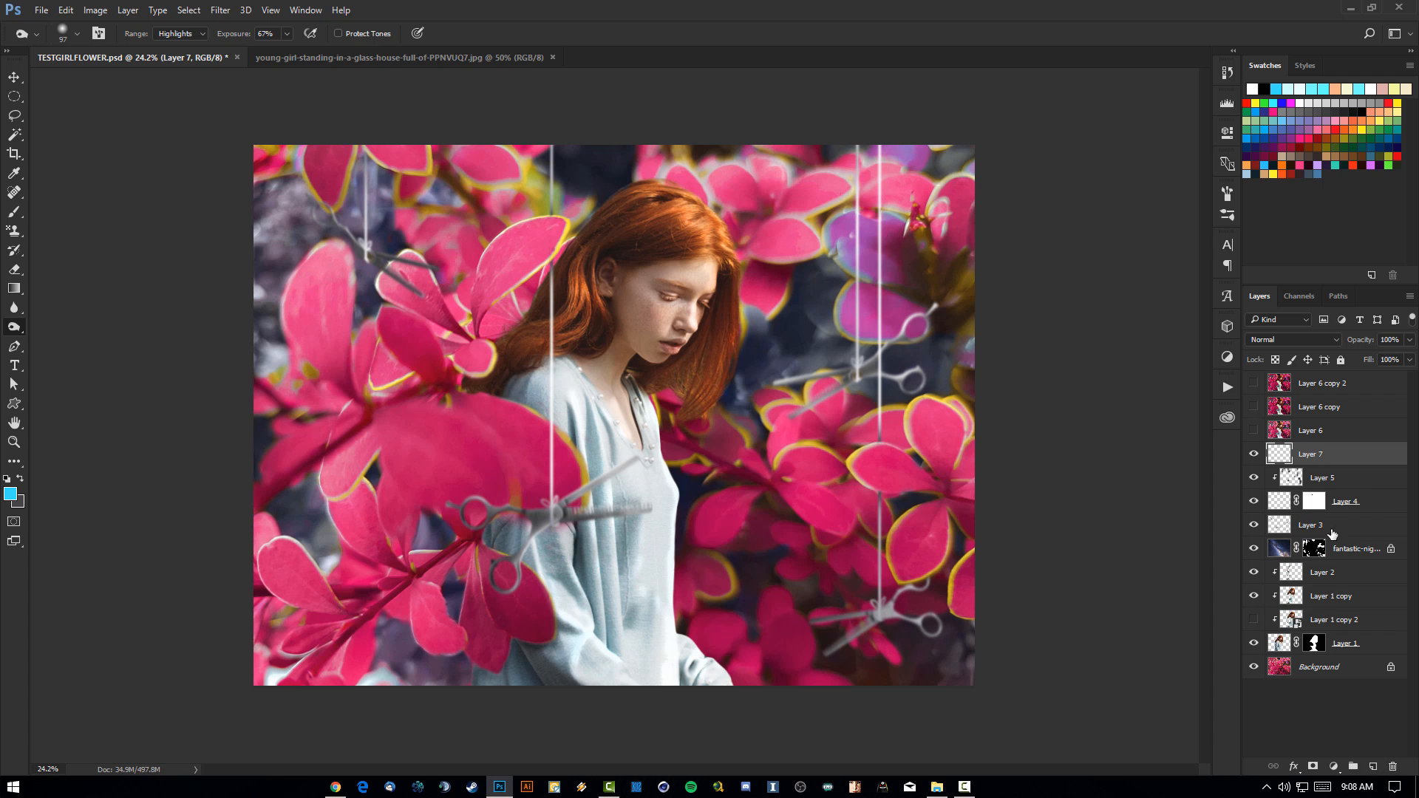
{"action": "mouse_move", "coordinate": [1362, 458]}
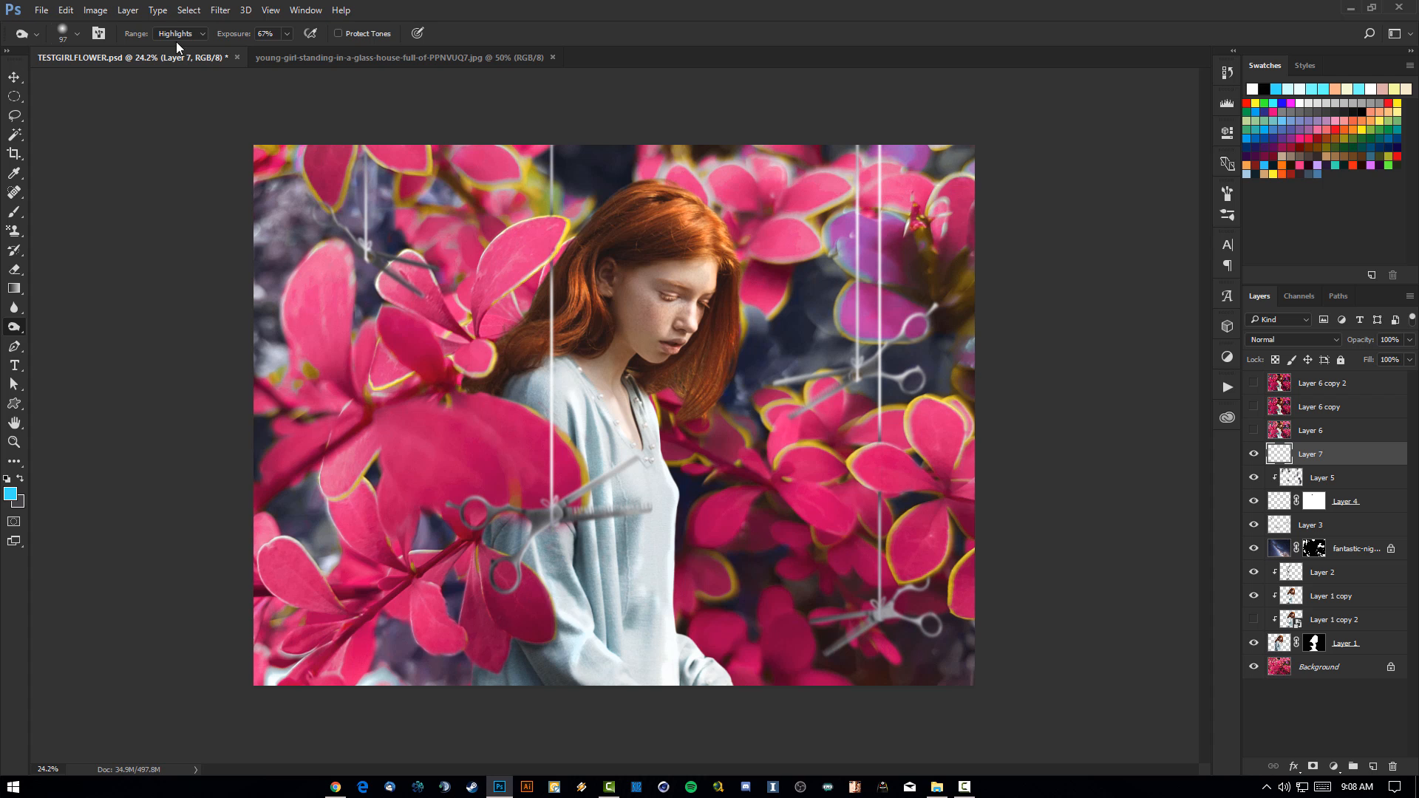
Step: Stamp all visible layers into Layer 7 and duplicate it as Layer 7 copy
{"action": "left_click", "coordinate": [104, 10]}
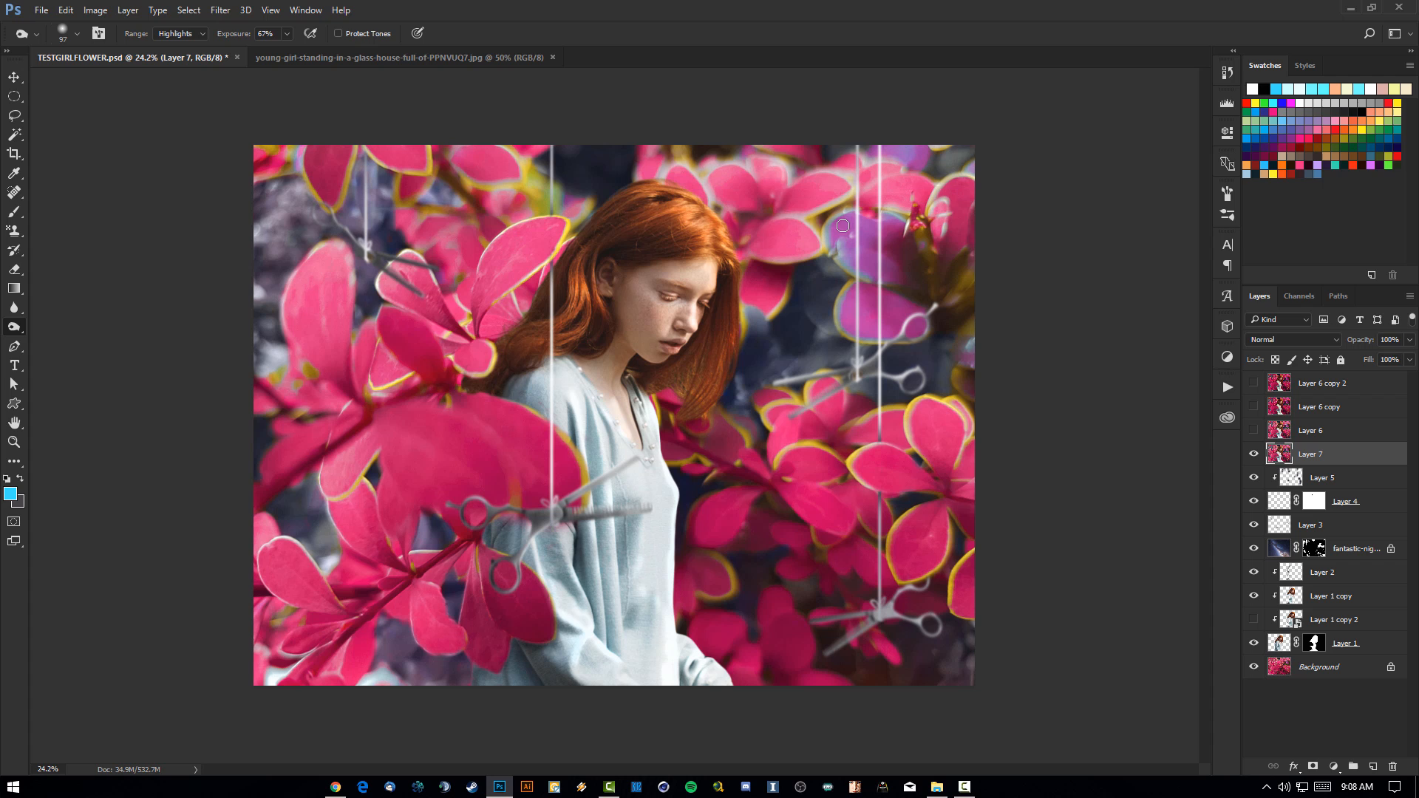
{"action": "mouse_move", "coordinate": [753, 205]}
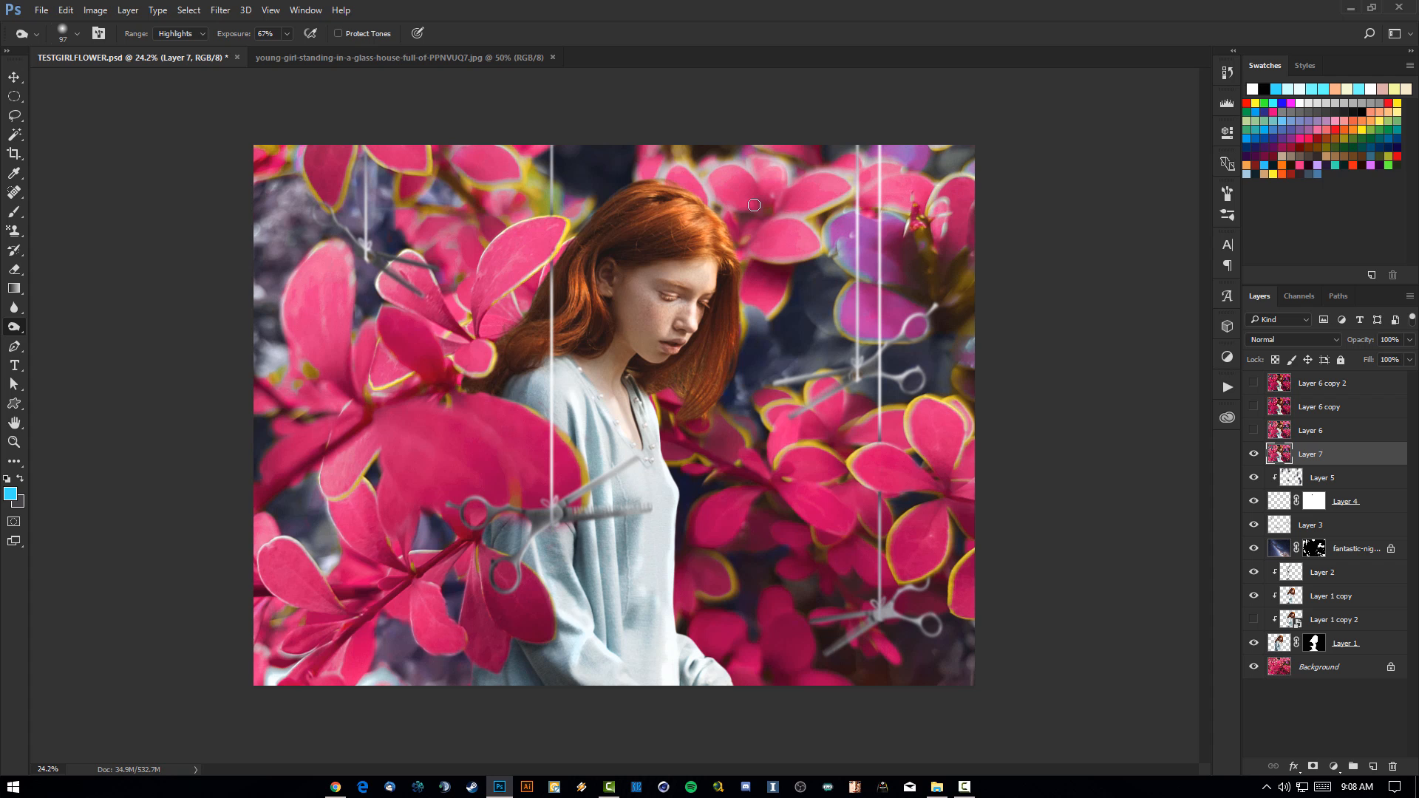
{"action": "mouse_move", "coordinate": [1163, 427]}
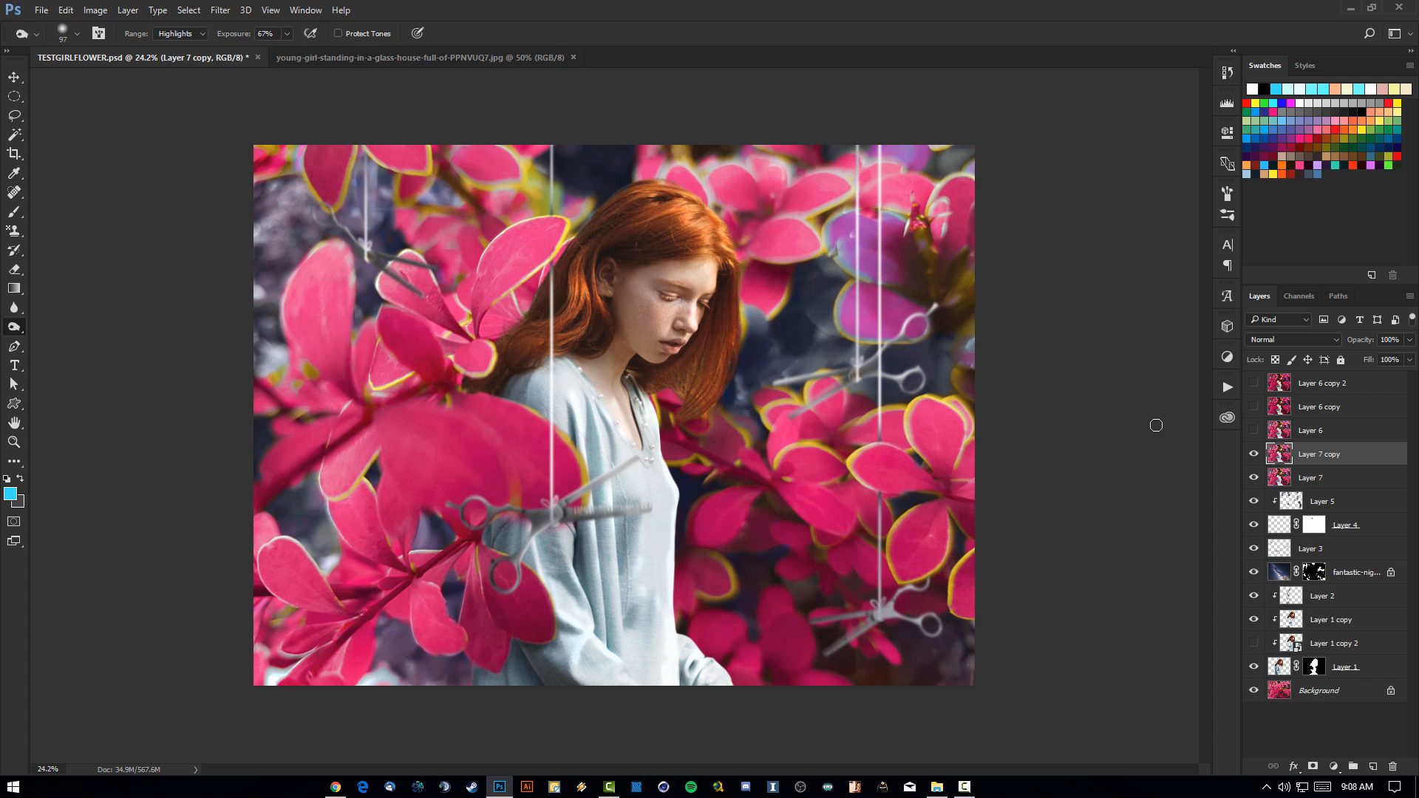
{"action": "mouse_move", "coordinate": [1160, 410]}
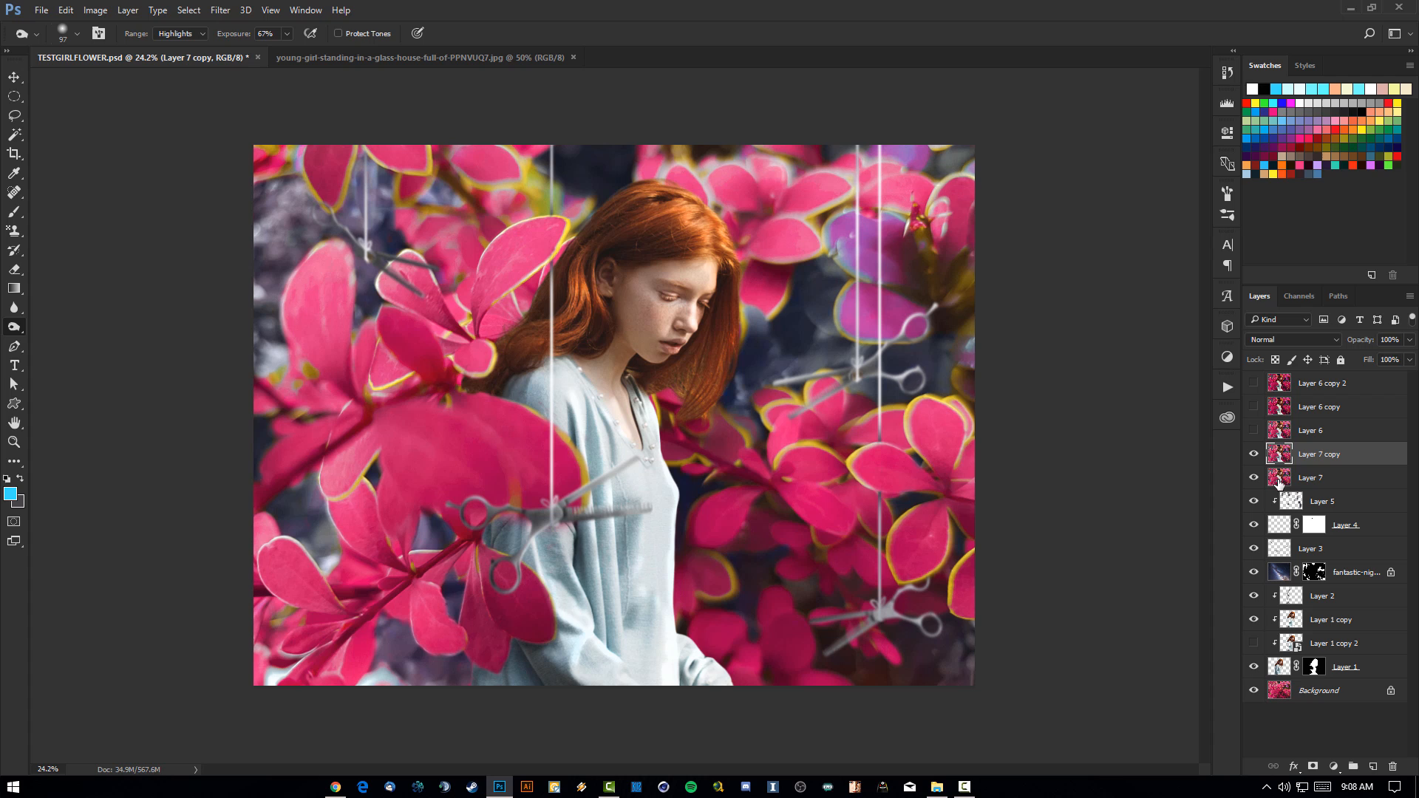
{"action": "mouse_move", "coordinate": [1320, 475]}
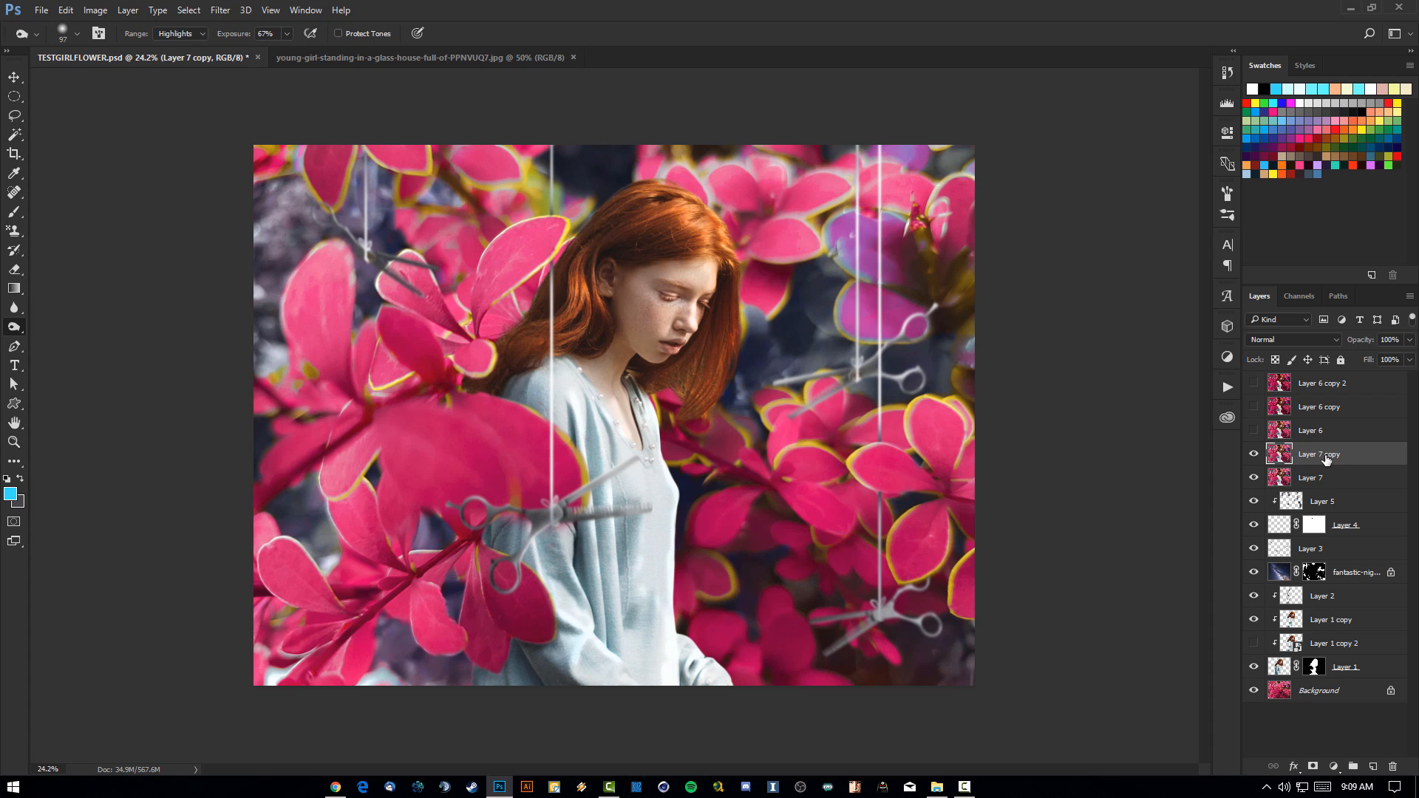
{"action": "left_click", "coordinate": [219, 9]}
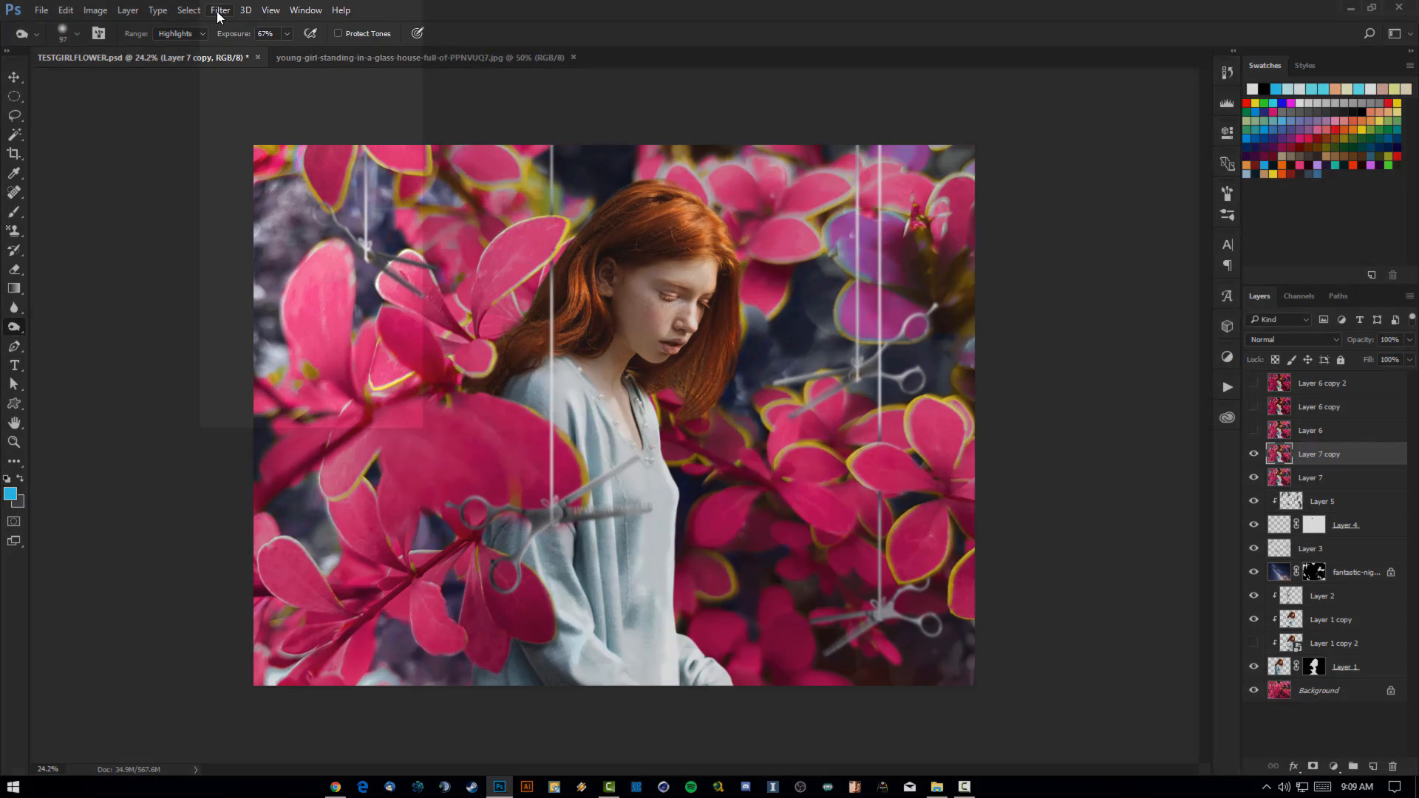
Step: In Camera Raw's HSL Hue controls, set Purples -48, Magentas +100, Yellows +100
{"action": "left_click", "coordinate": [218, 10]}
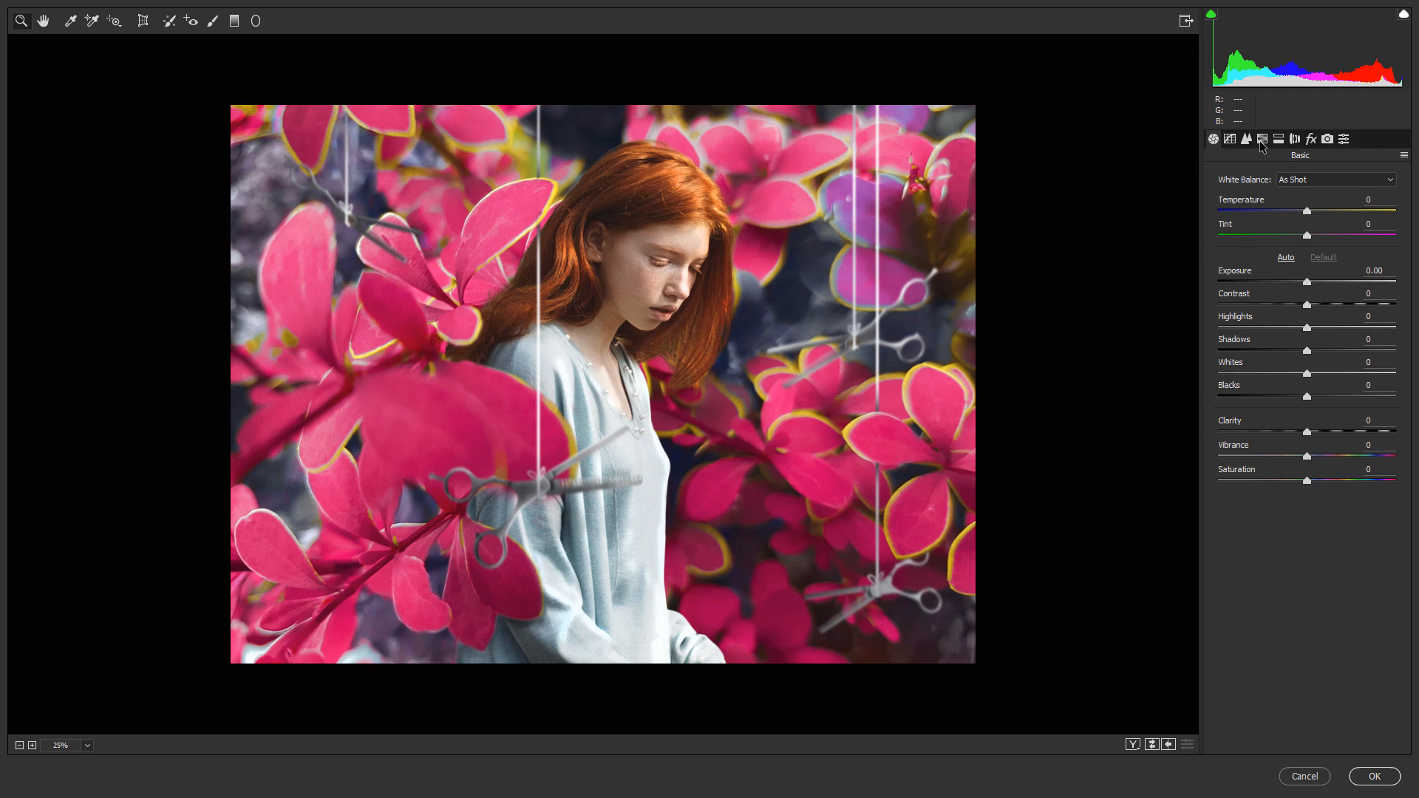
{"action": "left_click", "coordinate": [1262, 139]}
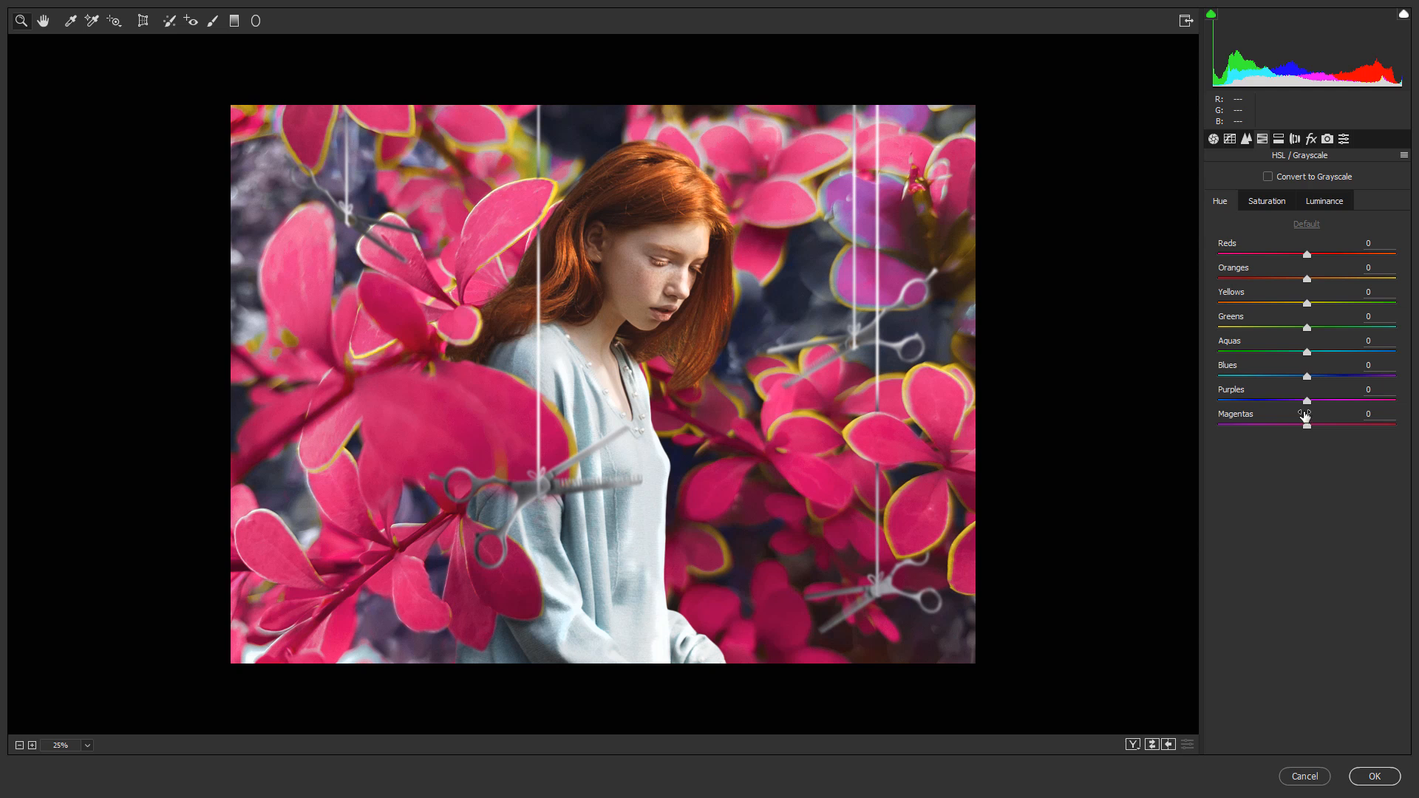
{"action": "left_click_drag", "start_coordinate": [1305, 400], "coordinate": [1265, 400]}
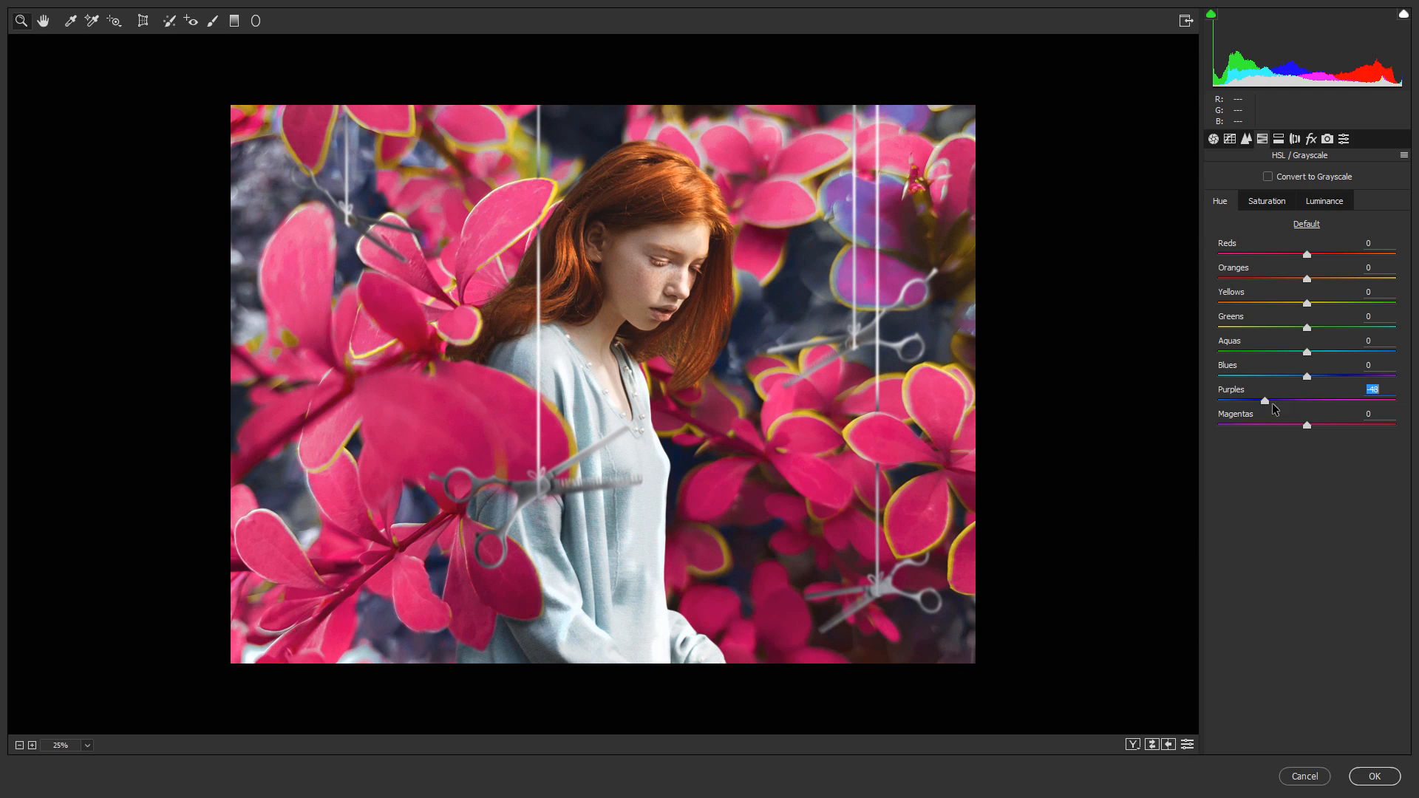
{"action": "left_click_drag", "start_coordinate": [1307, 426], "coordinate": [1403, 425]}
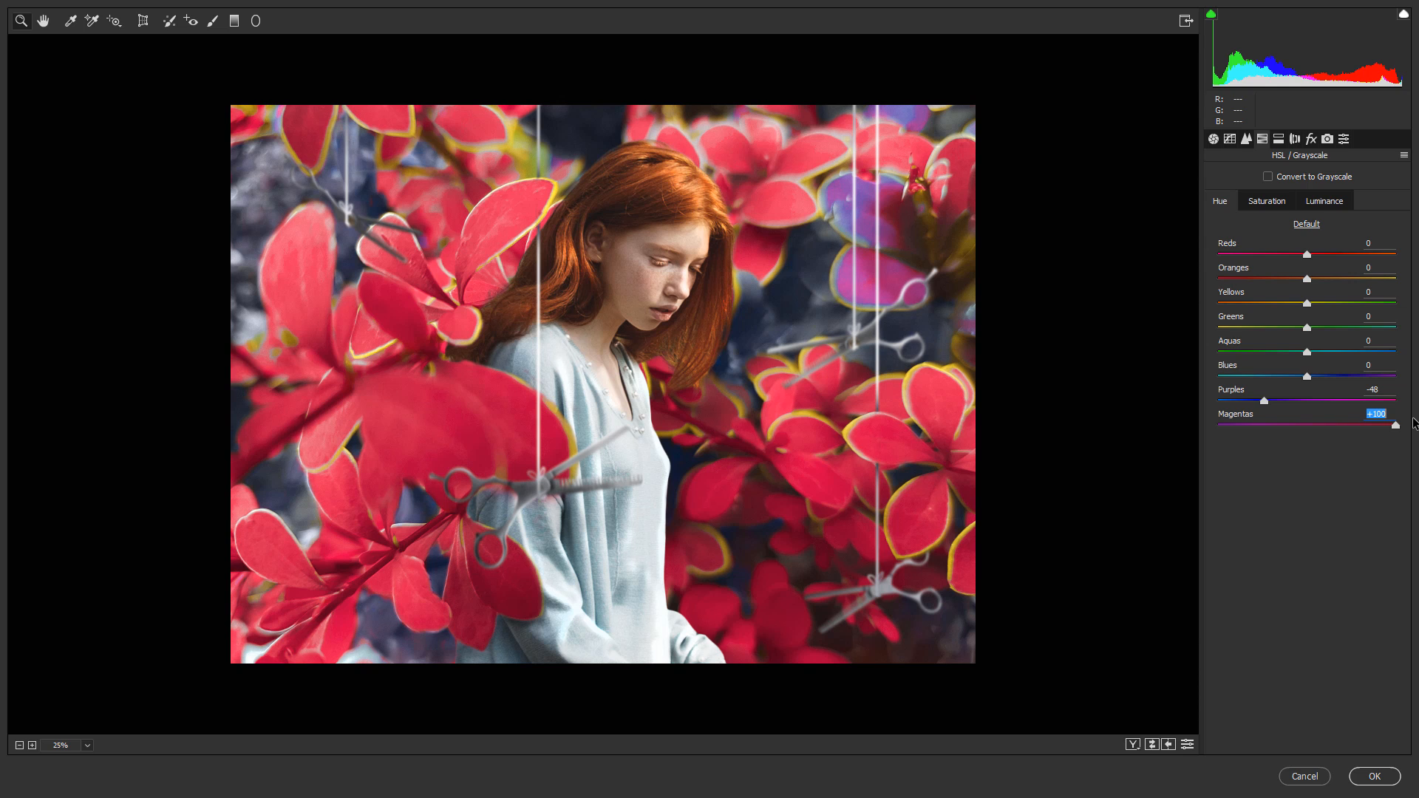
{"action": "left_click_drag", "start_coordinate": [1395, 426], "coordinate": [1217, 426]}
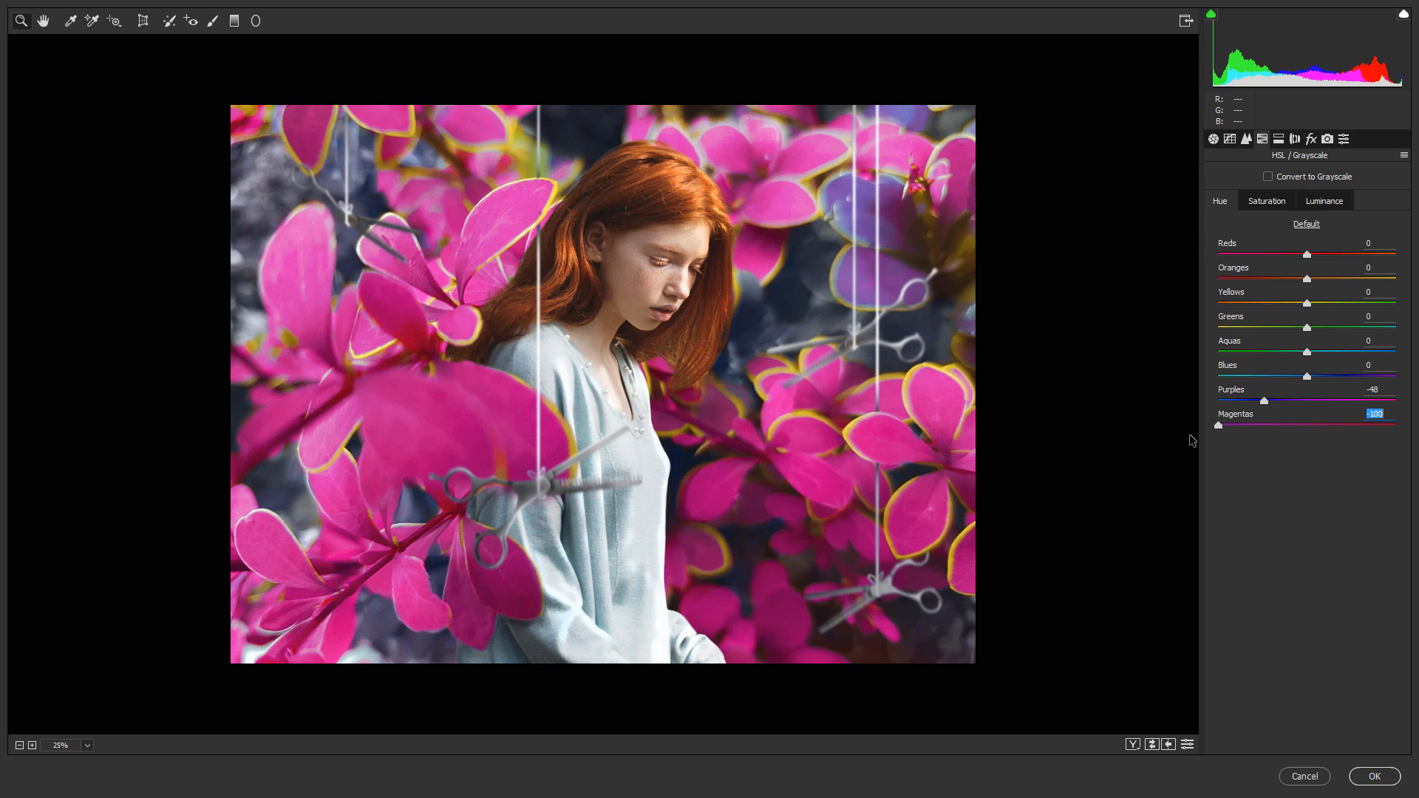
{"action": "left_click_drag", "start_coordinate": [1217, 426], "coordinate": [1319, 426]}
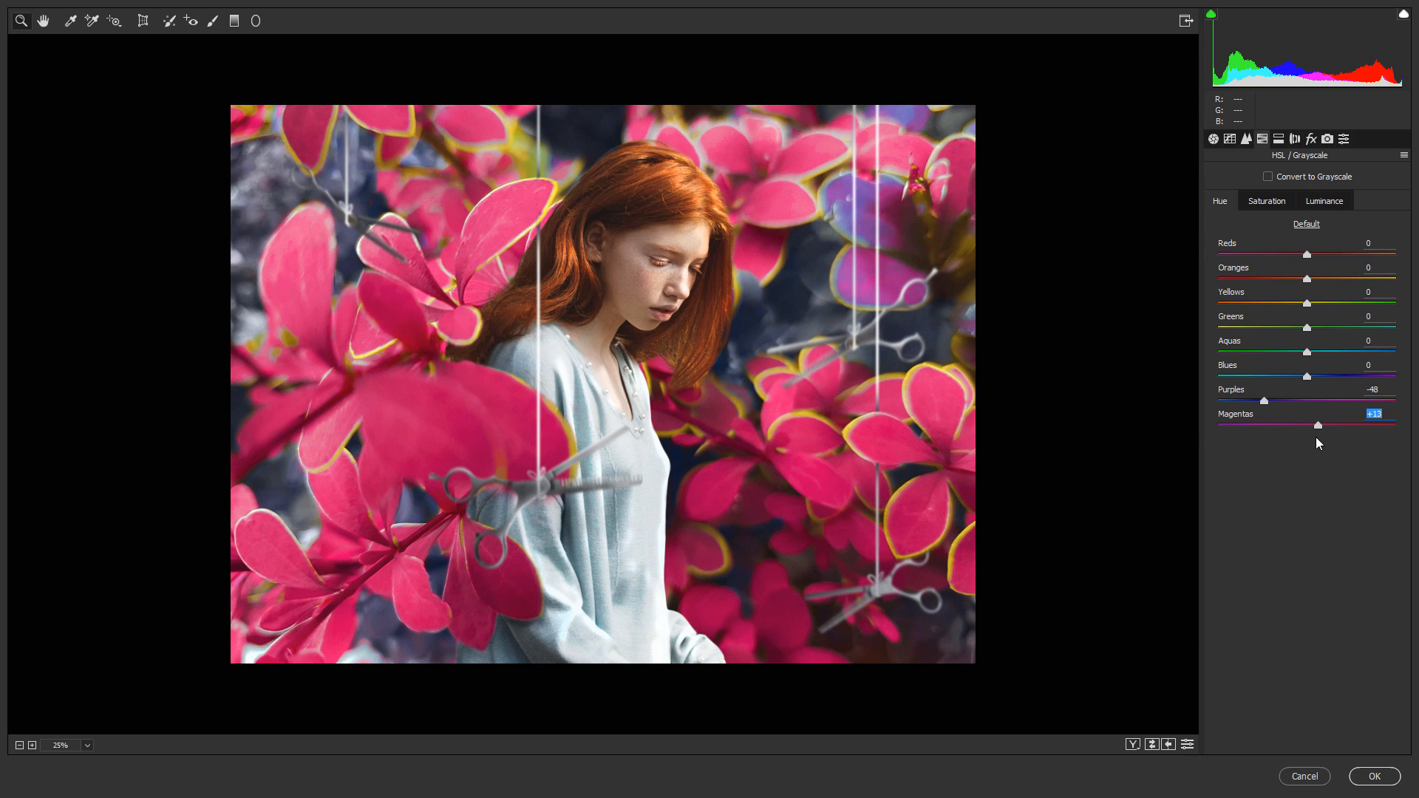
{"action": "mouse_move", "coordinate": [1307, 310]}
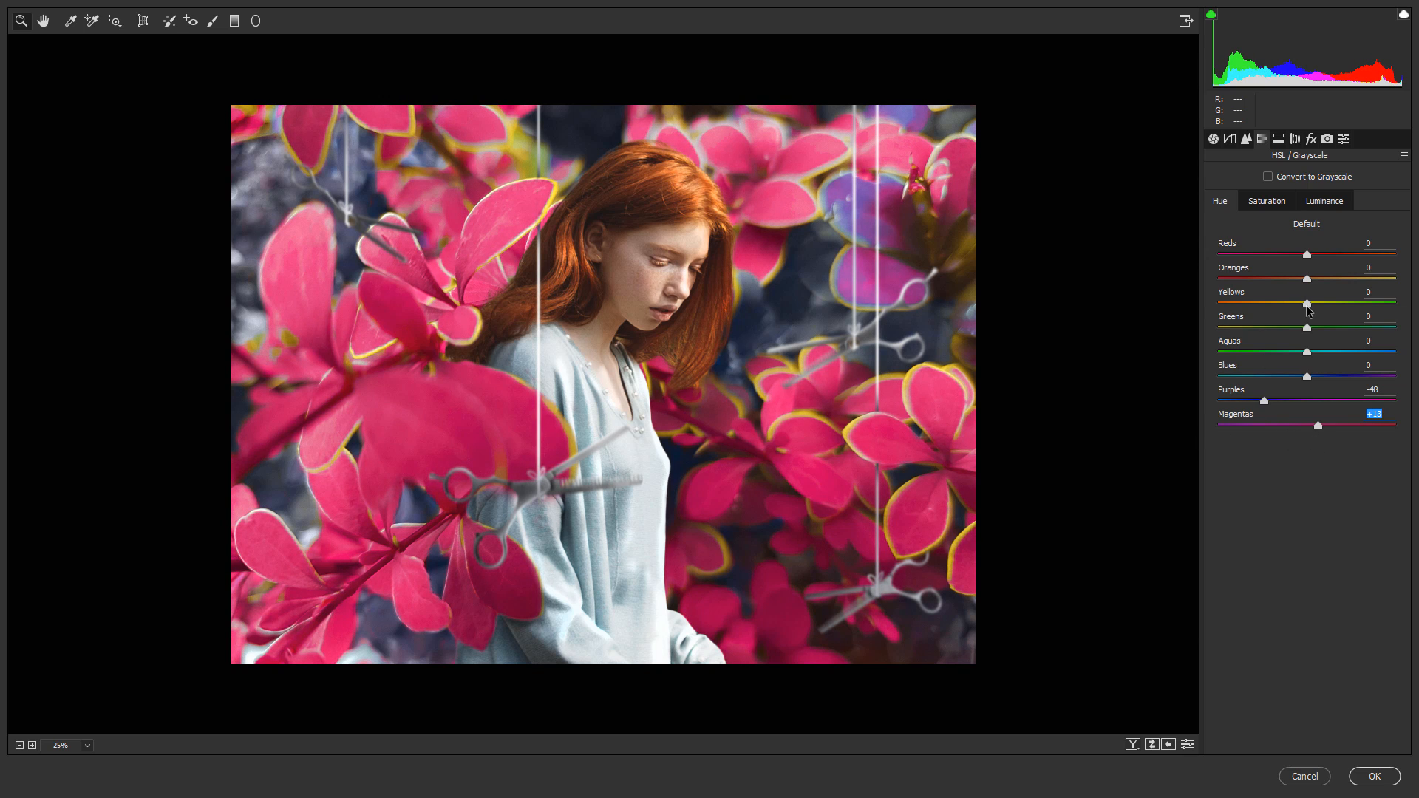
{"action": "left_click_drag", "start_coordinate": [1306, 303], "coordinate": [1418, 303]}
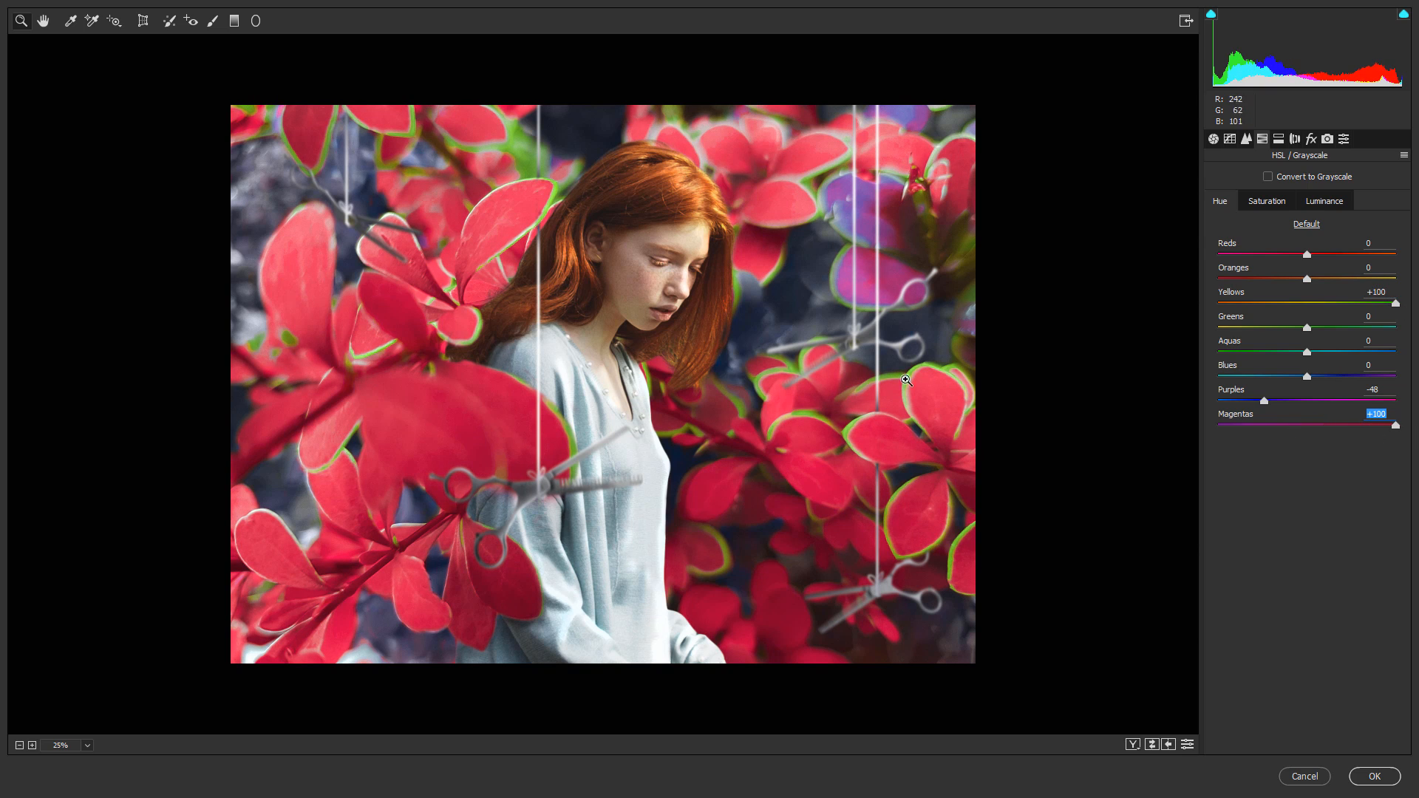
{"action": "left_click", "coordinate": [1267, 200]}
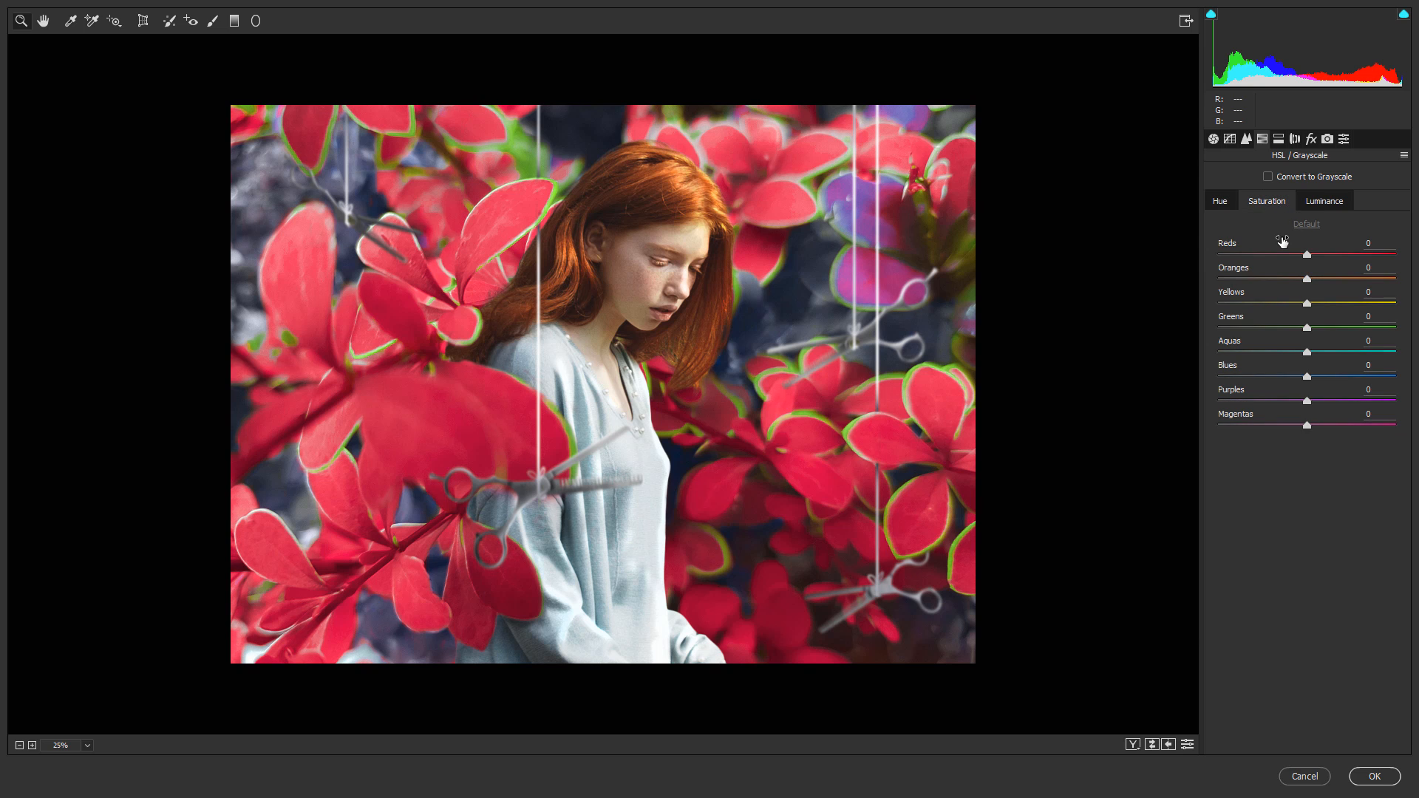
{"action": "left_click", "coordinate": [1230, 139]}
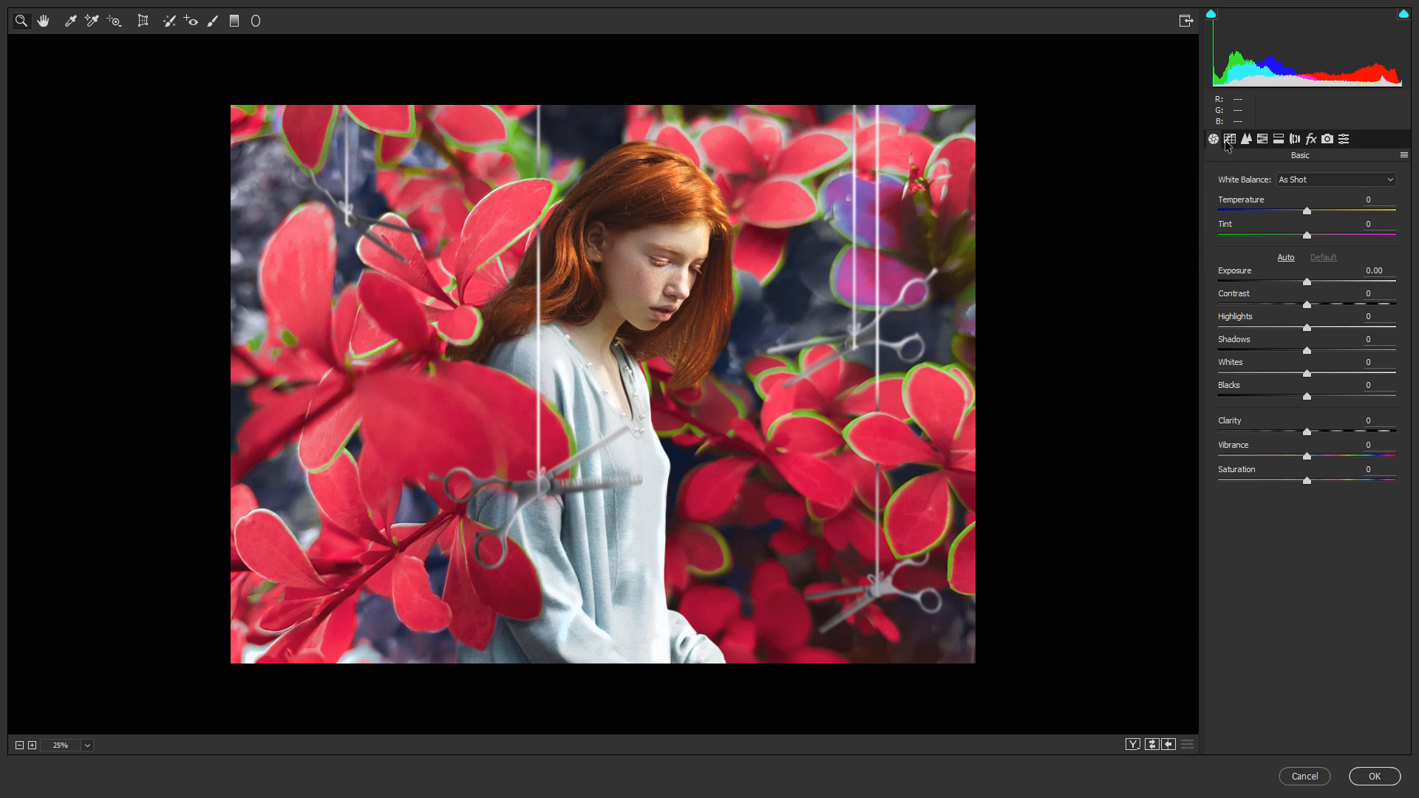
Step: Set Temperature +28, Tint +38, Clarity -31 and Vibrance +55 in the Basic panel
{"action": "left_click_drag", "start_coordinate": [1306, 211], "coordinate": [1289, 211]}
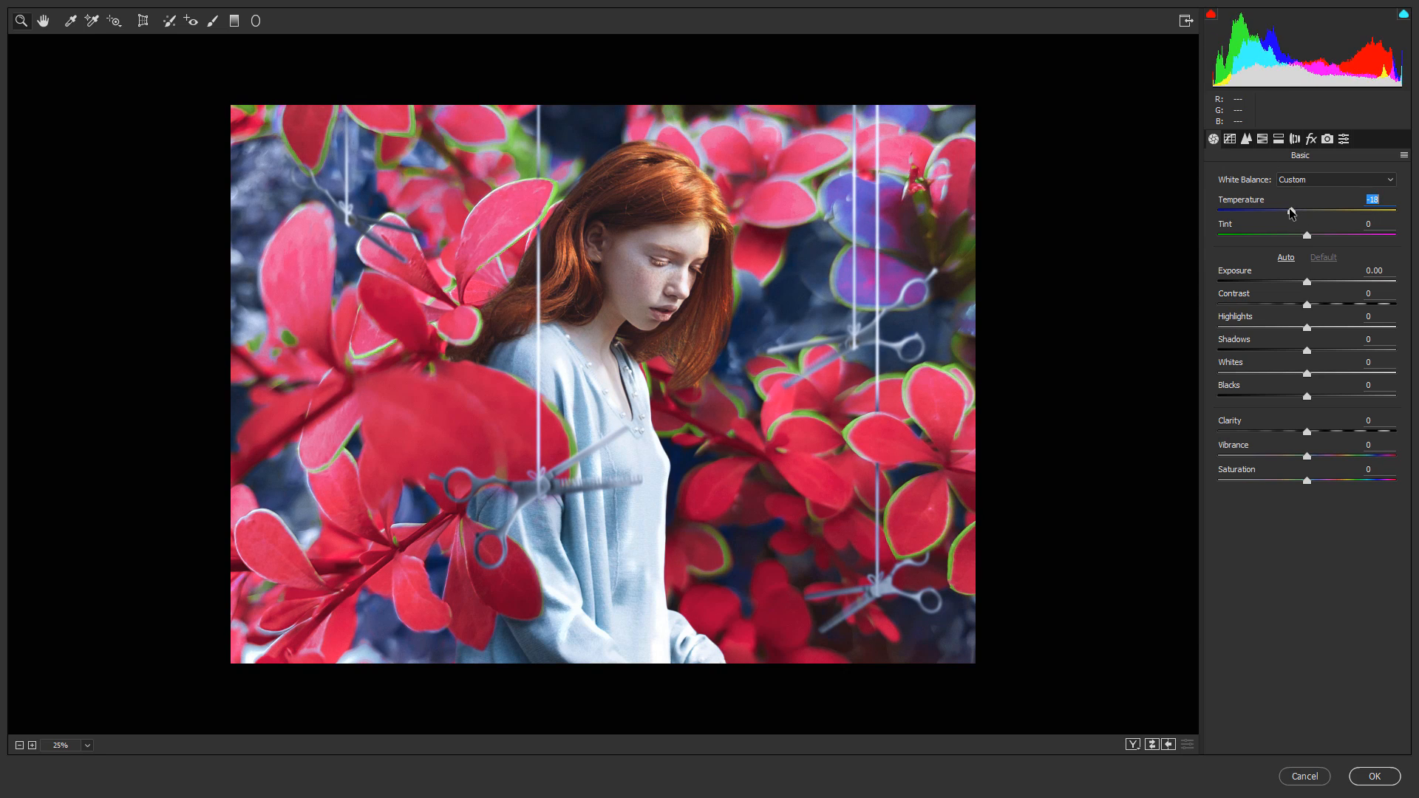
{"action": "left_click_drag", "start_coordinate": [1290, 213], "coordinate": [1344, 212]}
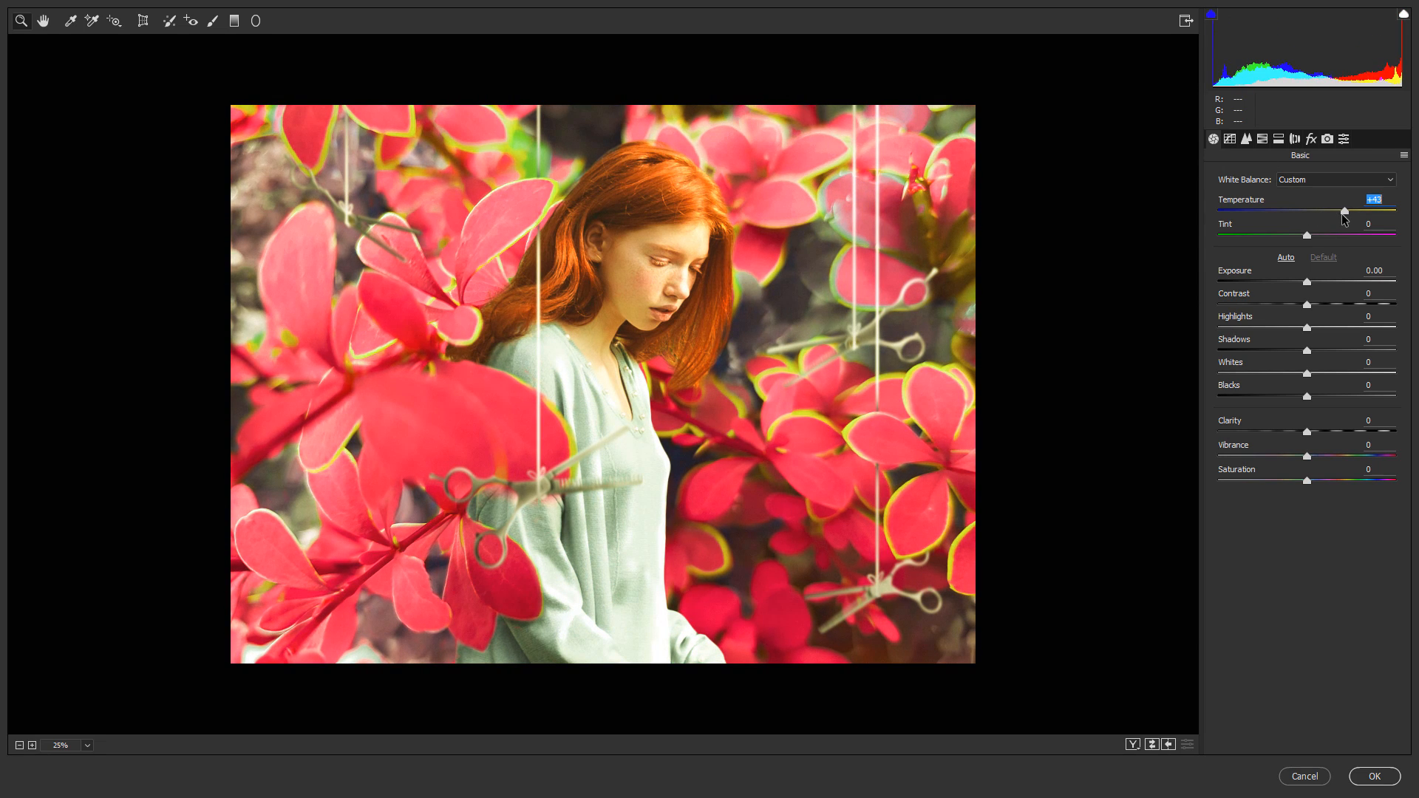
{"action": "left_click_drag", "start_coordinate": [1343, 213], "coordinate": [1330, 213]}
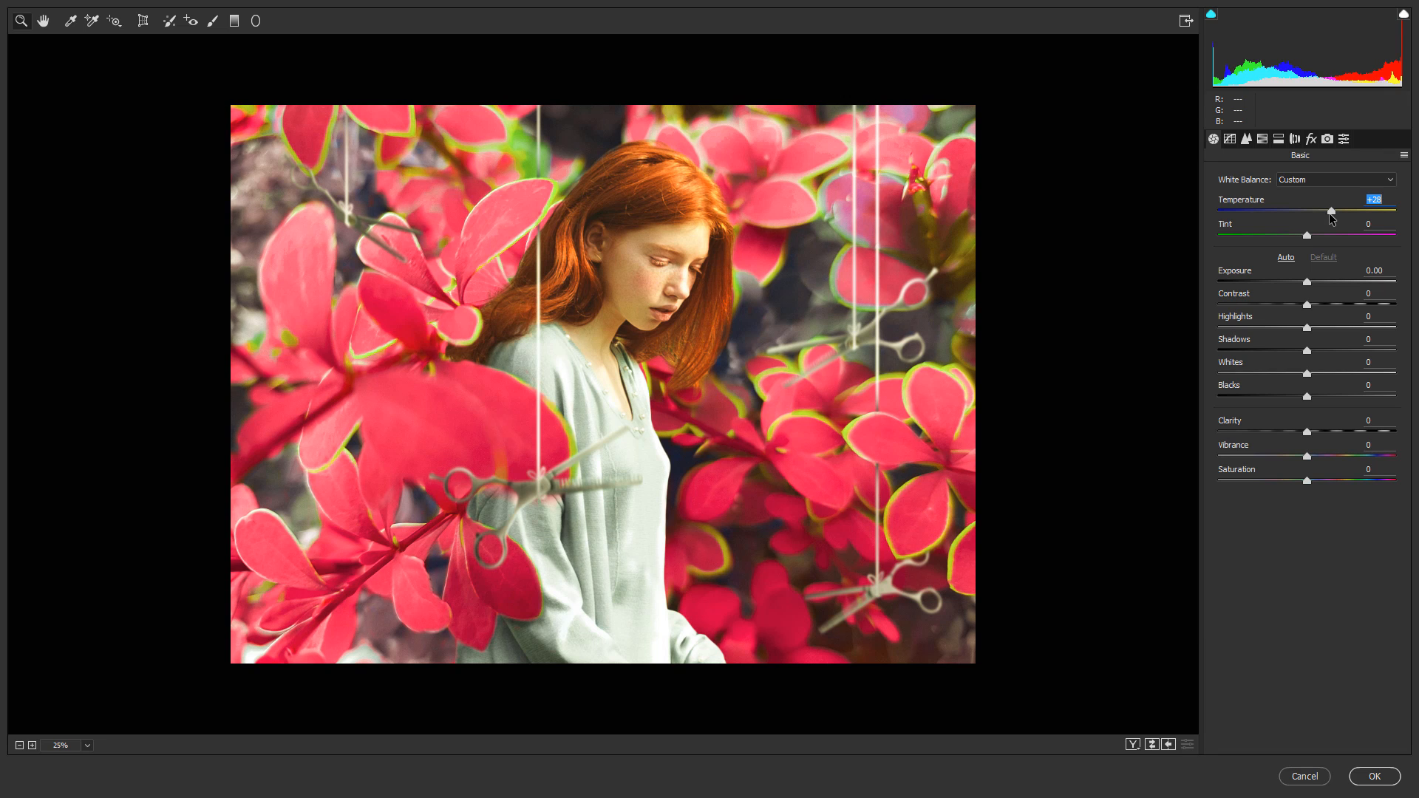
{"action": "left_click_drag", "start_coordinate": [1306, 237], "coordinate": [1319, 236]}
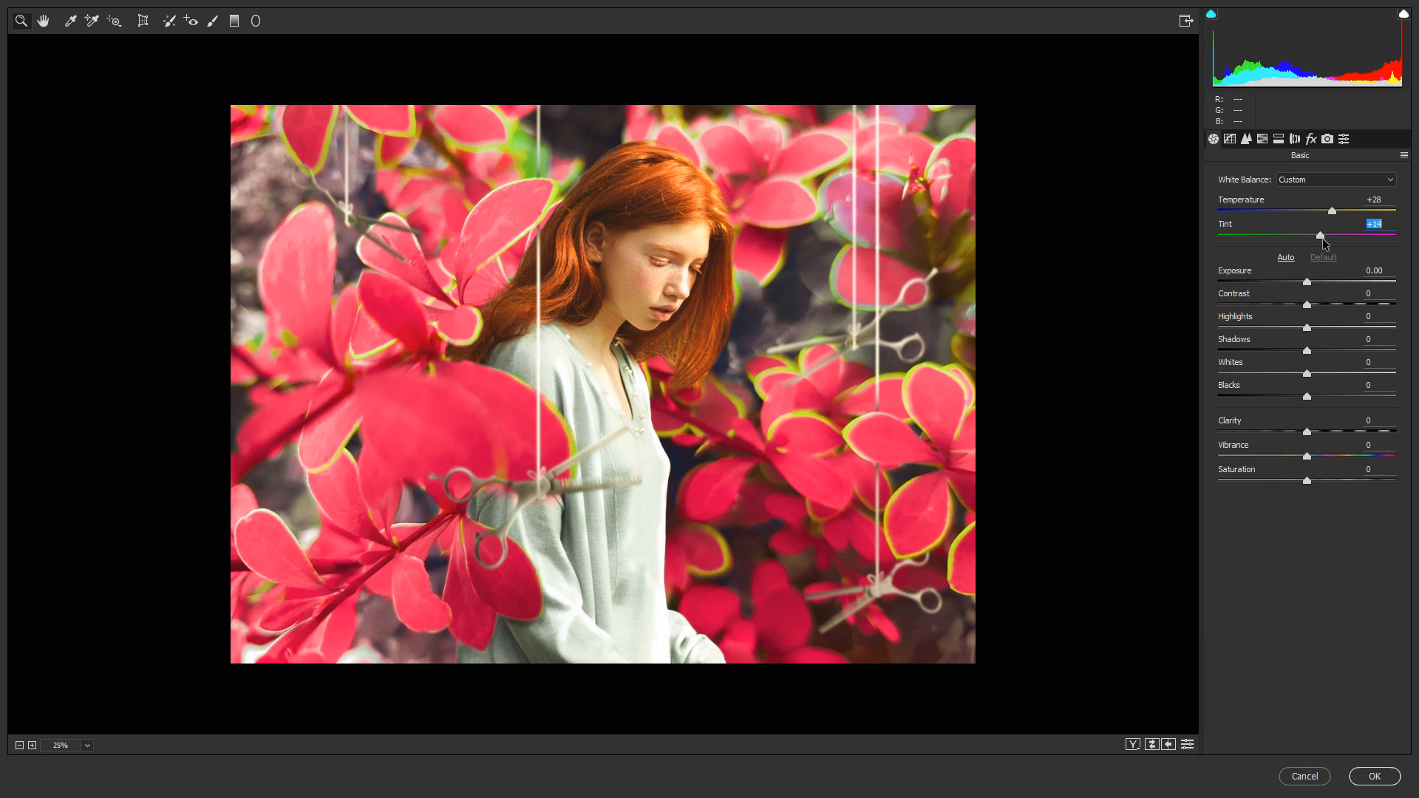
{"action": "left_click_drag", "start_coordinate": [1318, 234], "coordinate": [1340, 233]}
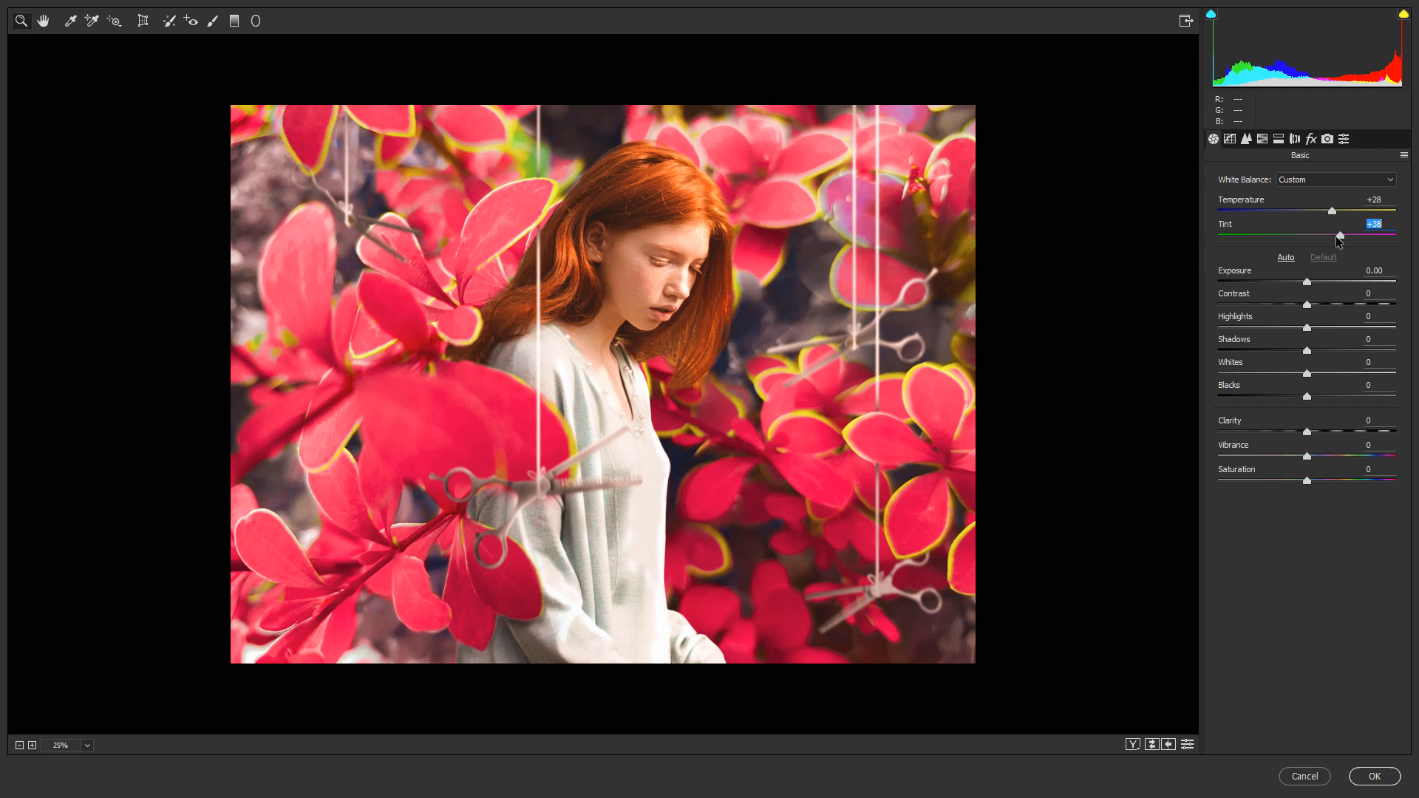
{"action": "left_click_drag", "start_coordinate": [1306, 432], "coordinate": [1281, 432]}
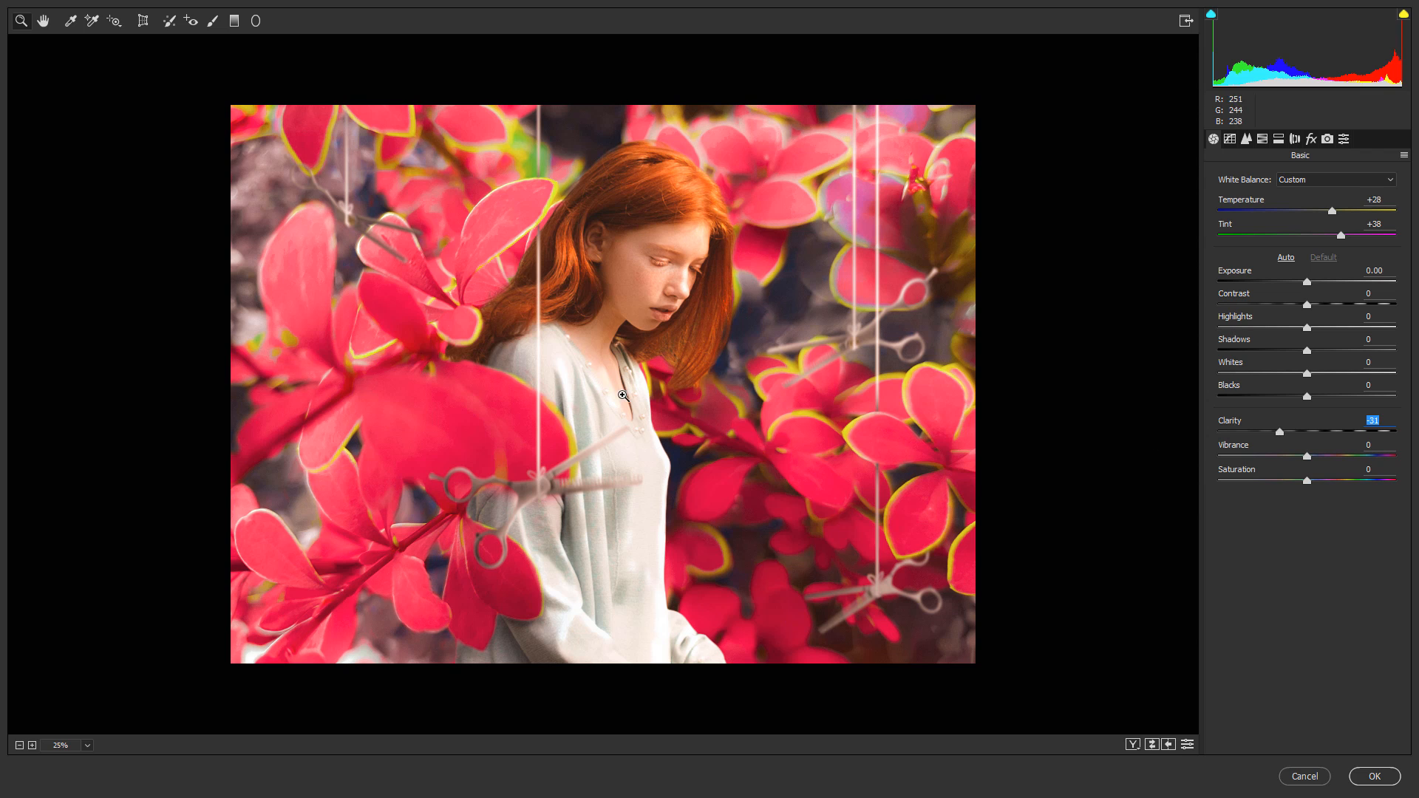
{"action": "mouse_move", "coordinate": [842, 365]}
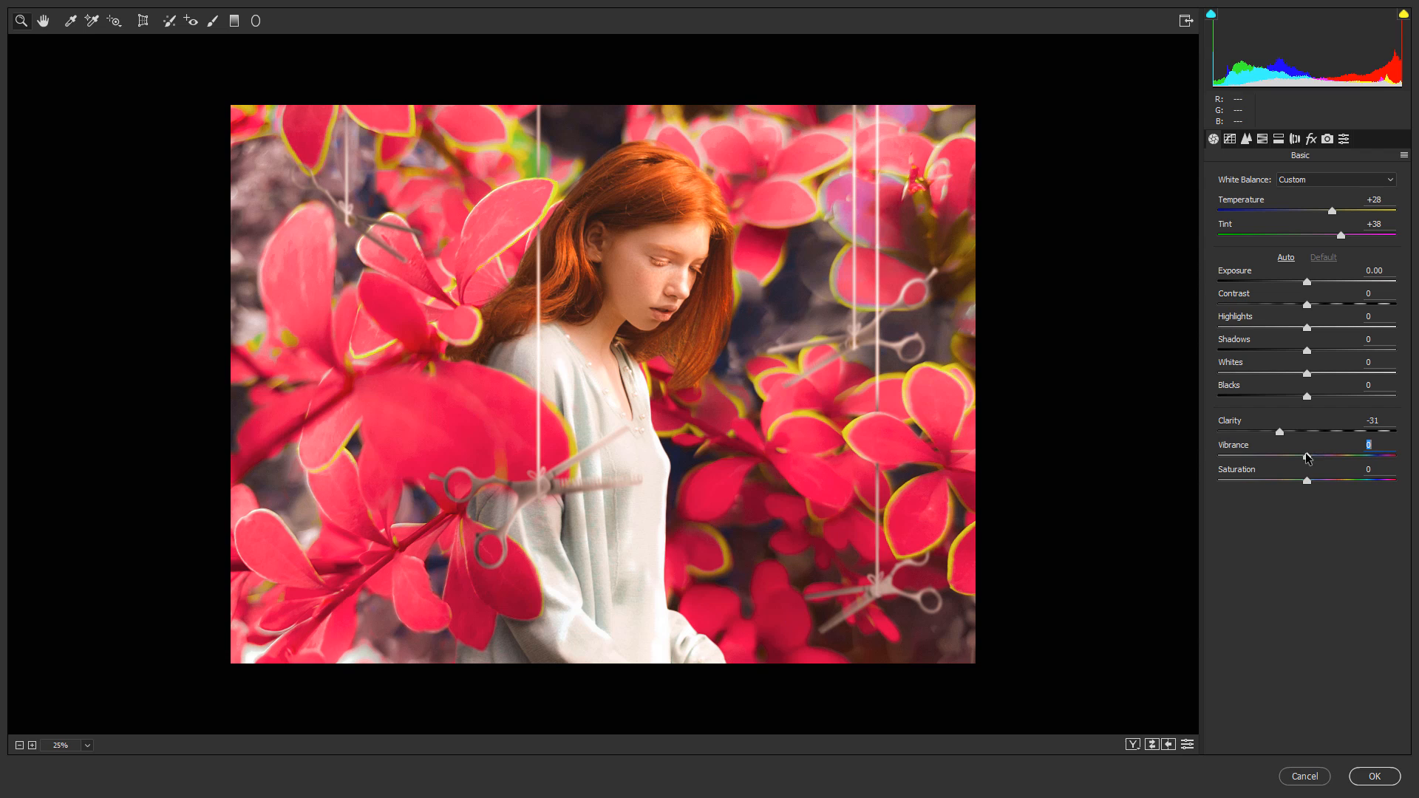
{"action": "left_click_drag", "start_coordinate": [1307, 456], "coordinate": [1356, 456]}
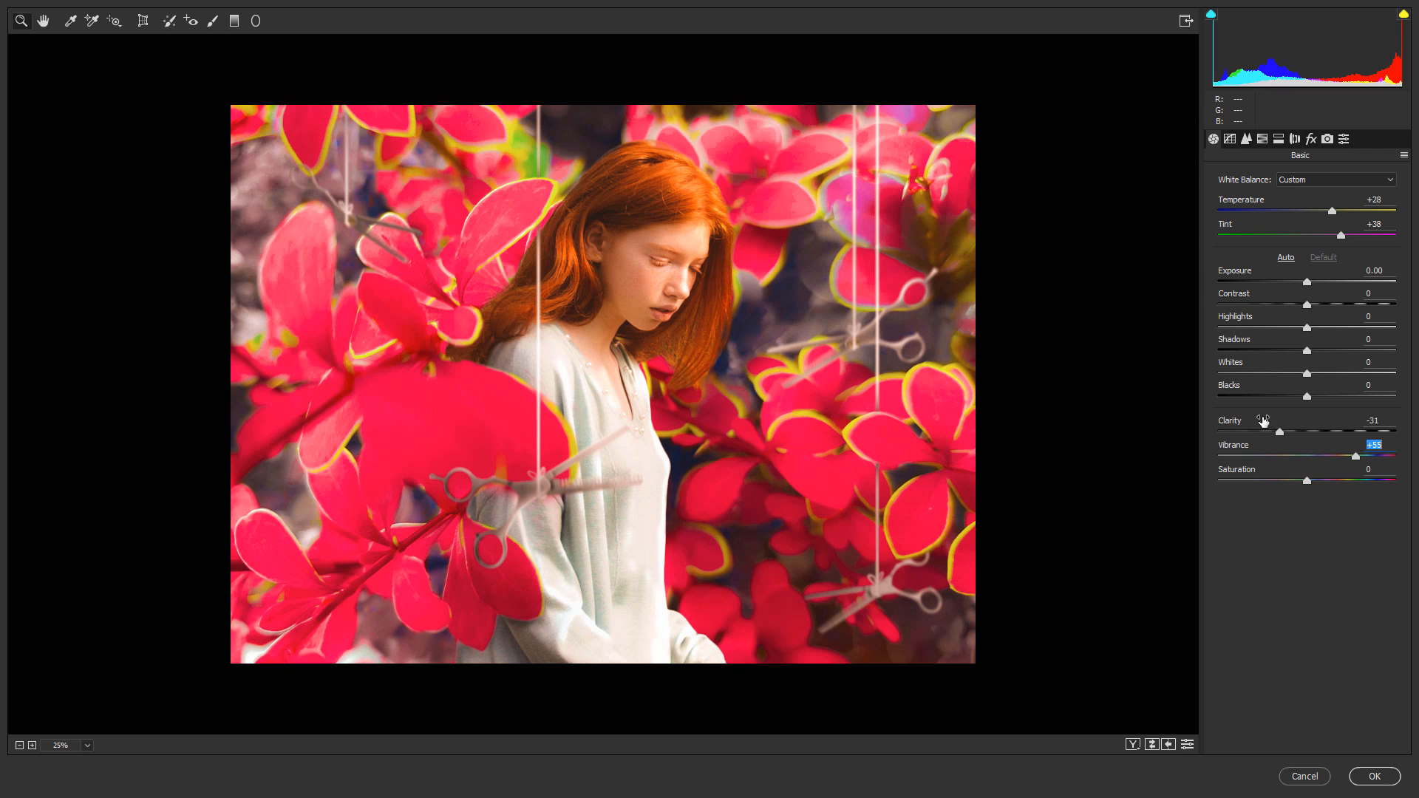
{"action": "mouse_move", "coordinate": [1333, 170]}
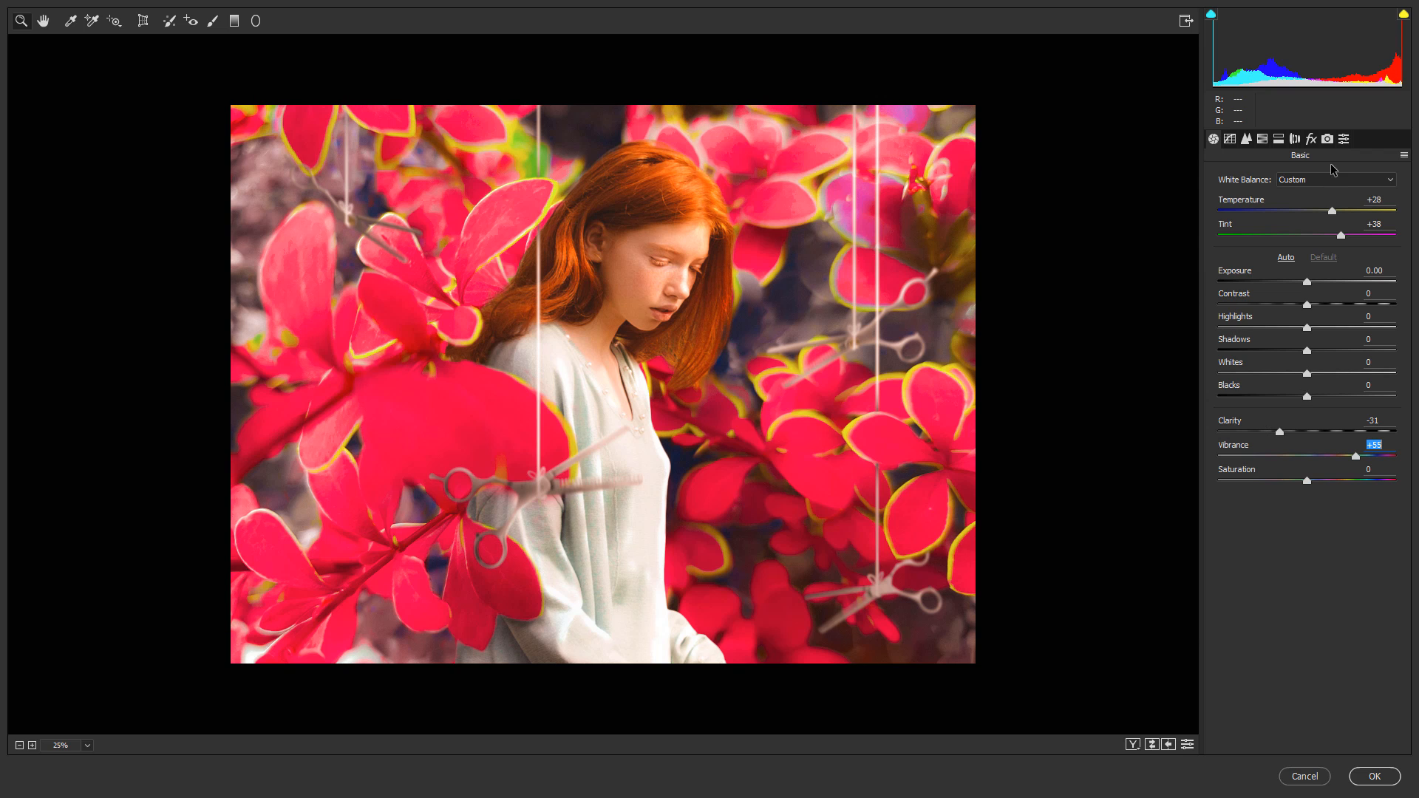
Step: Add Dehaze +18, Grain 5 and a -14 Highlight Priority vignette, then apply the filter
{"action": "left_click", "coordinate": [1311, 139]}
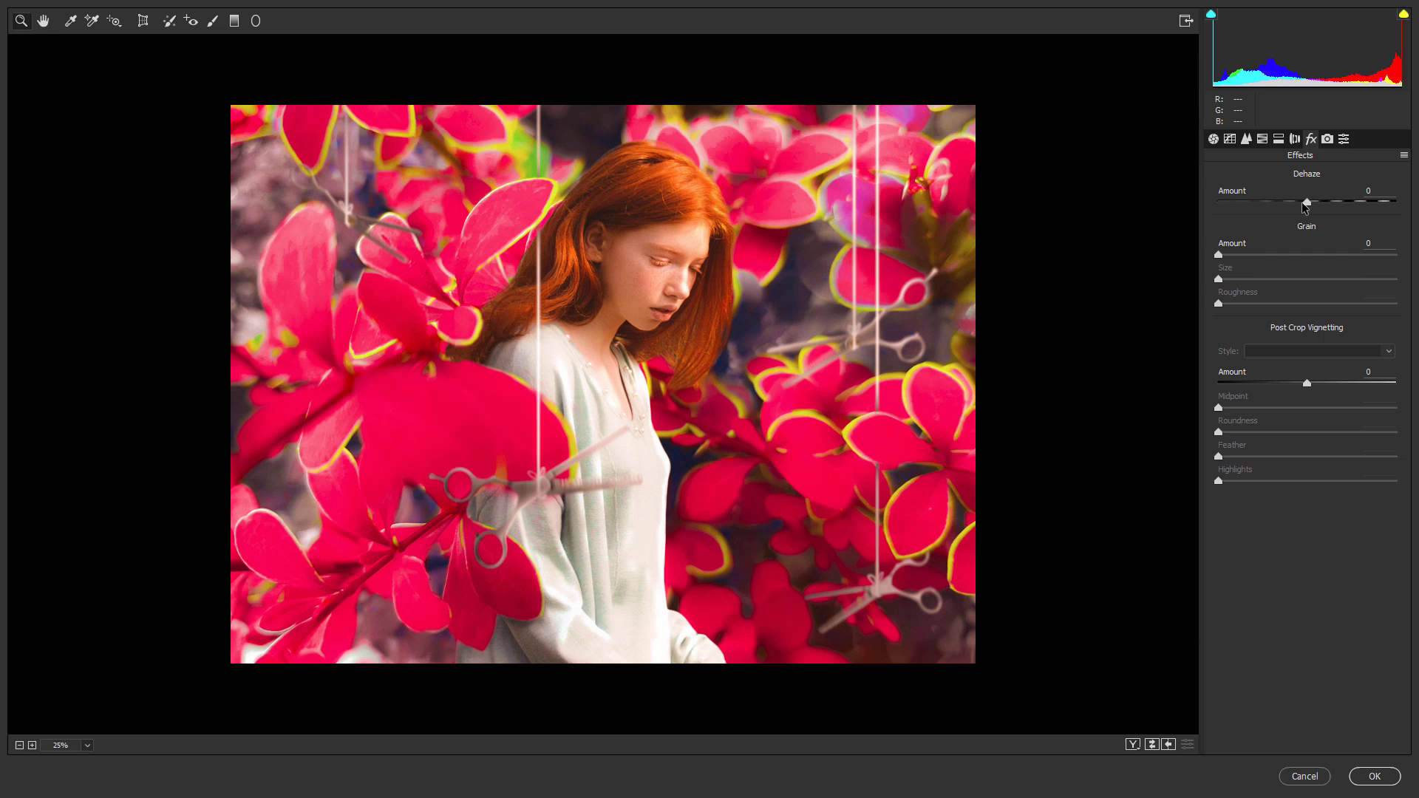
{"action": "left_click_drag", "start_coordinate": [1305, 202], "coordinate": [1322, 202]}
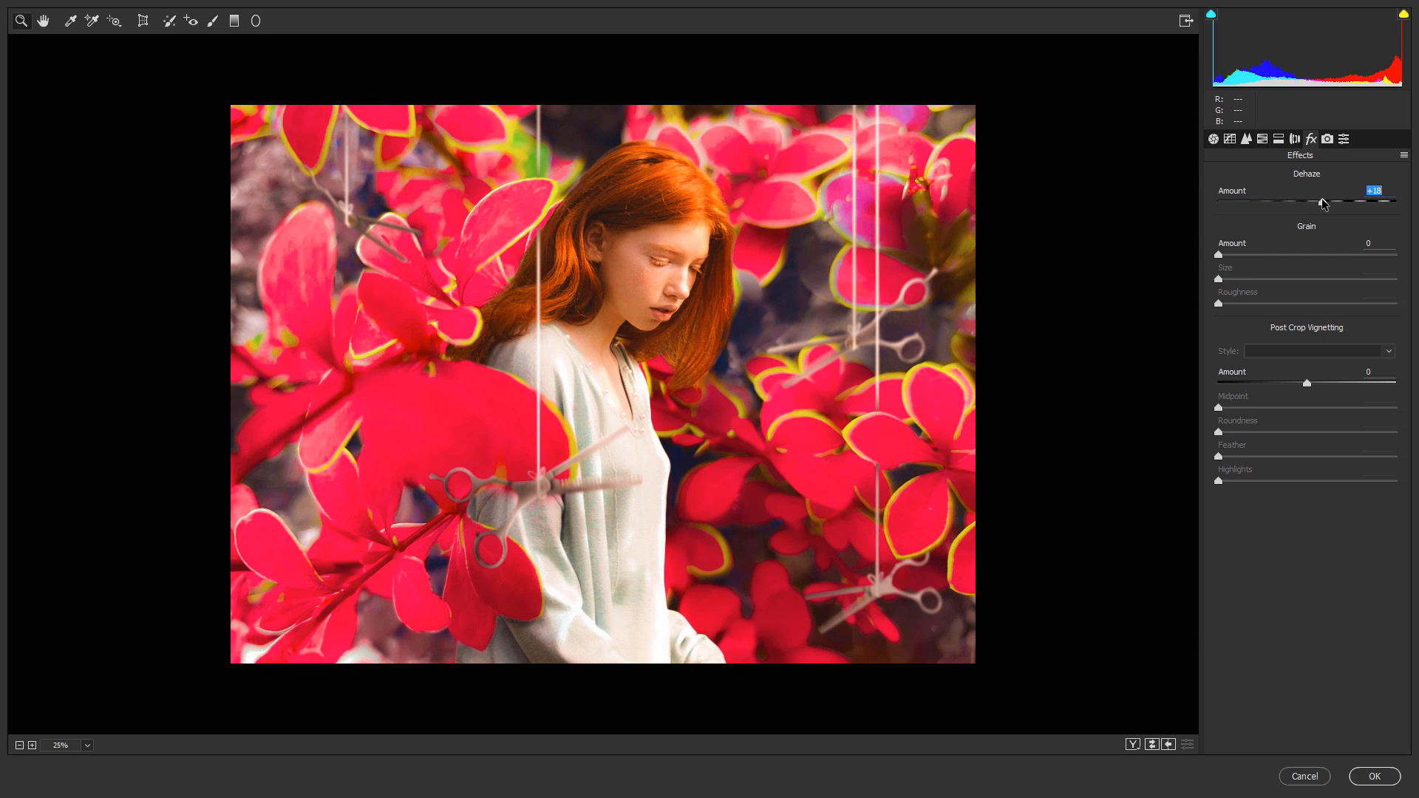
{"action": "mouse_move", "coordinate": [1232, 256]}
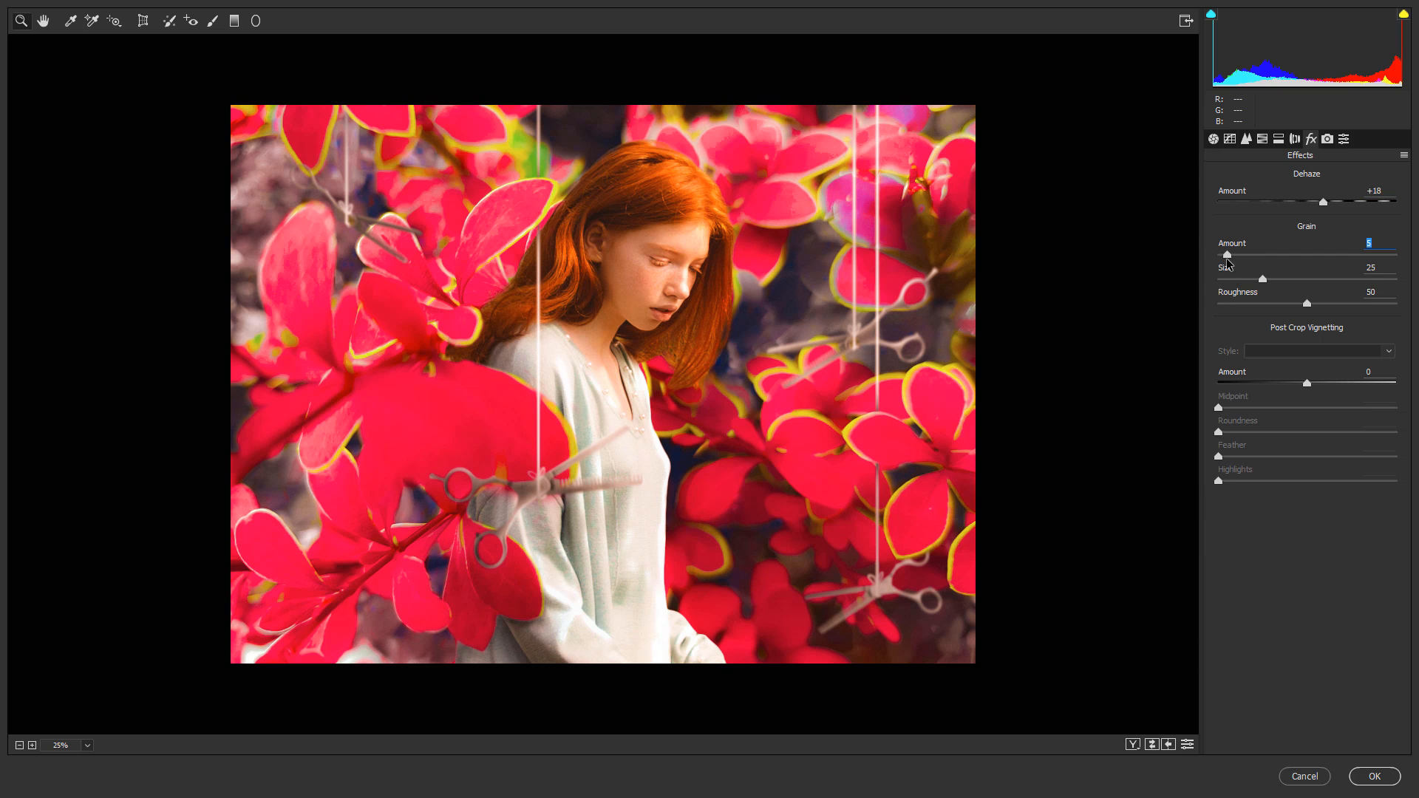
{"action": "mouse_move", "coordinate": [1276, 315]}
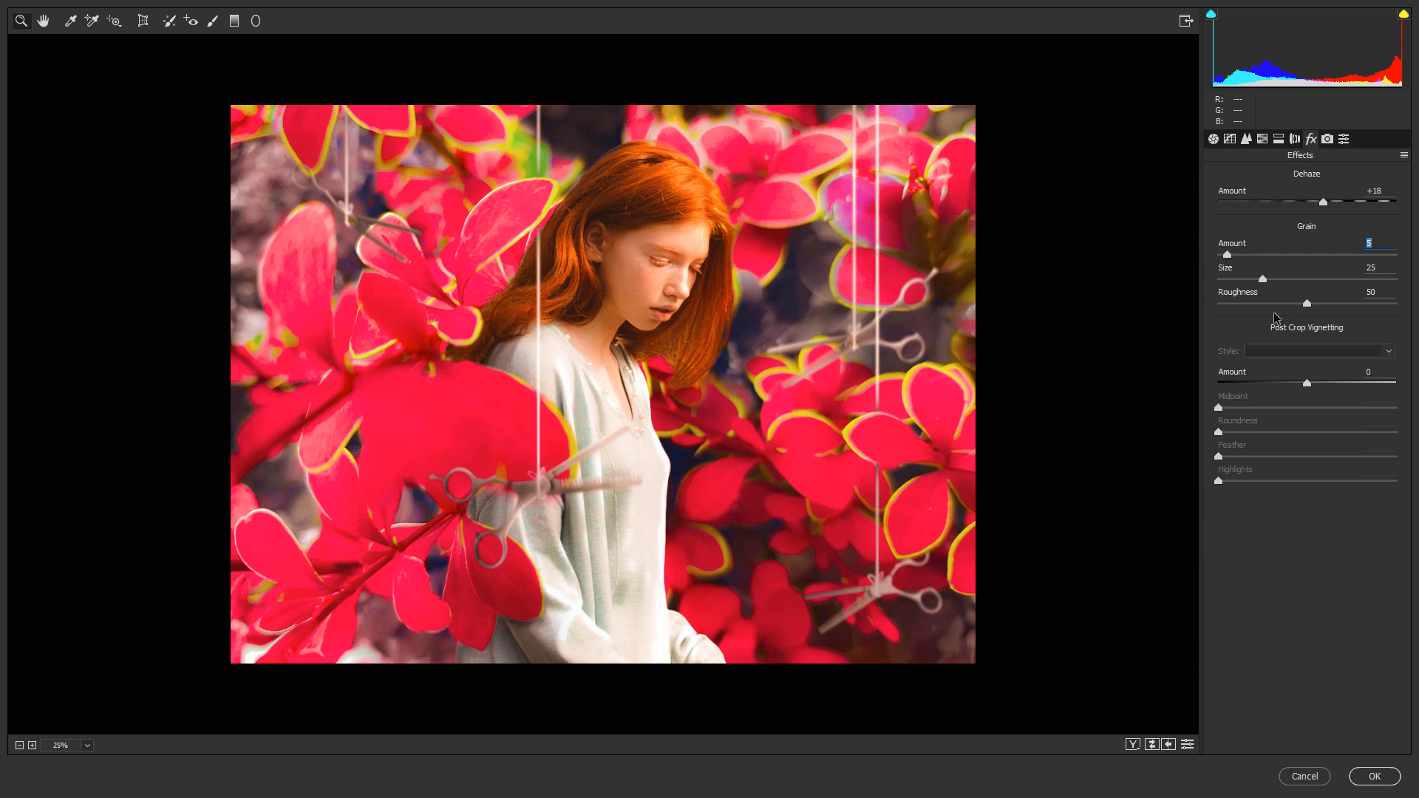
{"action": "mouse_move", "coordinate": [1310, 387]}
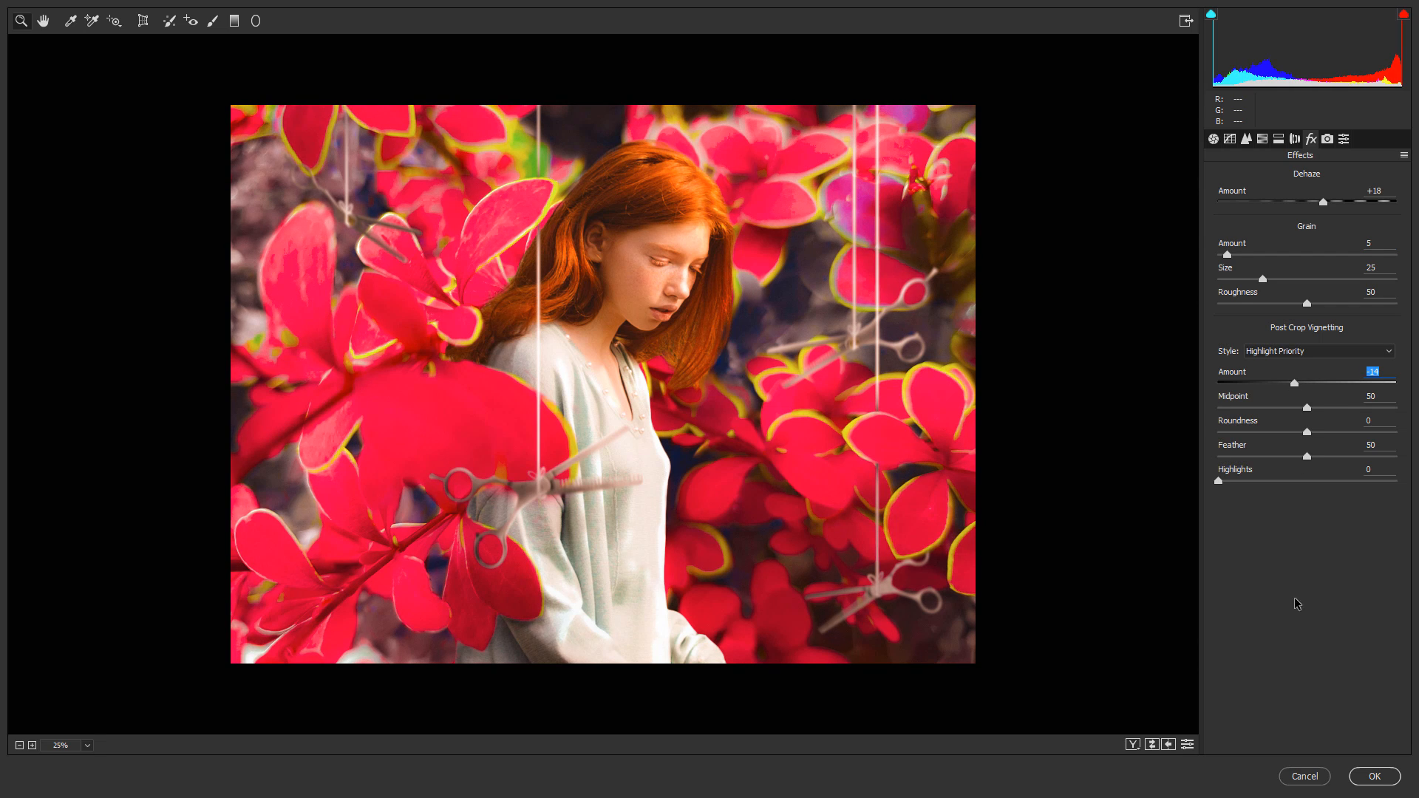
{"action": "left_click", "coordinate": [1382, 776]}
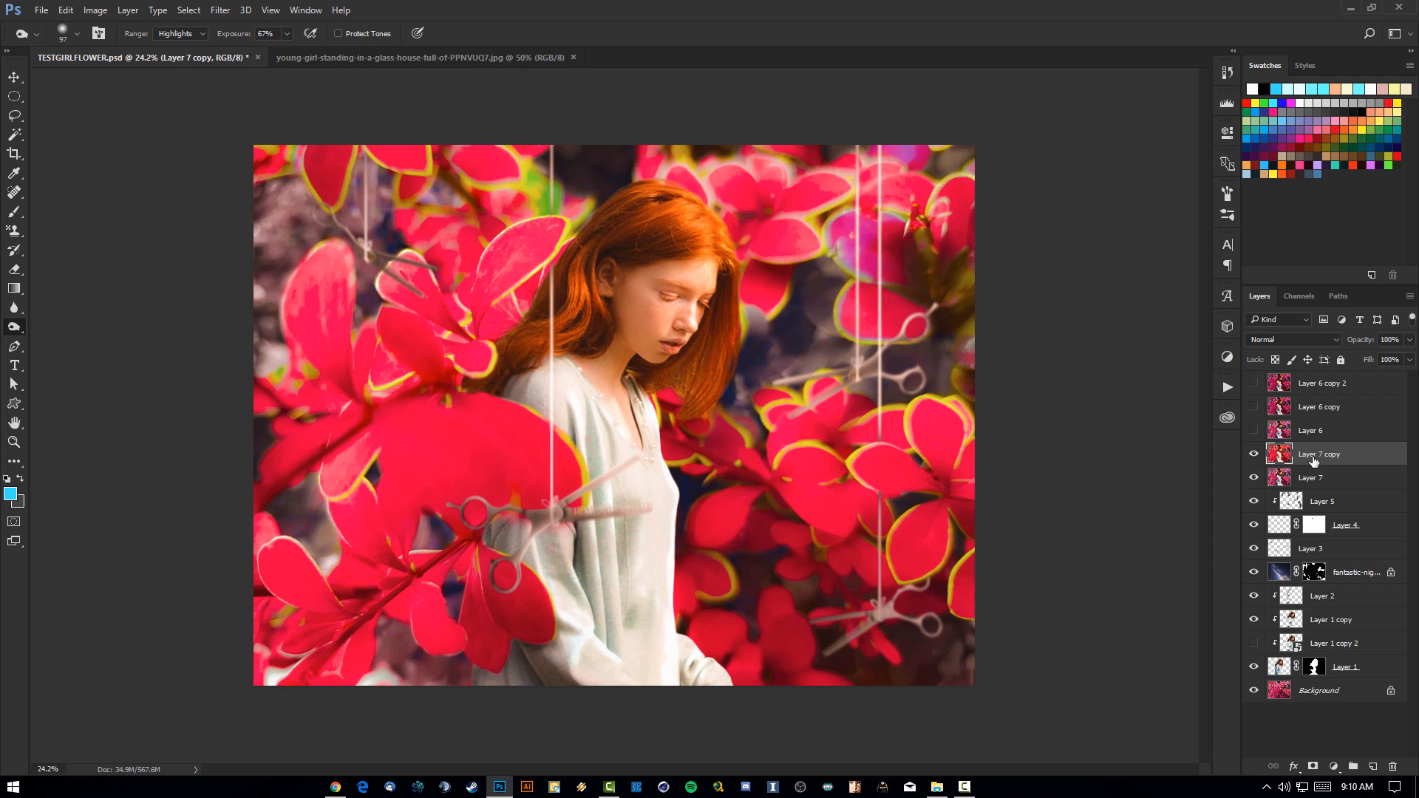
{"action": "mouse_move", "coordinate": [1315, 457]}
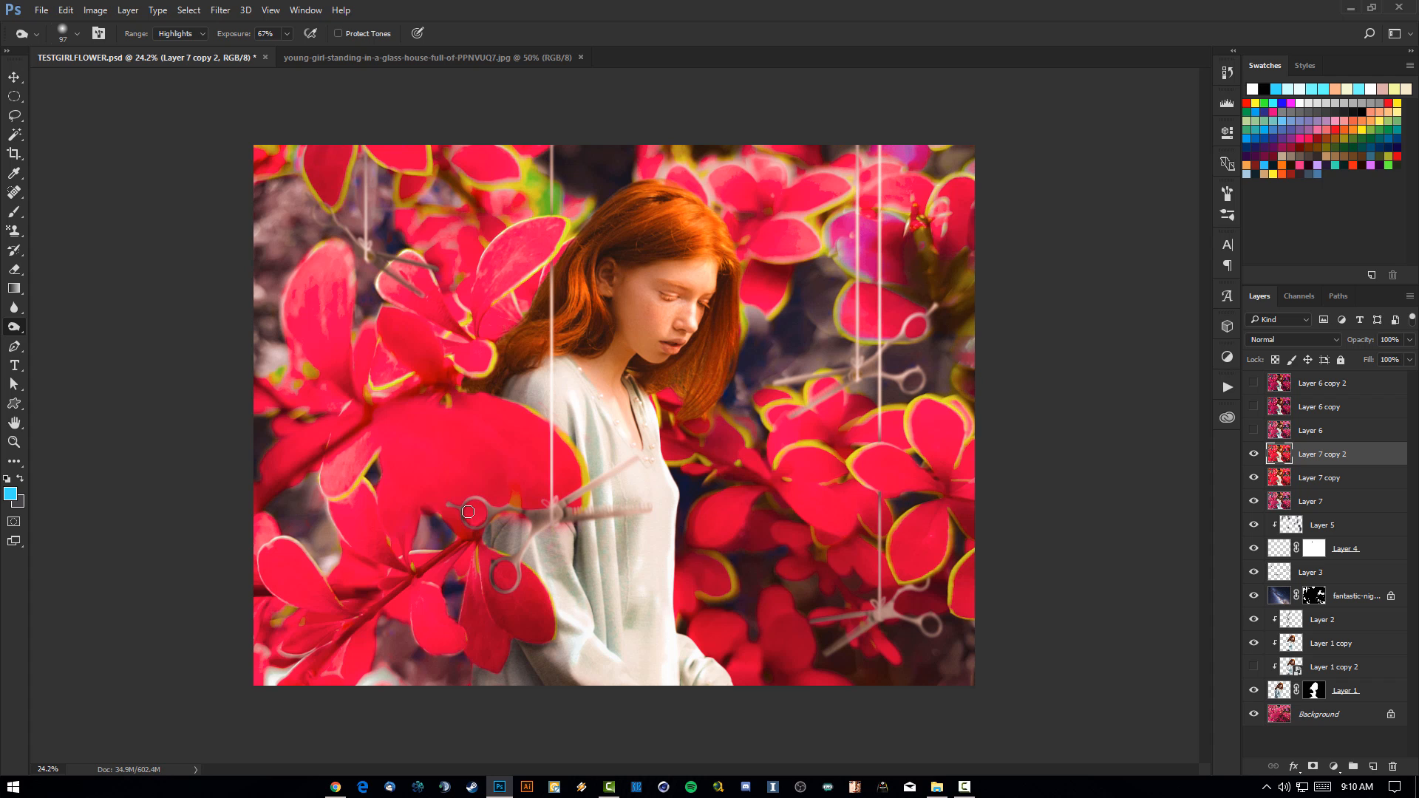
{"action": "mouse_move", "coordinate": [709, 327]}
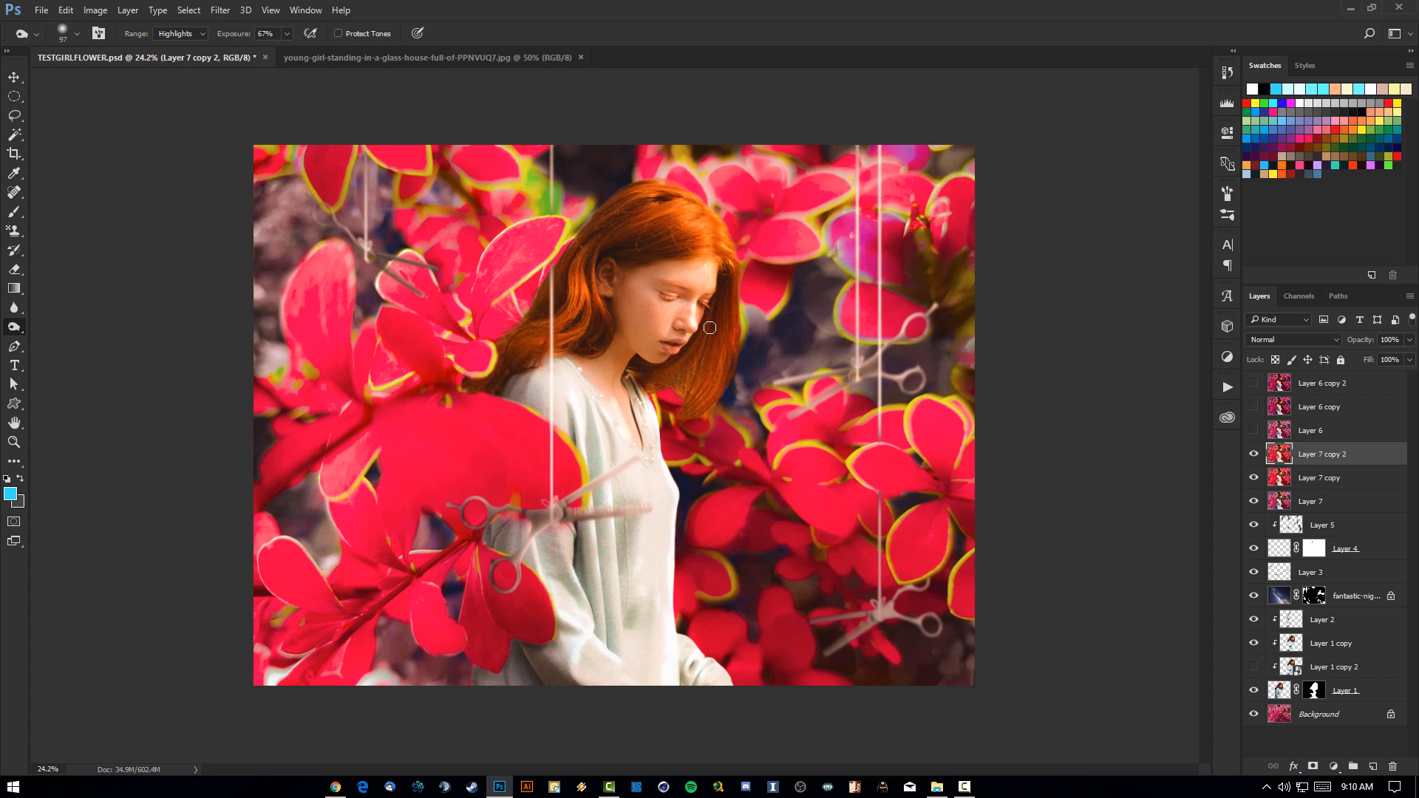
{"action": "mouse_move", "coordinate": [737, 388]}
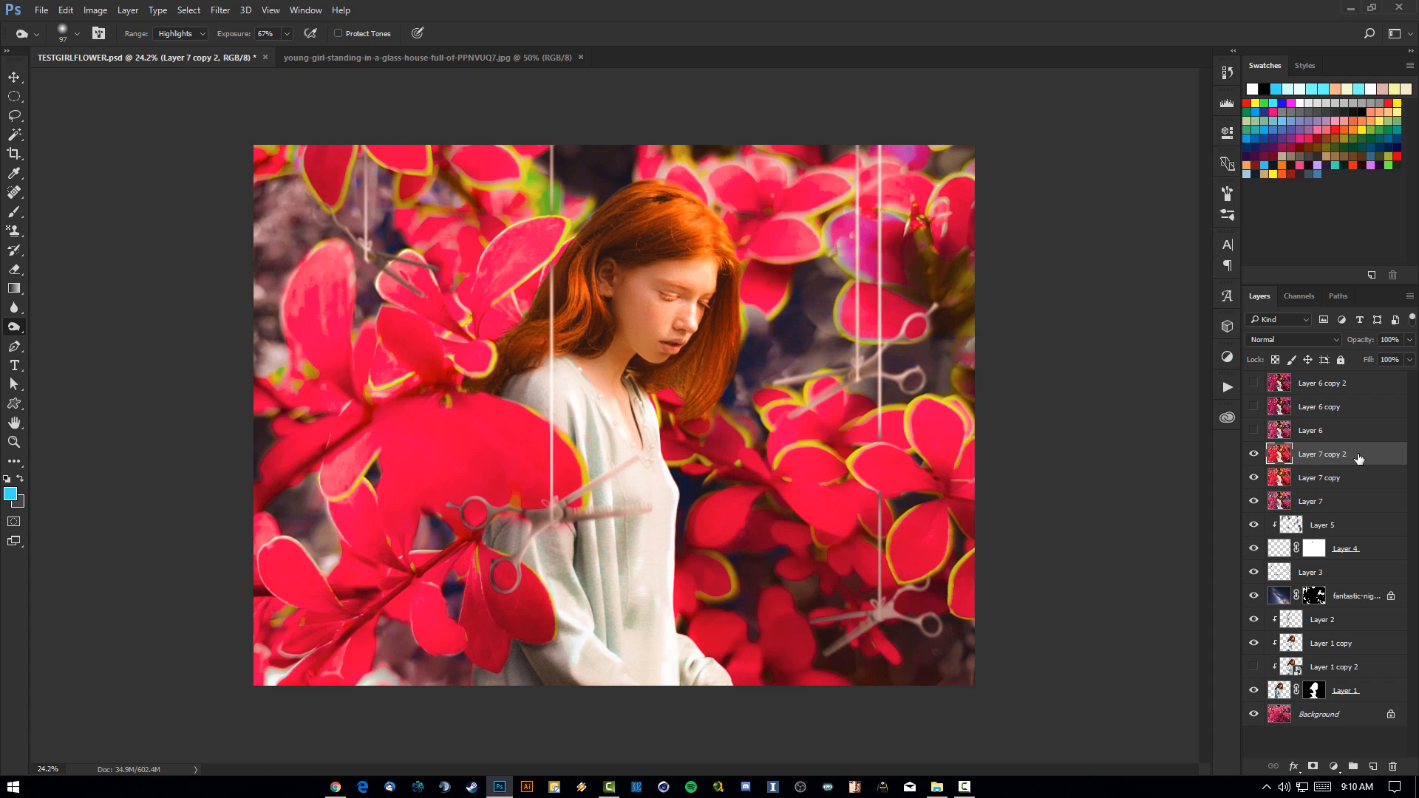
{"action": "left_click", "coordinate": [222, 10]}
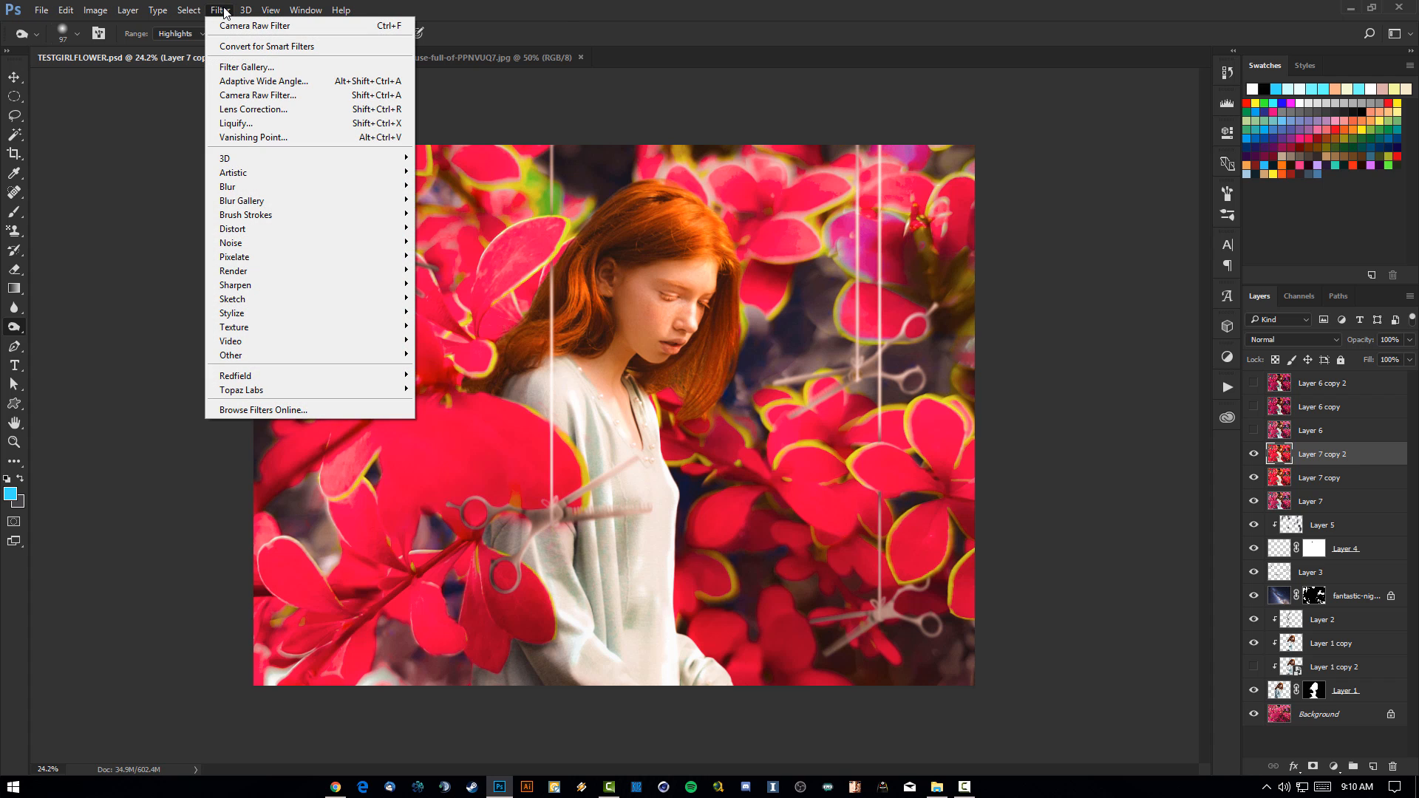
{"action": "left_click", "coordinate": [222, 10]}
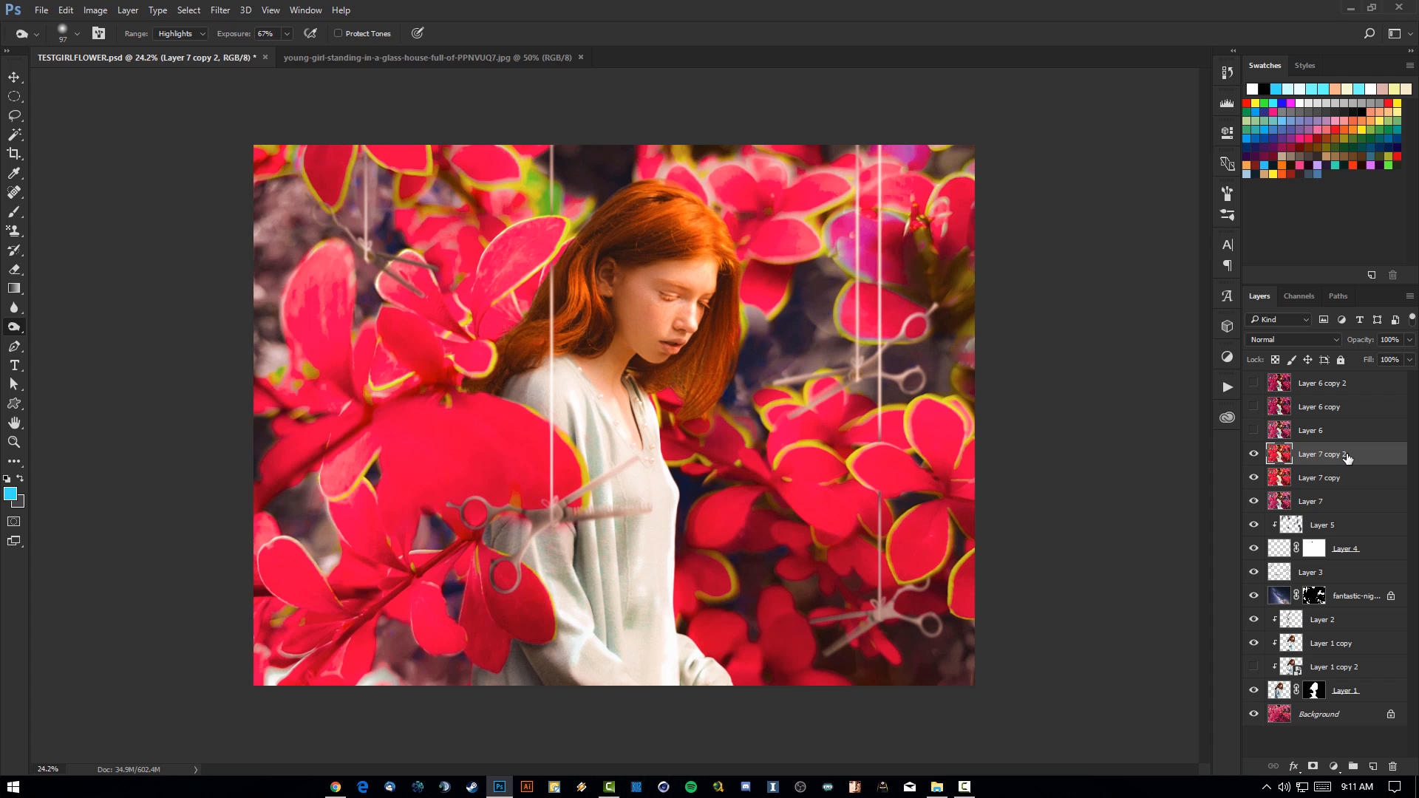
{"action": "mouse_move", "coordinate": [1348, 455]}
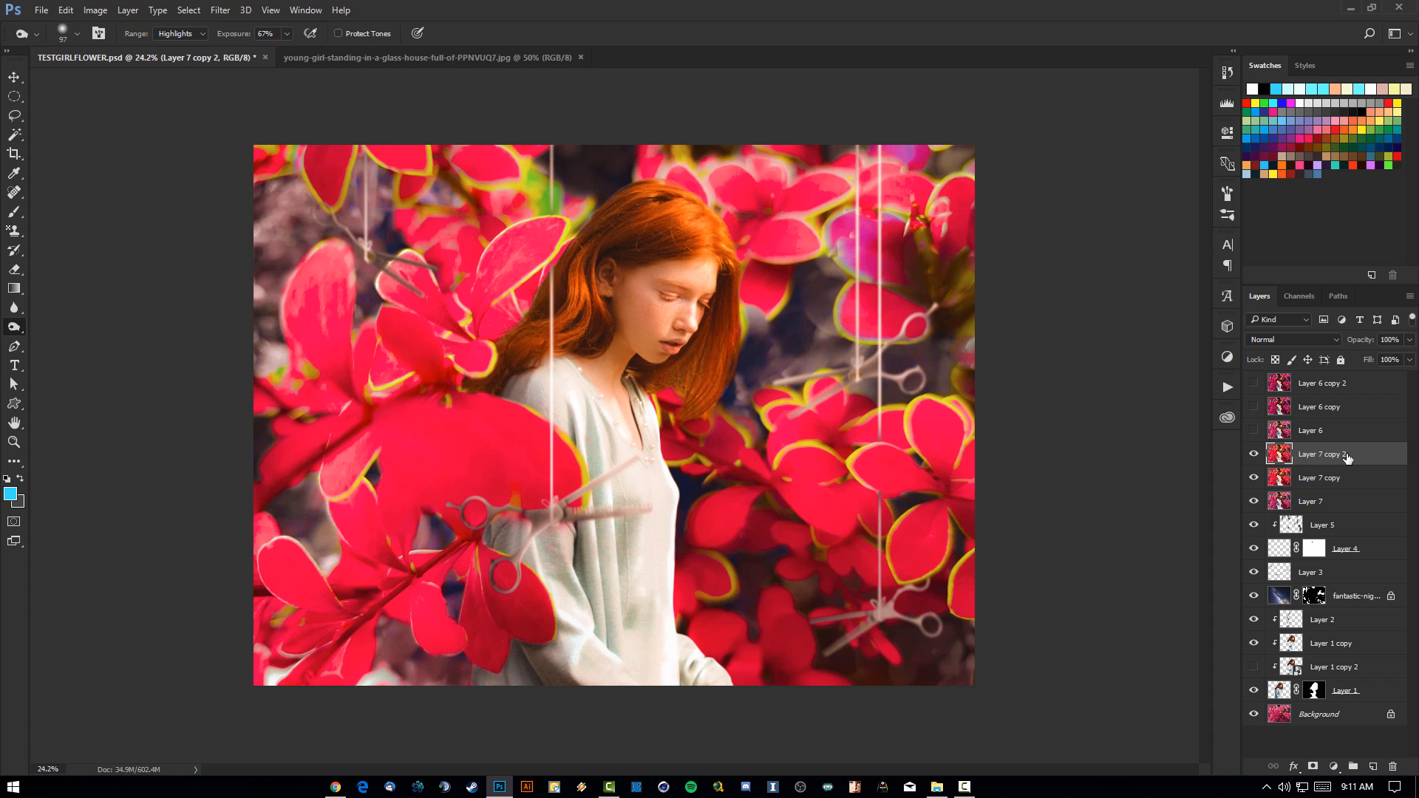
{"action": "mouse_move", "coordinate": [1370, 466]}
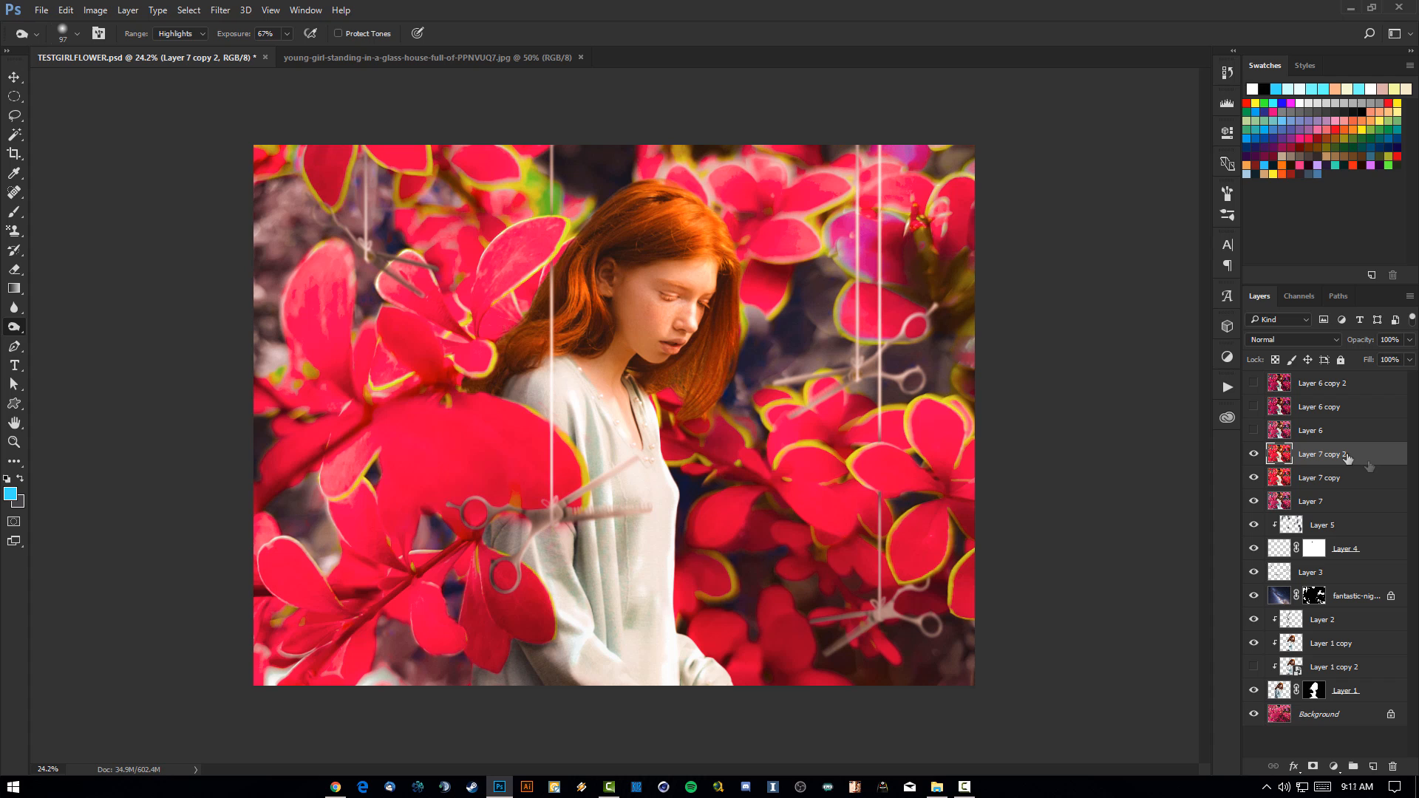